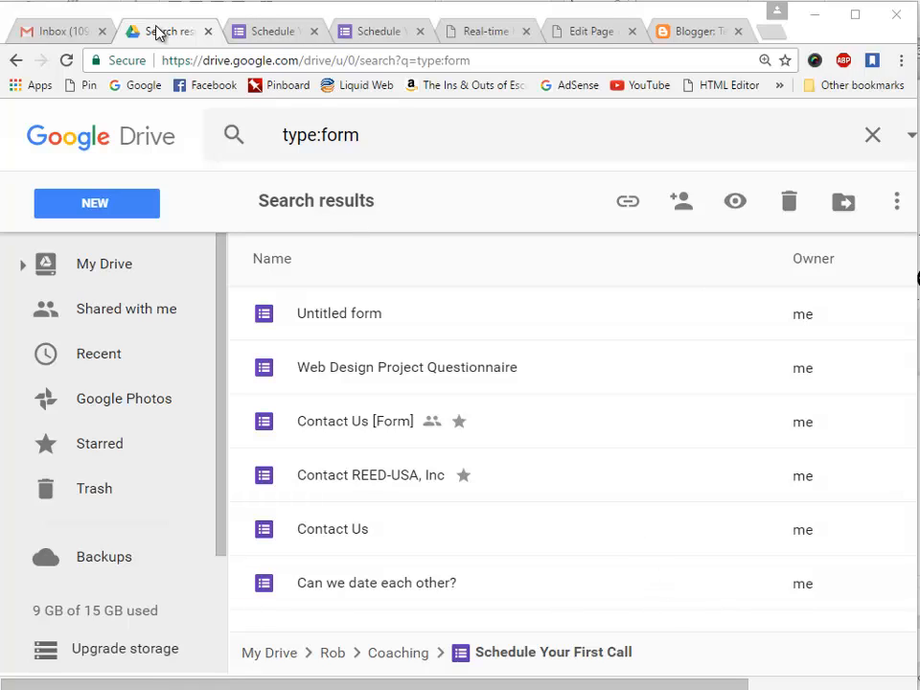
{"action": "mouse_move", "coordinate": [228, 616]}
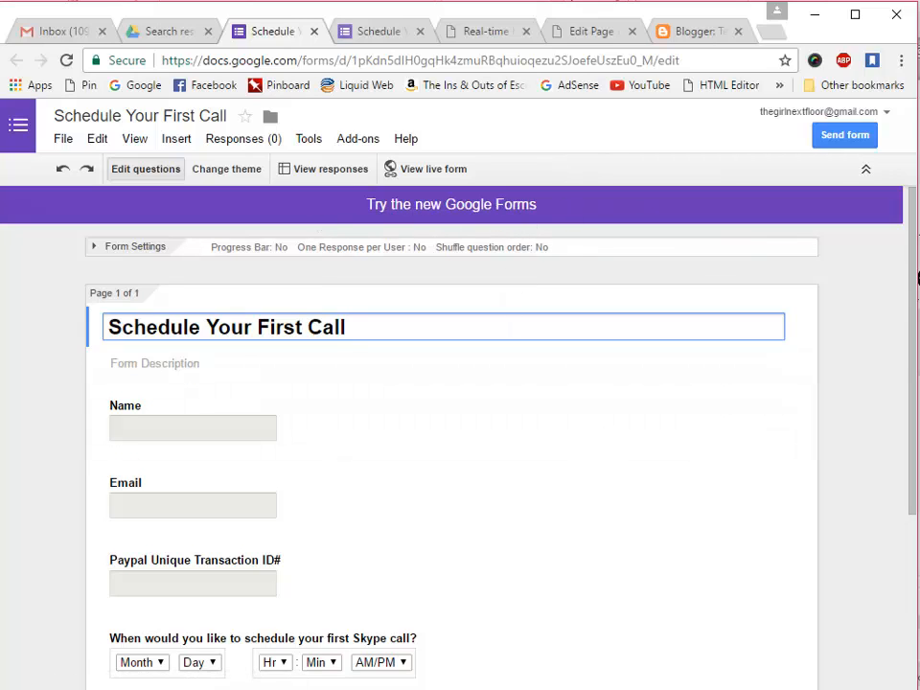
{"action": "mouse_move", "coordinate": [397, 215]}
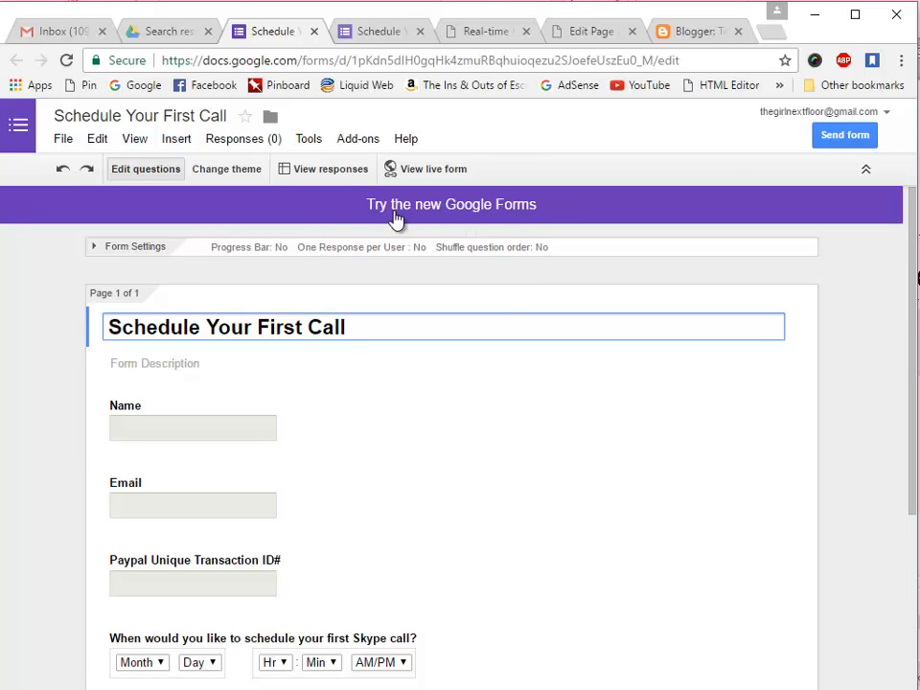
{"action": "left_click", "coordinate": [345, 326]}
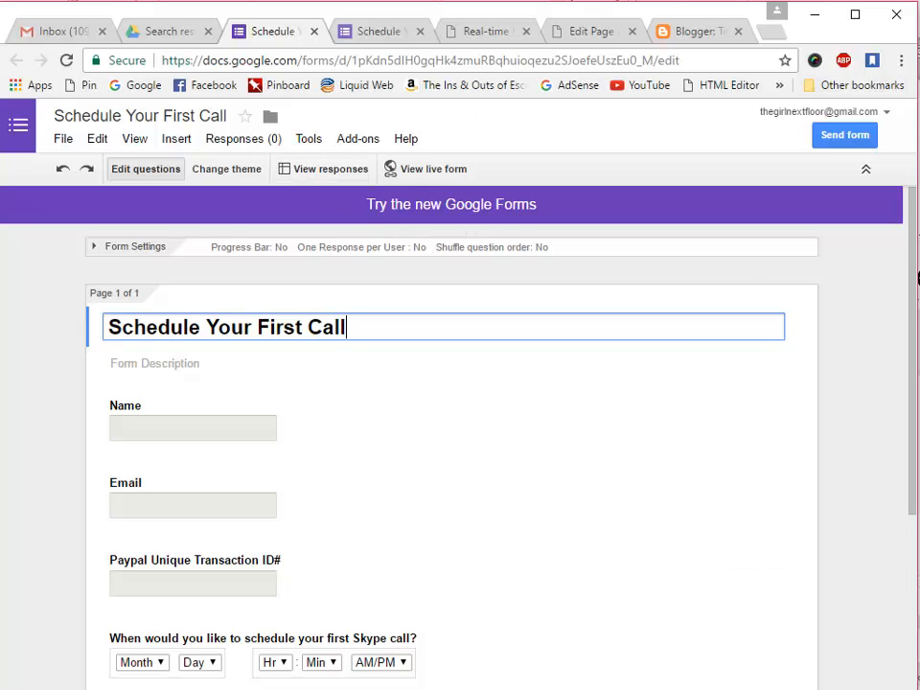
{"action": "mouse_move", "coordinate": [616, 407]}
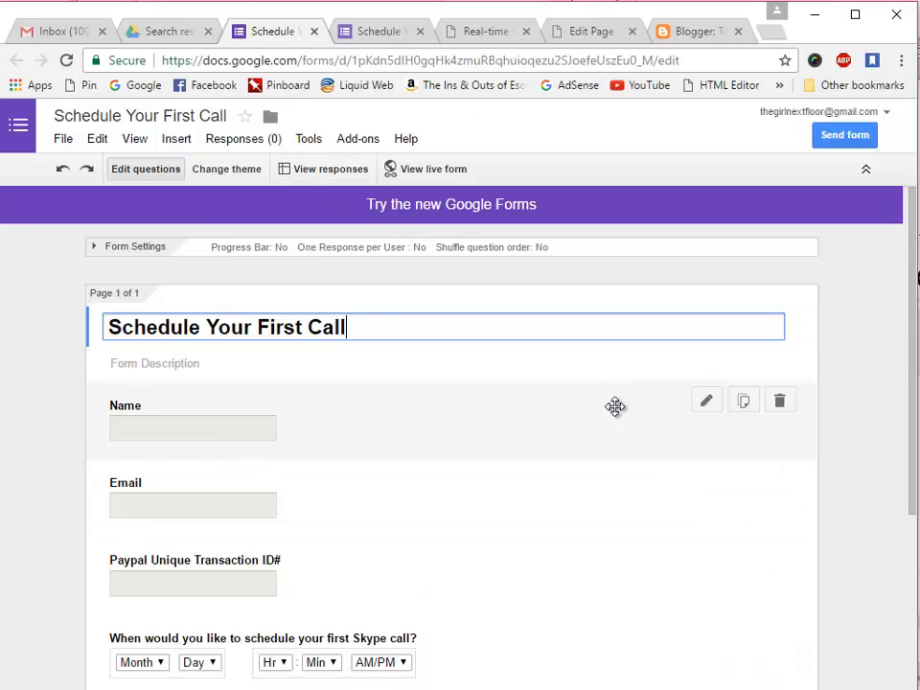
{"action": "mouse_move", "coordinate": [374, 401]}
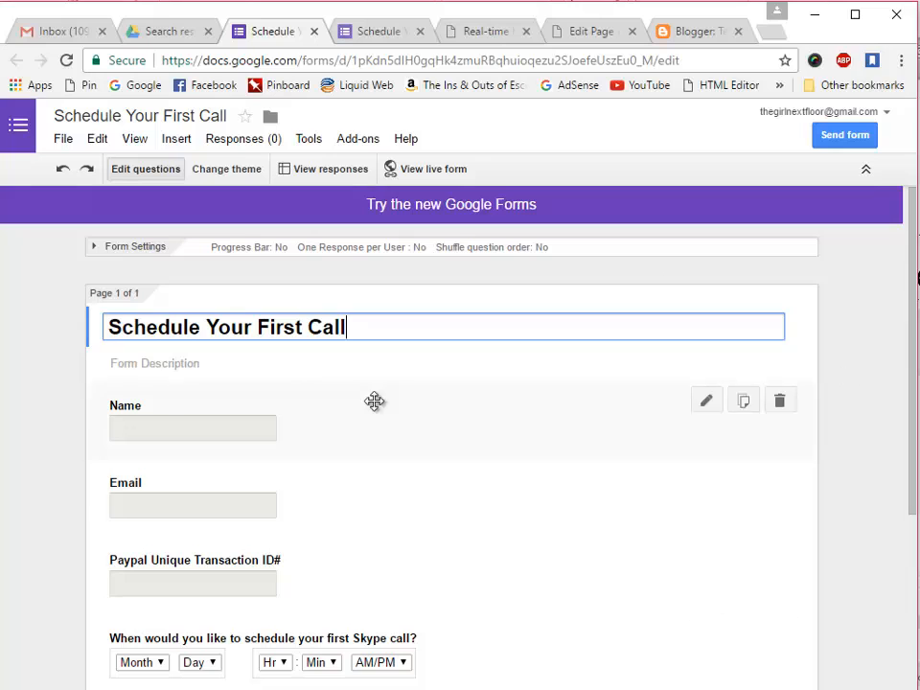
{"action": "mouse_move", "coordinate": [575, 230]}
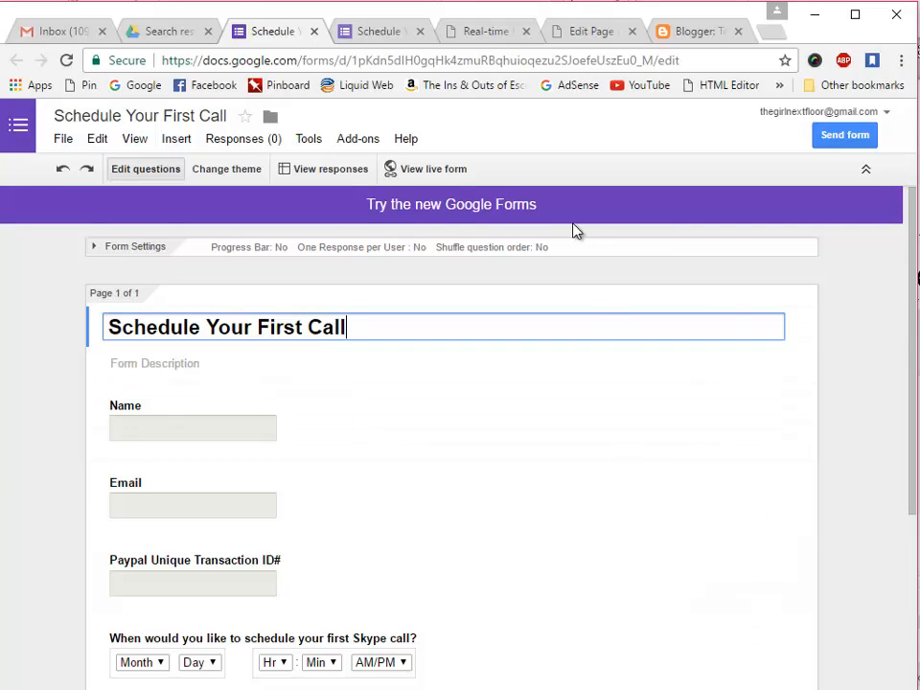
{"action": "left_click", "coordinate": [450, 204]}
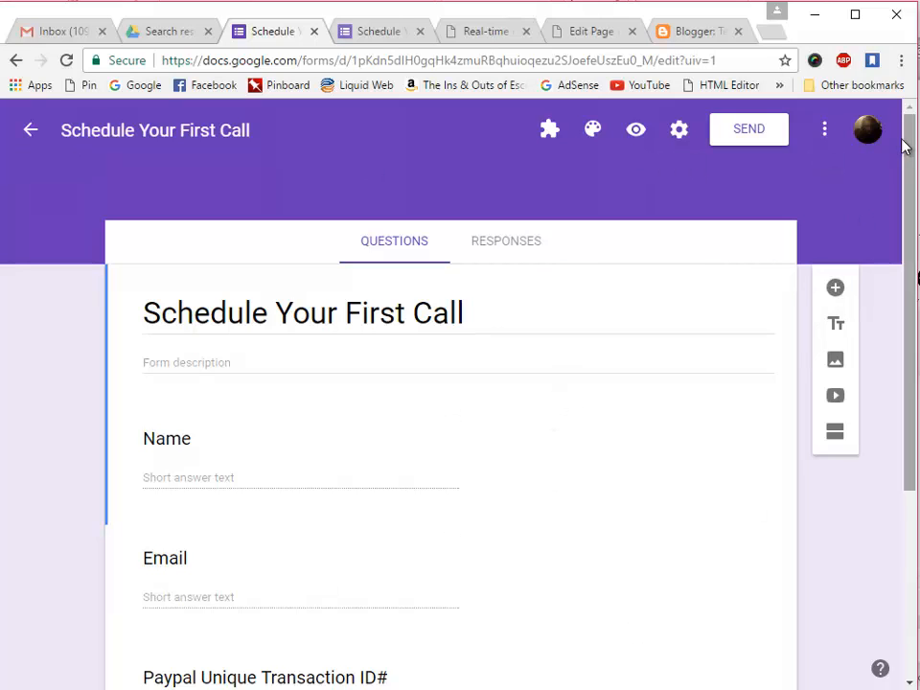
{"action": "scroll", "scroll_direction": "down", "scroll_amount": 3}
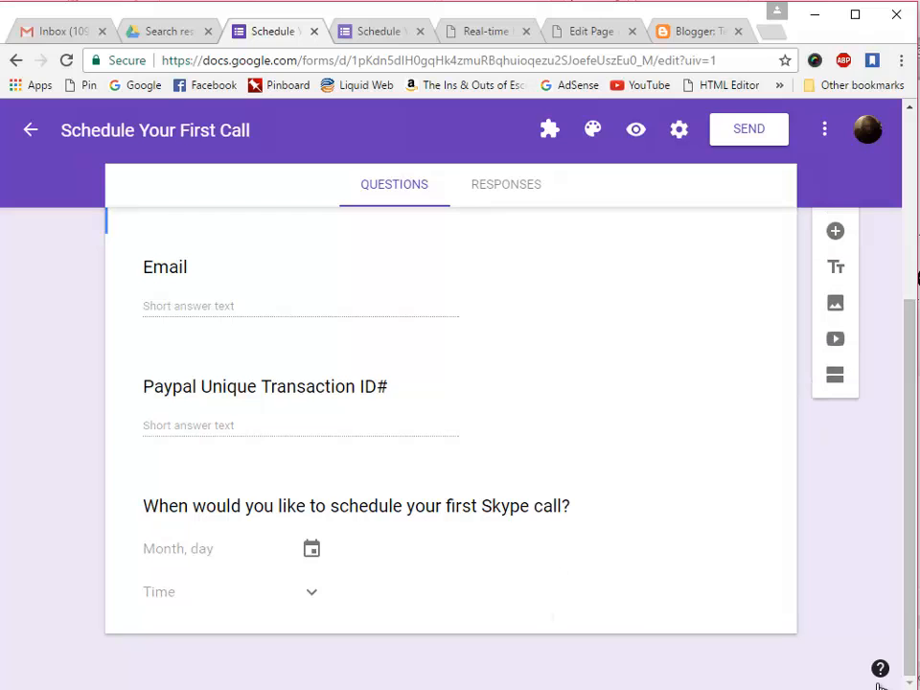
{"action": "left_click", "coordinate": [880, 667]}
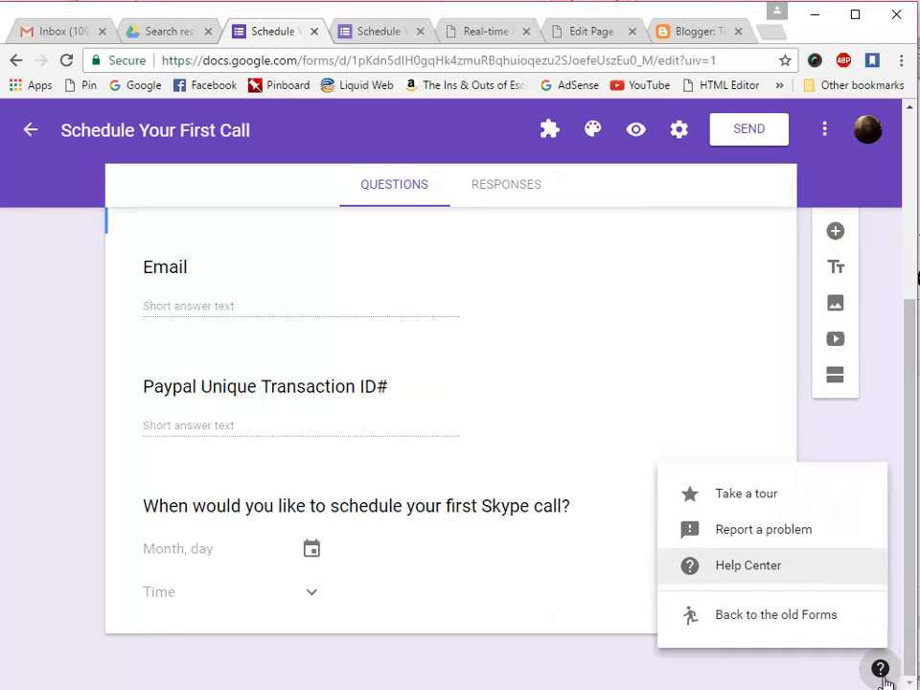
{"action": "mouse_move", "coordinate": [776, 614]}
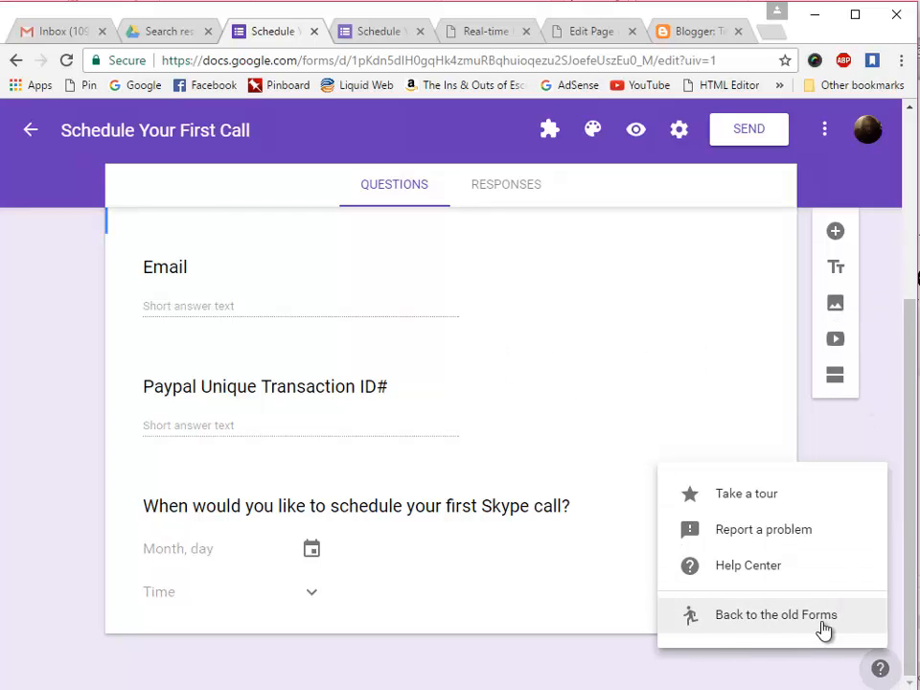
{"action": "left_click", "coordinate": [775, 614]}
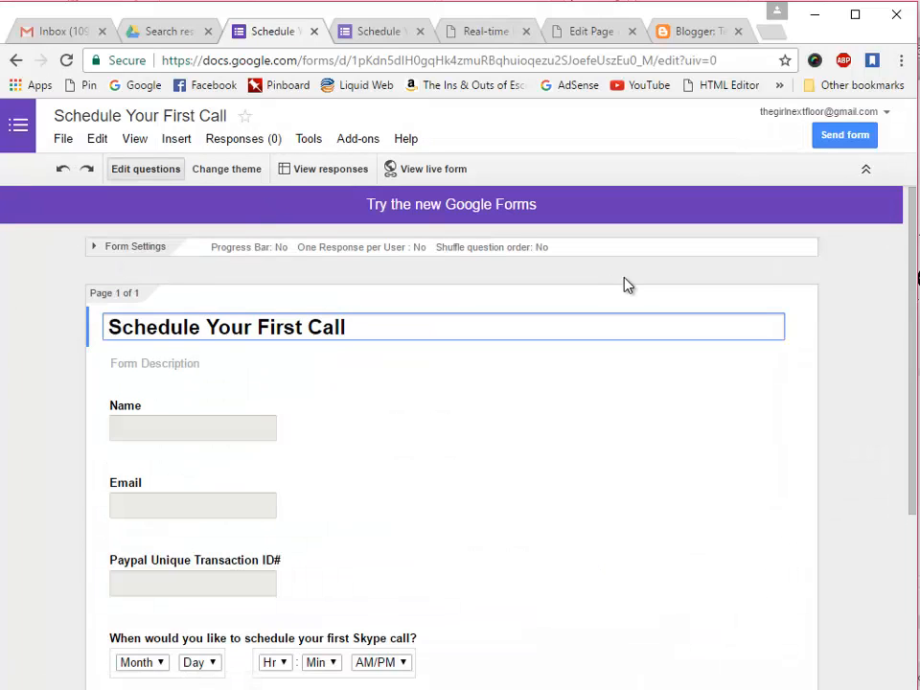
{"action": "mouse_move", "coordinate": [849, 221]}
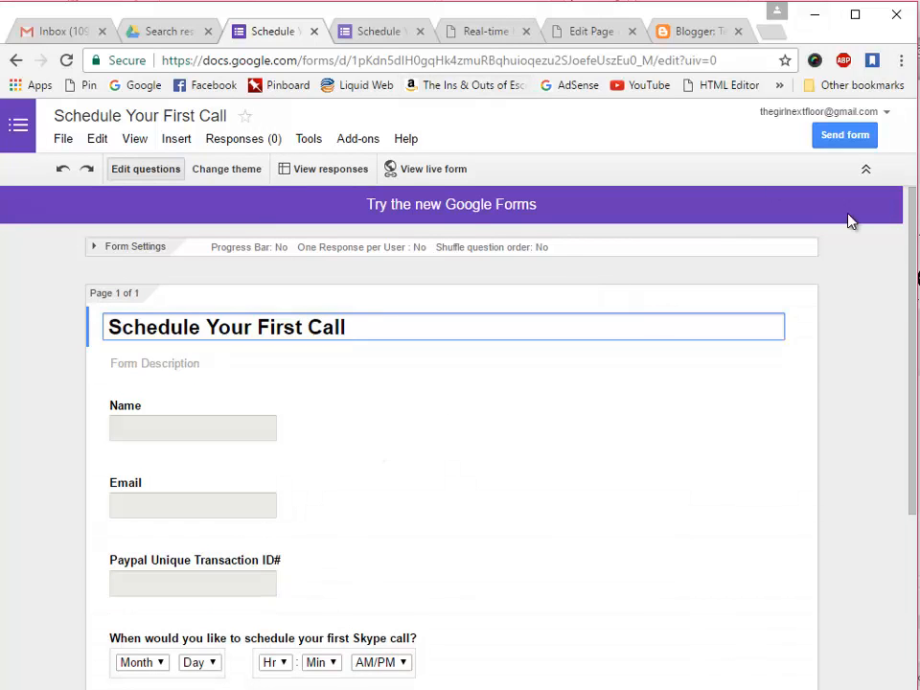
{"action": "mouse_move", "coordinate": [484, 188]}
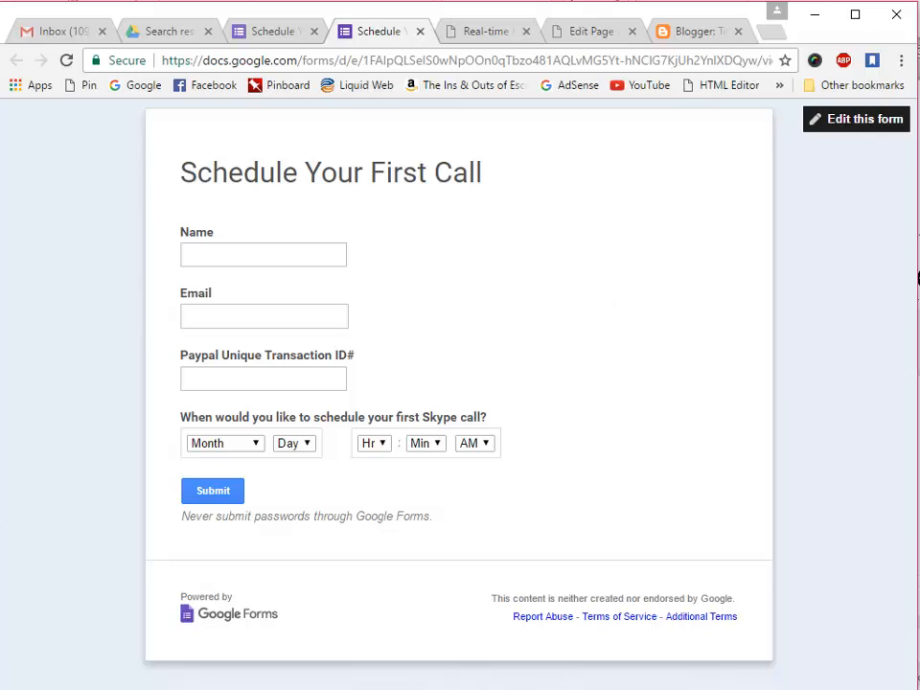
{"action": "mouse_move", "coordinate": [318, 295]}
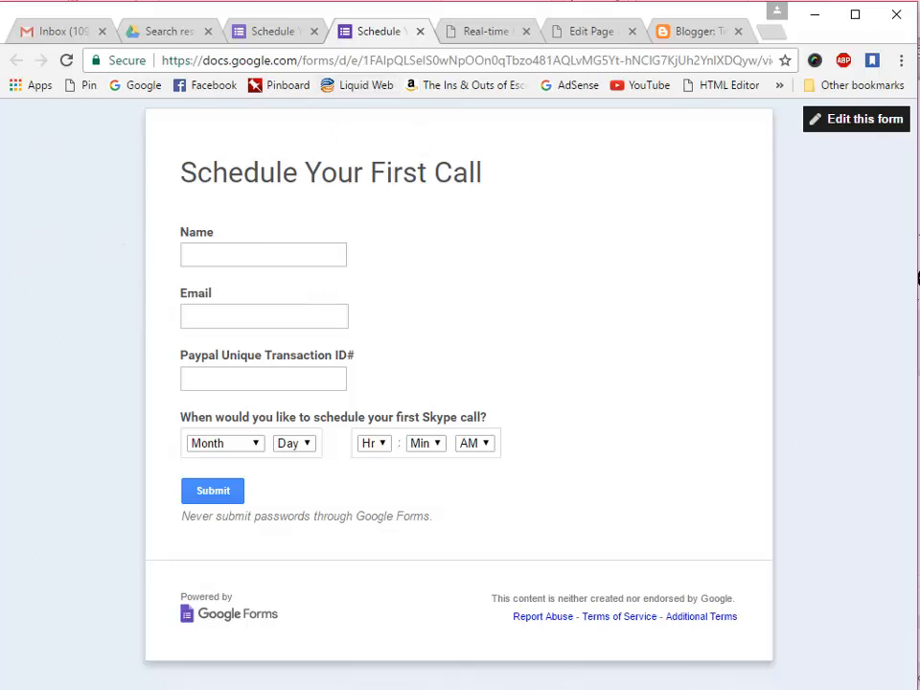
{"action": "mouse_move", "coordinate": [667, 560]}
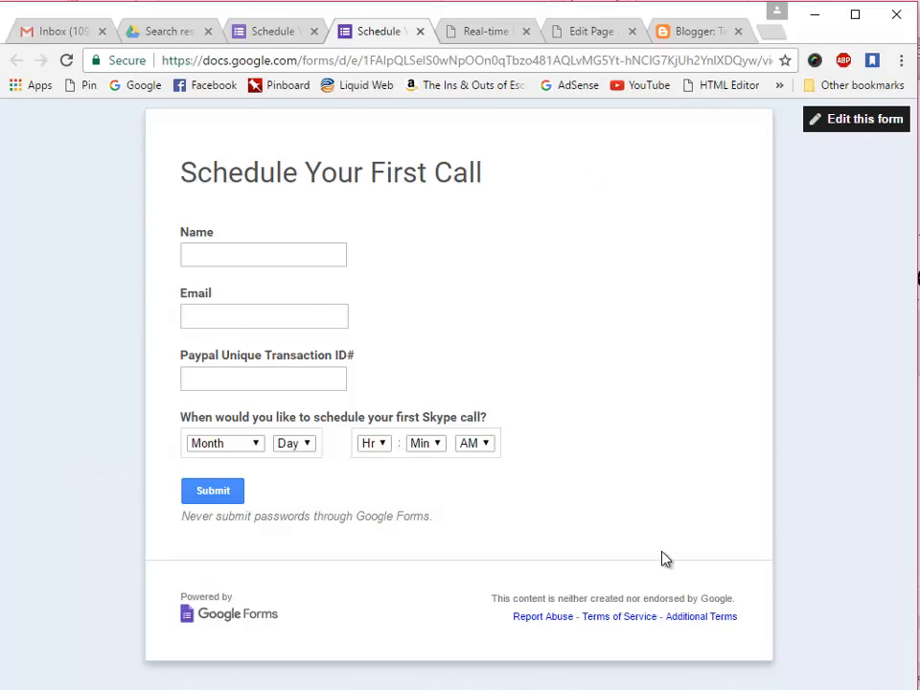
{"action": "mouse_move", "coordinate": [873, 491]}
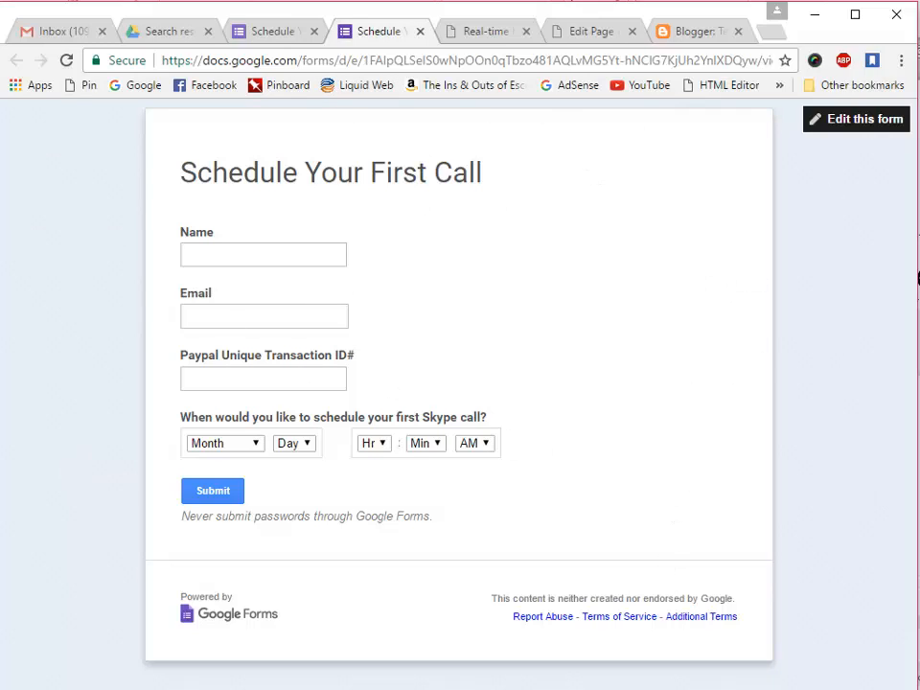
{"action": "mouse_move", "coordinate": [79, 198]}
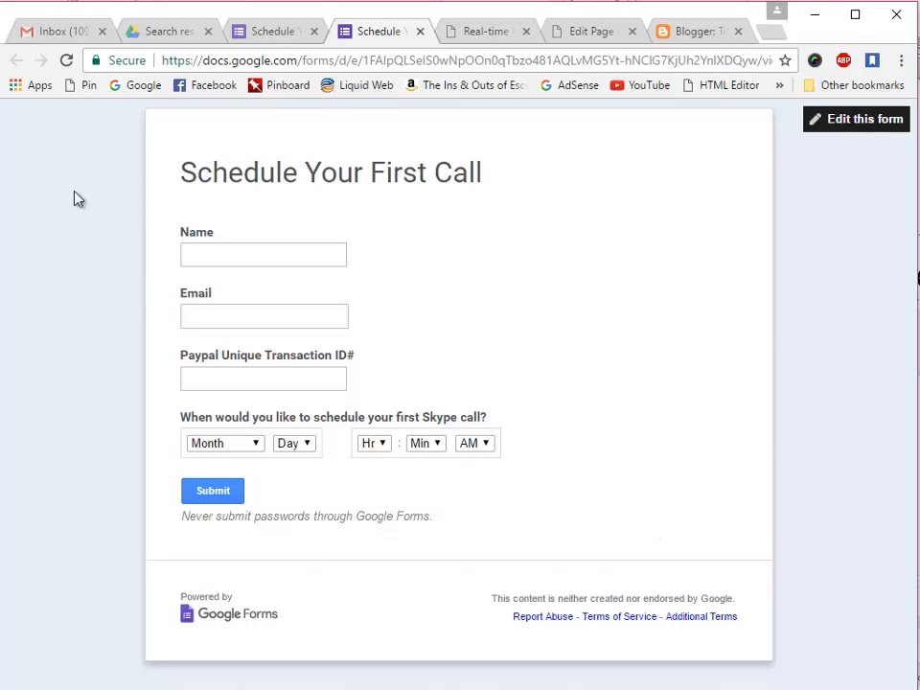
{"action": "mouse_move", "coordinate": [913, 330]}
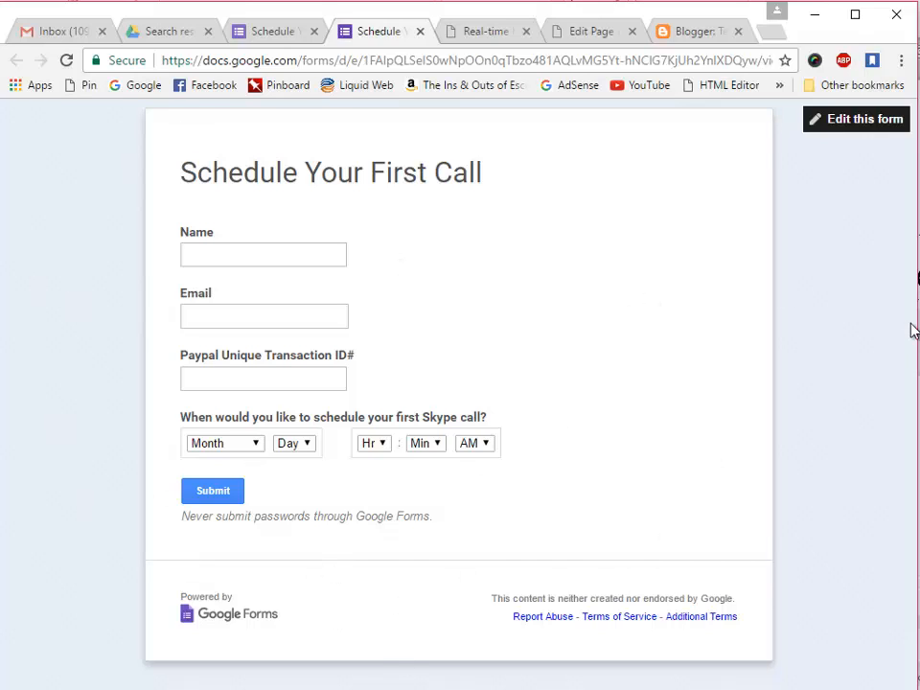
{"action": "mouse_move", "coordinate": [587, 560]}
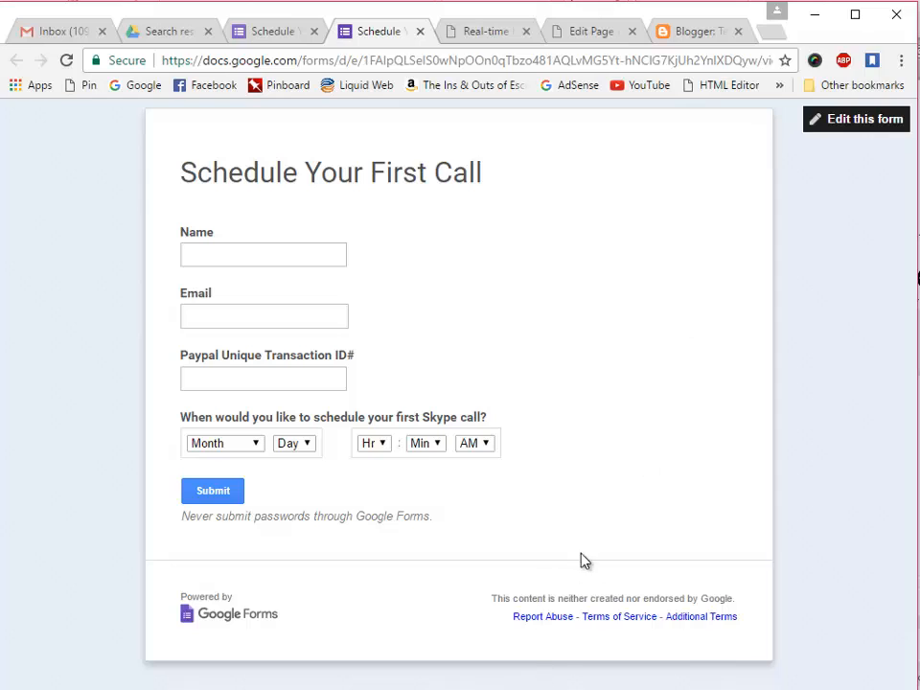
{"action": "mouse_move", "coordinate": [827, 169]}
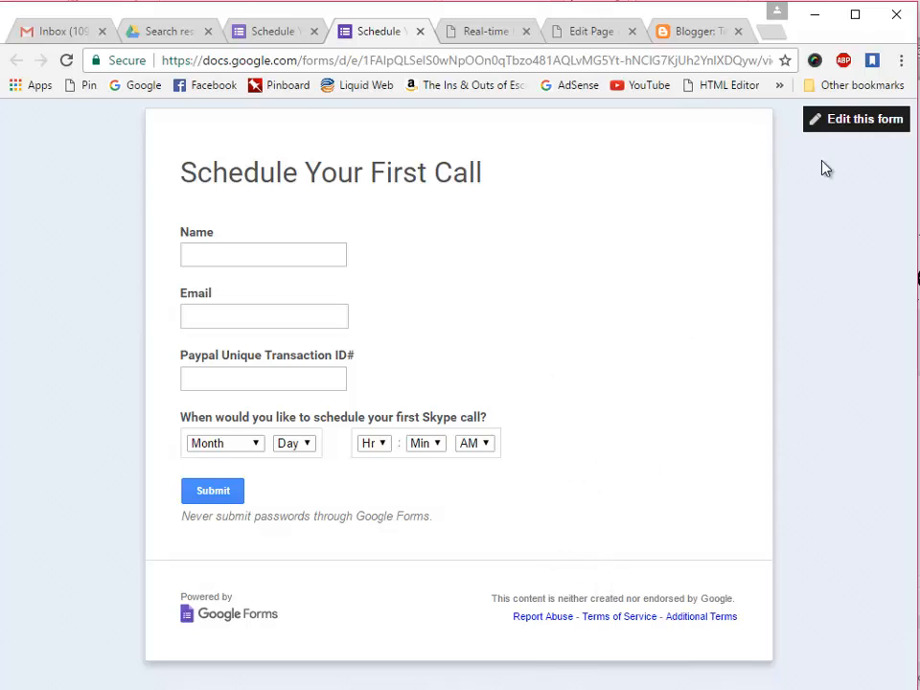
Step: Bring up the context menu on the live Schedule Your First Call form page
{"action": "right_click", "coordinate": [786, 307]}
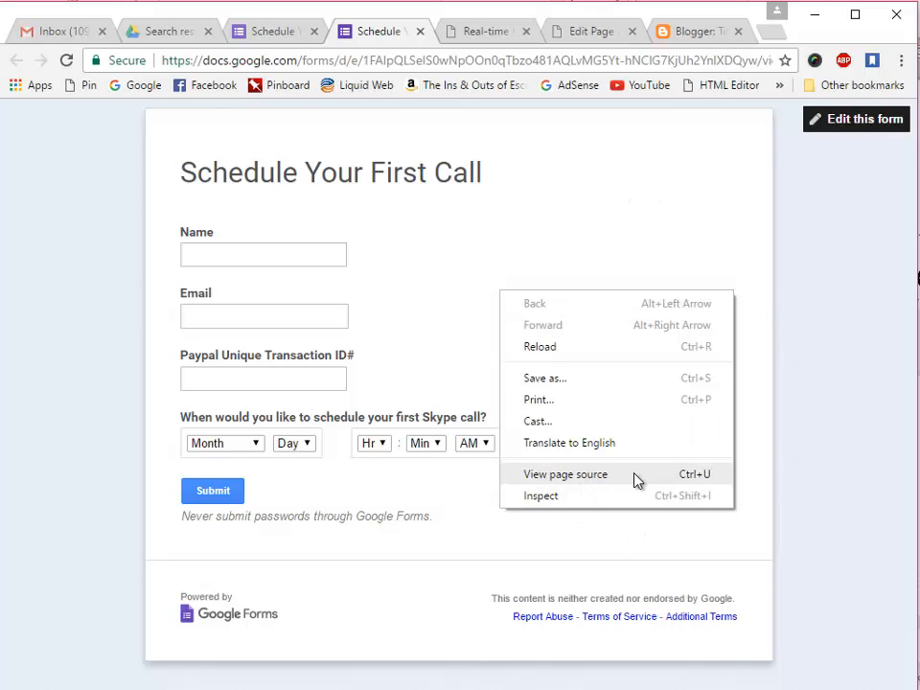
Step: View the live form's HTML page source and scroll down toward the form markup
{"action": "left_click", "coordinate": [566, 473]}
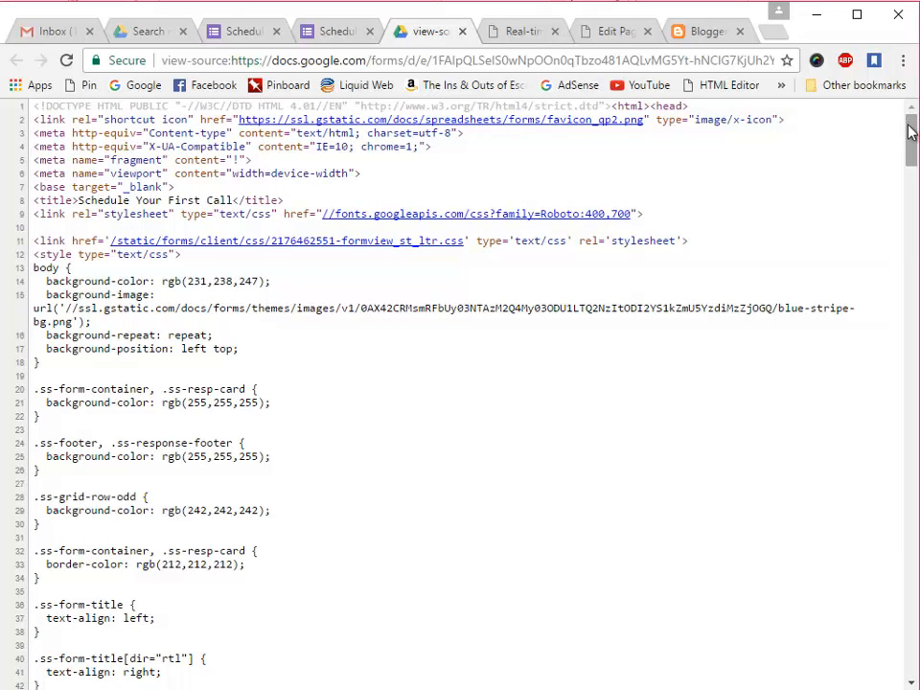
{"action": "scroll", "scroll_direction": "down", "scroll_amount": 3}
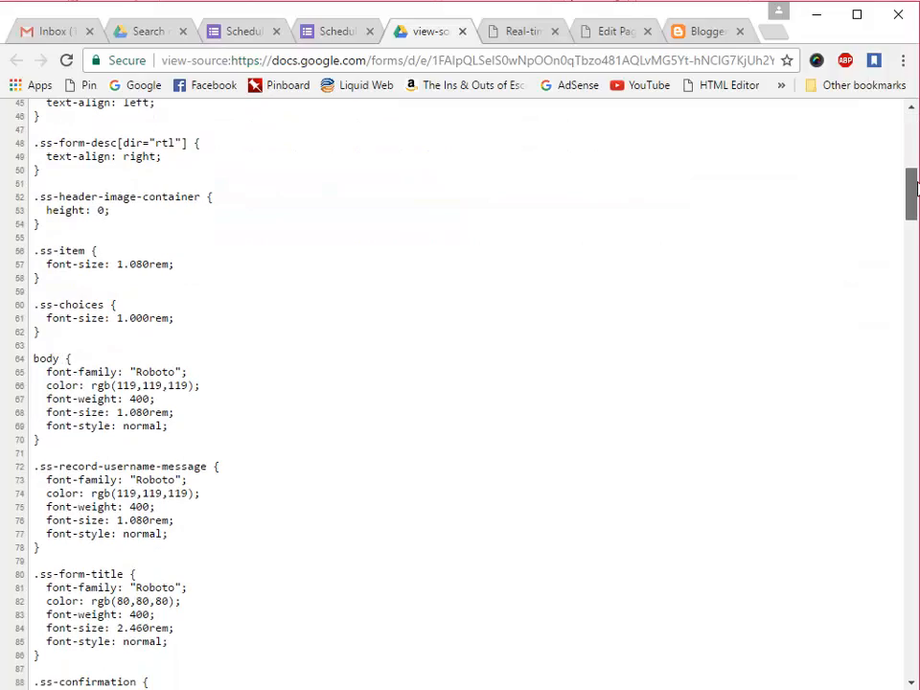
{"action": "scroll", "scroll_direction": "down", "scroll_amount": 3}
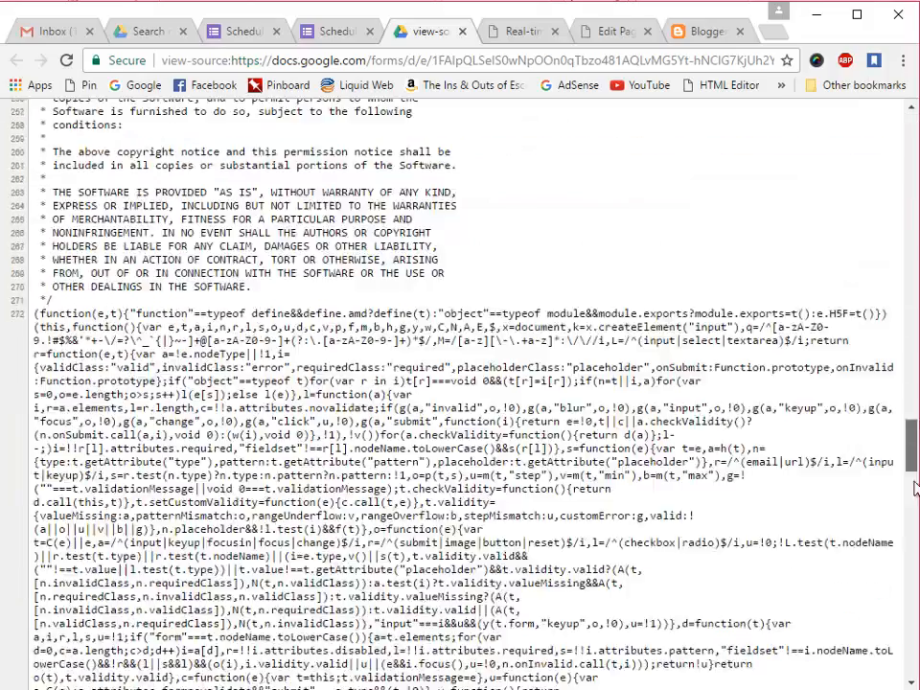
{"action": "scroll", "scroll_direction": "down", "scroll_amount": 3}
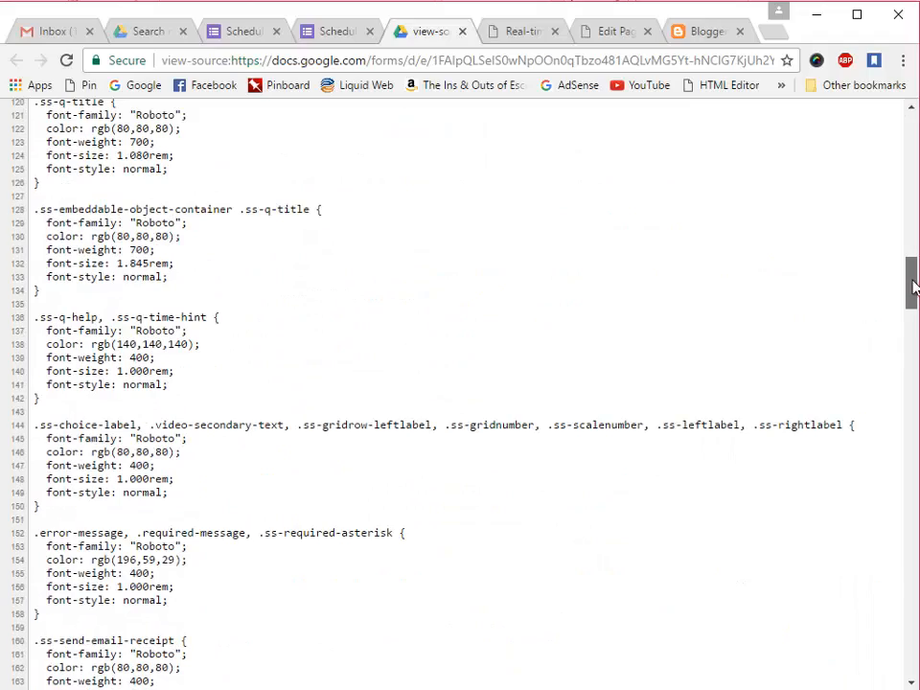
{"action": "scroll", "scroll_direction": "down", "scroll_amount": 3}
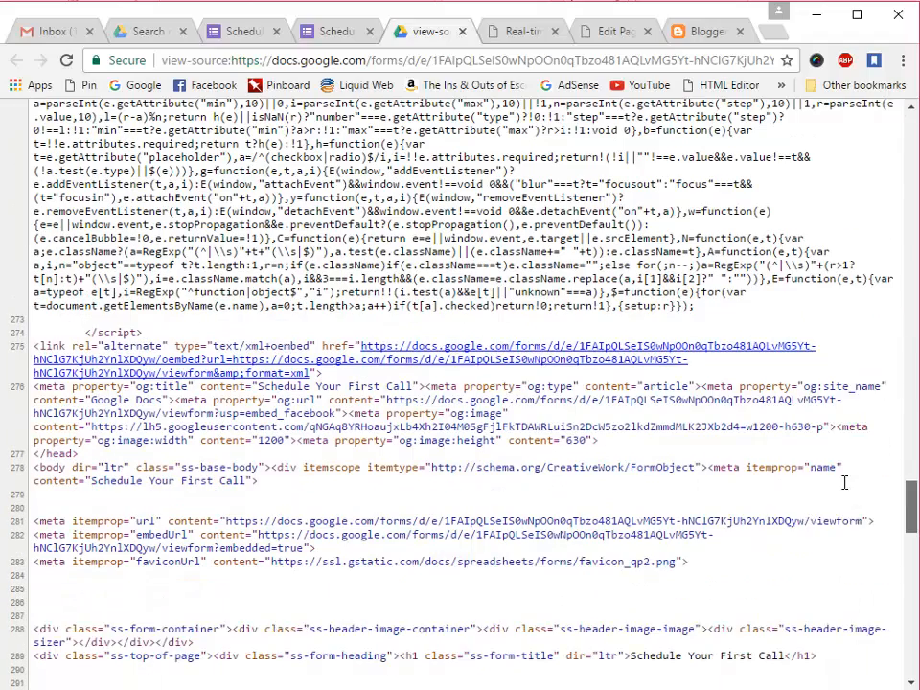
{"action": "scroll", "scroll_direction": "down", "scroll_amount": 3}
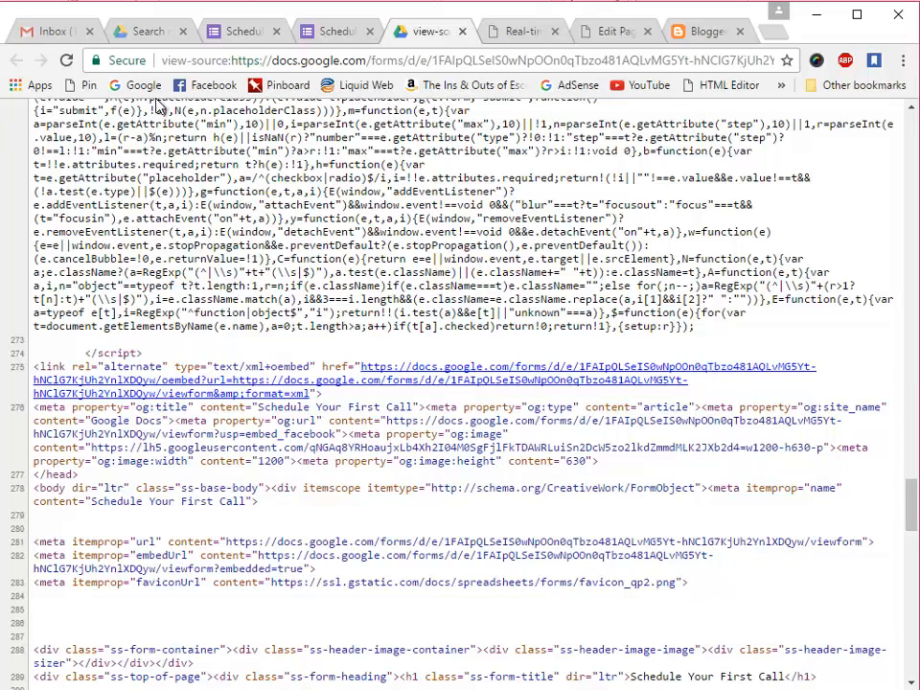
{"action": "mouse_move", "coordinate": [909, 498]}
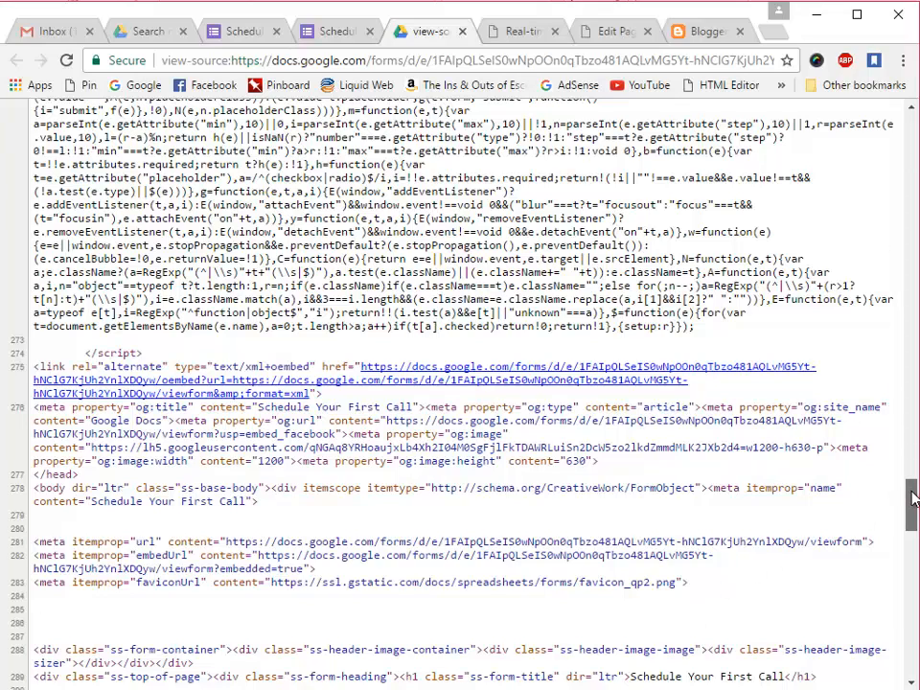
{"action": "scroll", "scroll_direction": "down", "scroll_amount": 3}
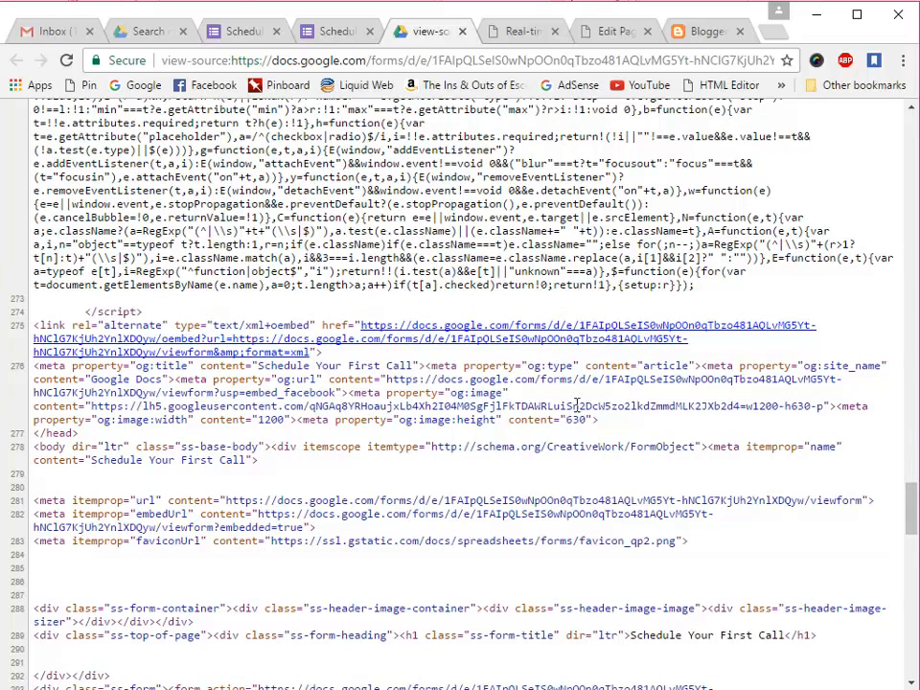
{"action": "mouse_move", "coordinate": [545, 535]}
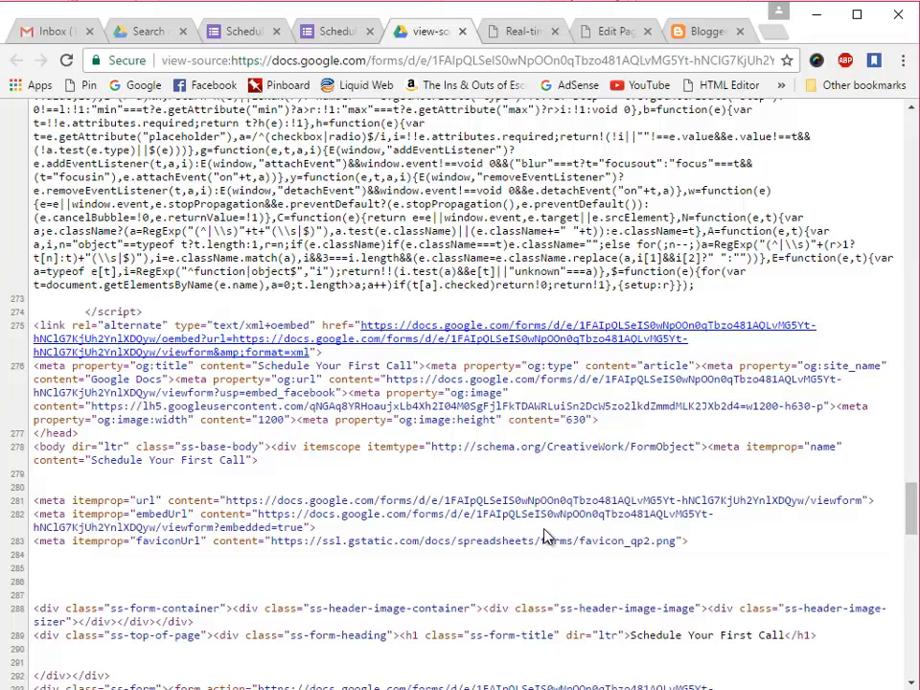
{"action": "mouse_move", "coordinate": [138, 349]}
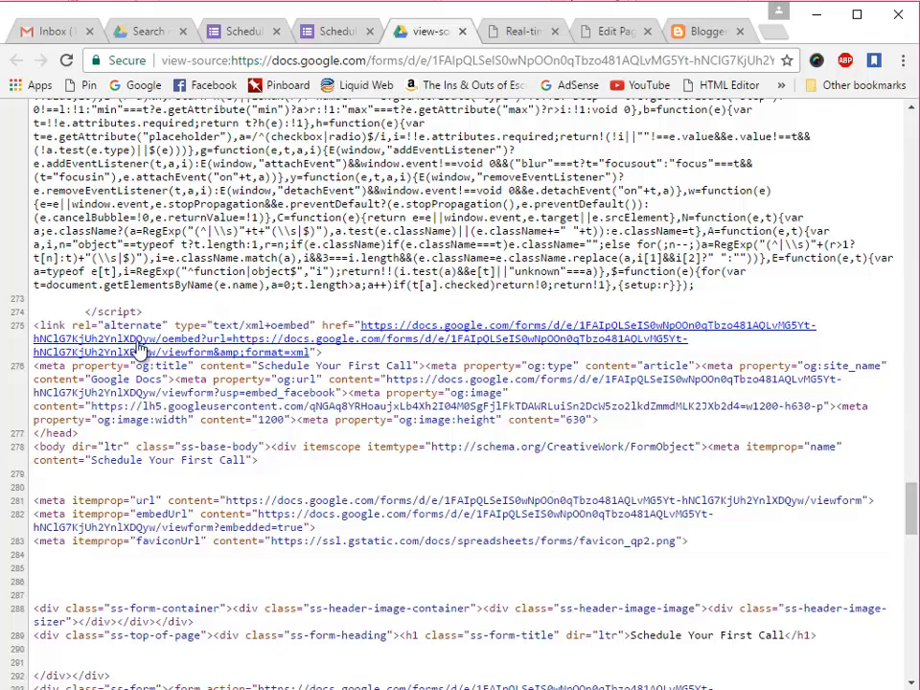
{"action": "mouse_move", "coordinate": [138, 349]}
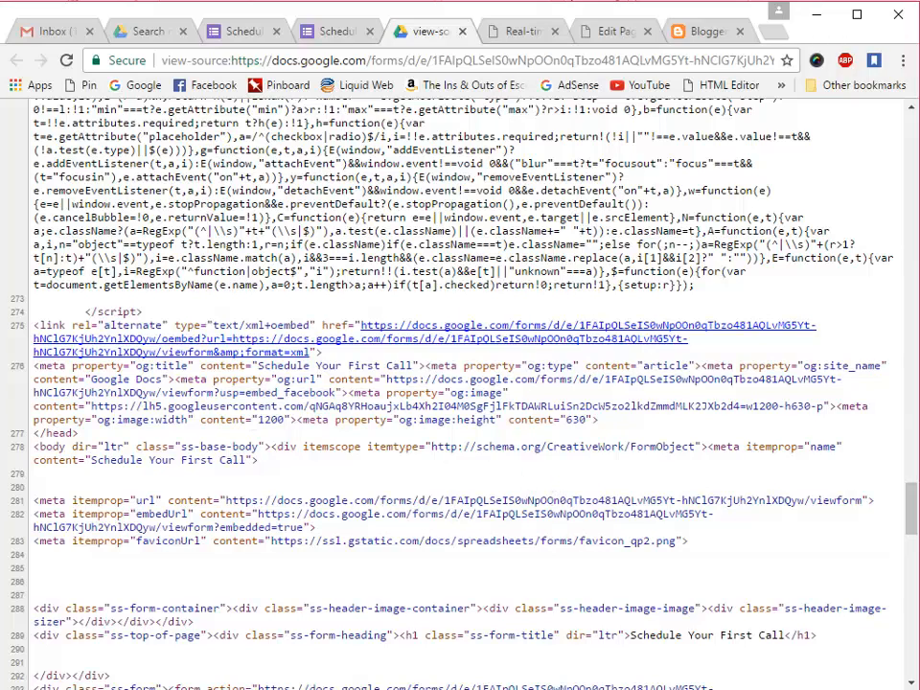
{"action": "mouse_move", "coordinate": [468, 437]}
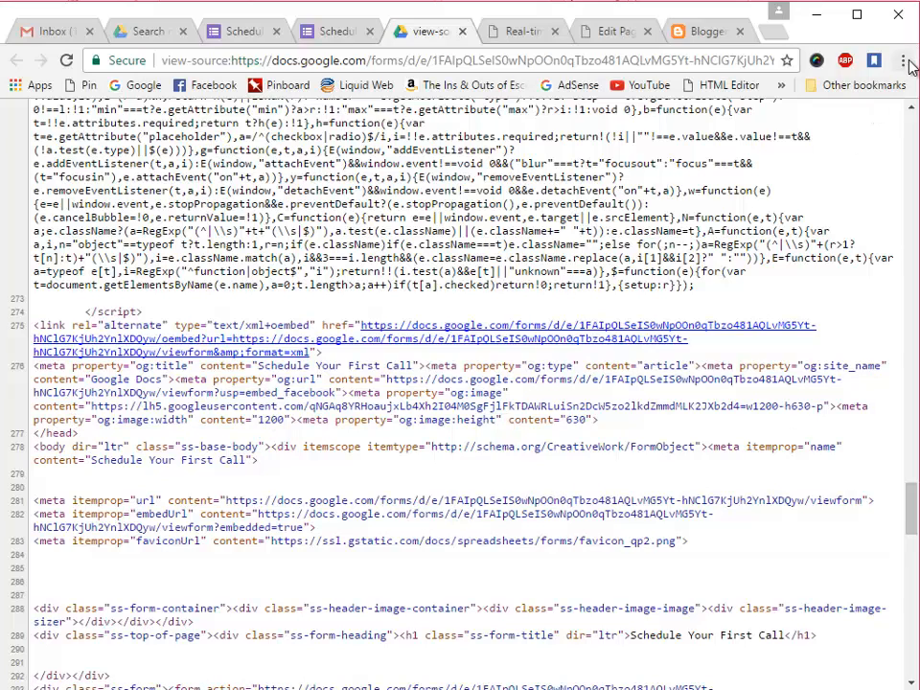
Step: Use Chrome's Find to locate 'form', jumping to the <form opening tag in the source
{"action": "left_click", "coordinate": [903, 60]}
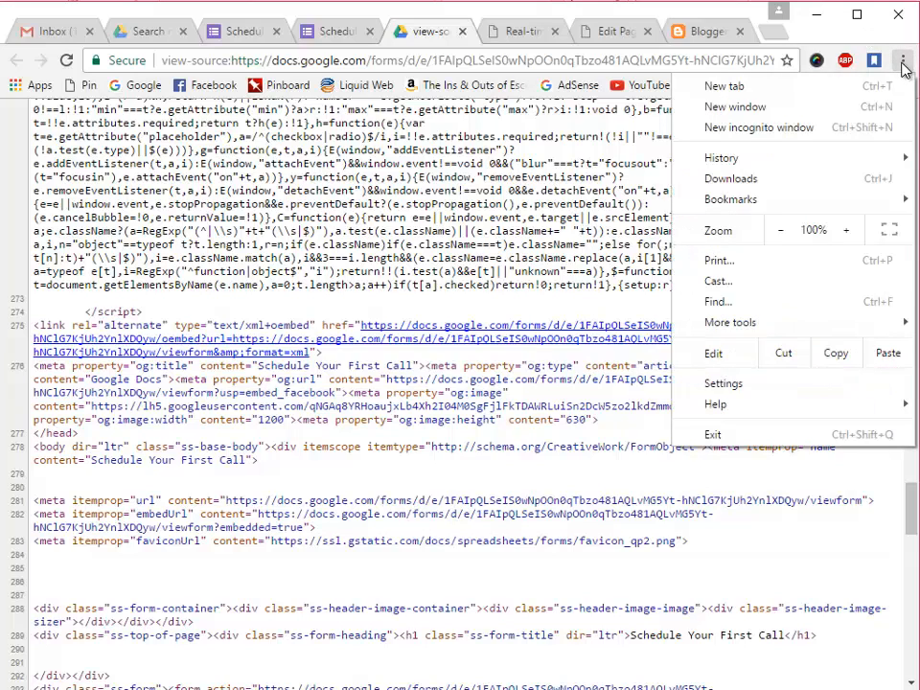
{"action": "mouse_move", "coordinate": [759, 126]}
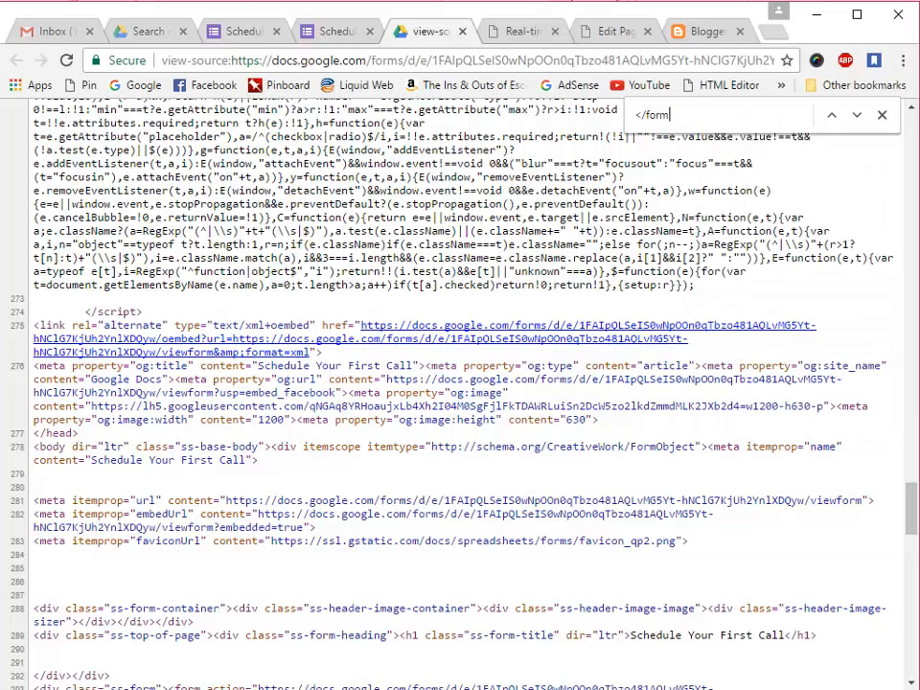
{"action": "scroll", "scroll_direction": "down", "scroll_amount": 3}
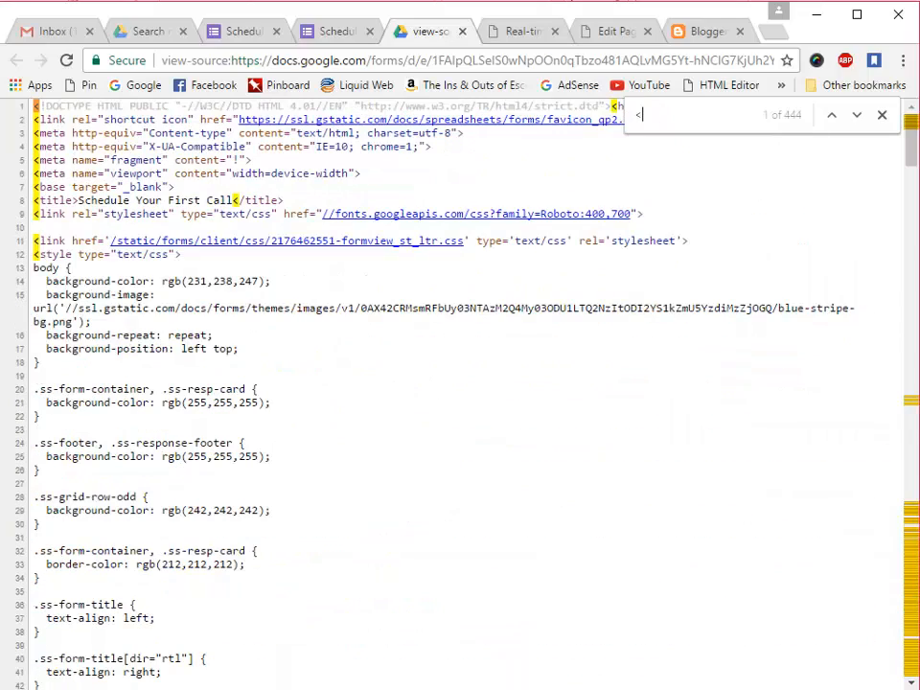
{"action": "type", "text": "form"}
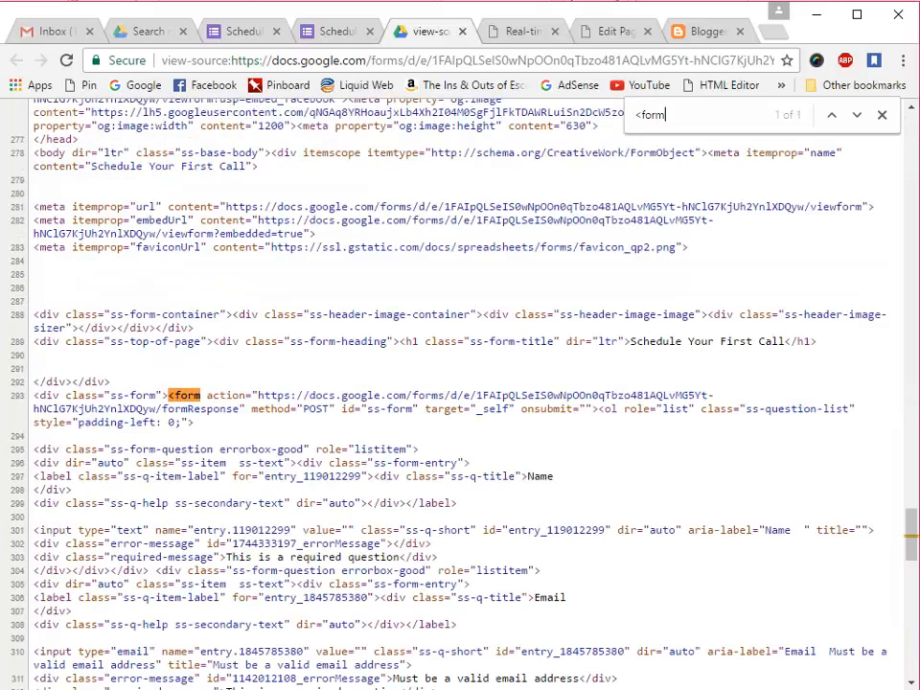
{"action": "mouse_move", "coordinate": [654, 149]}
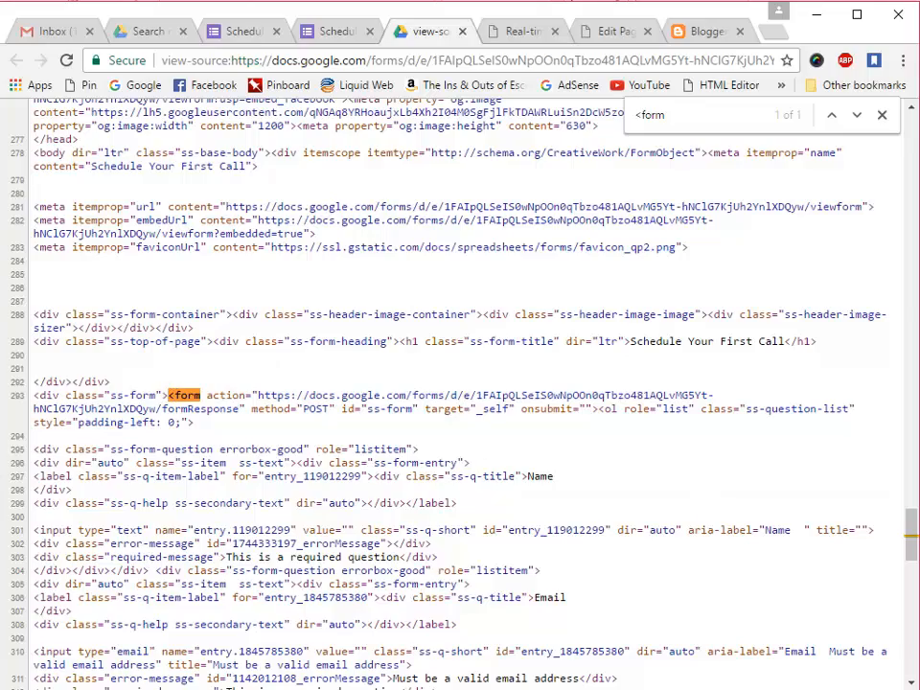
{"action": "scroll", "scroll_direction": "down", "scroll_amount": 3}
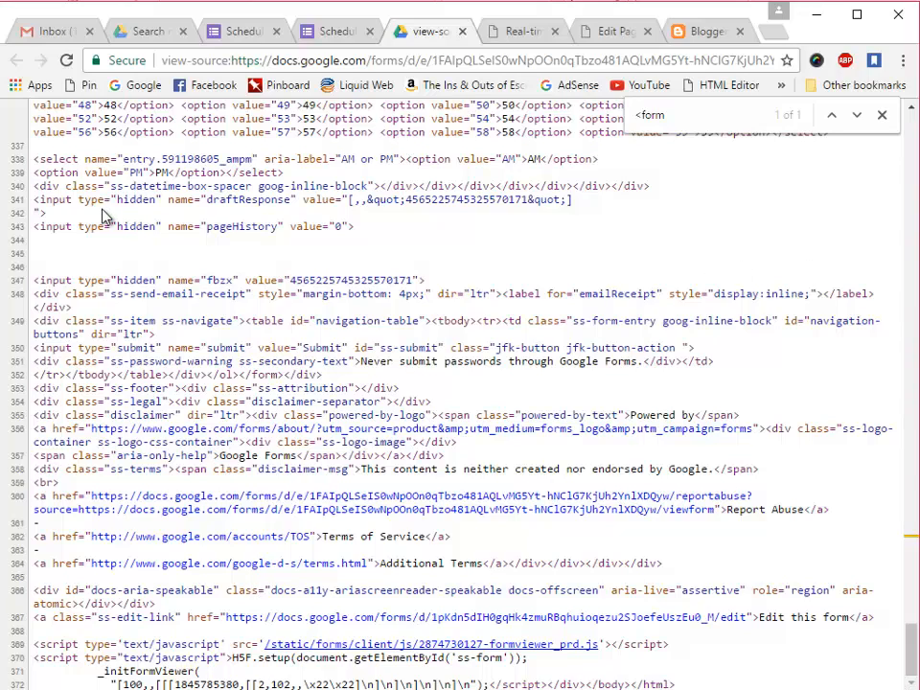
Step: Select the form markup from its <form tag to its end and copy it
{"action": "double_click", "coordinate": [430, 564]}
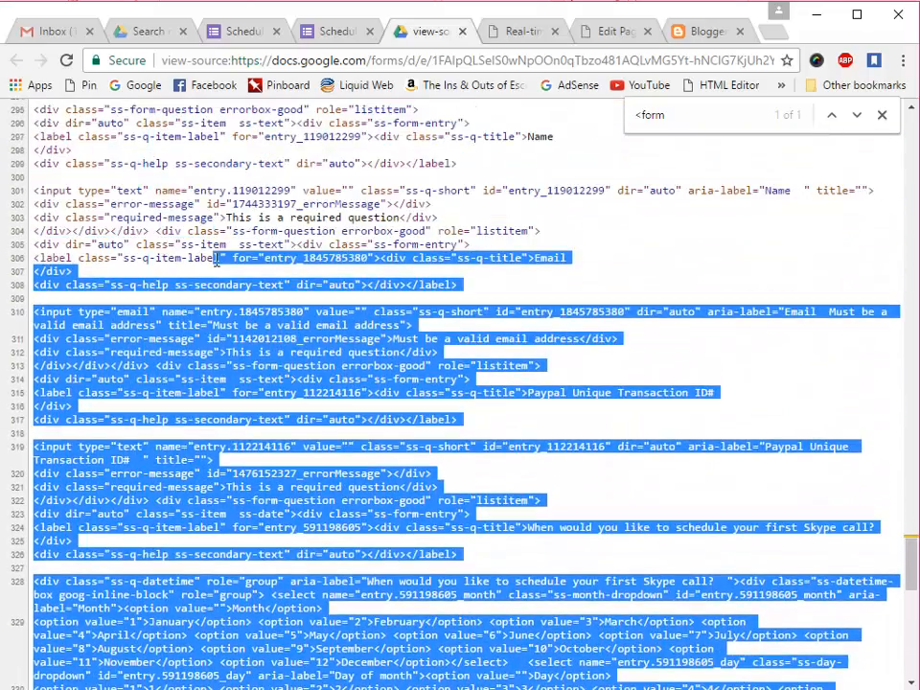
{"action": "scroll", "scroll_direction": "up", "scroll_amount": 3}
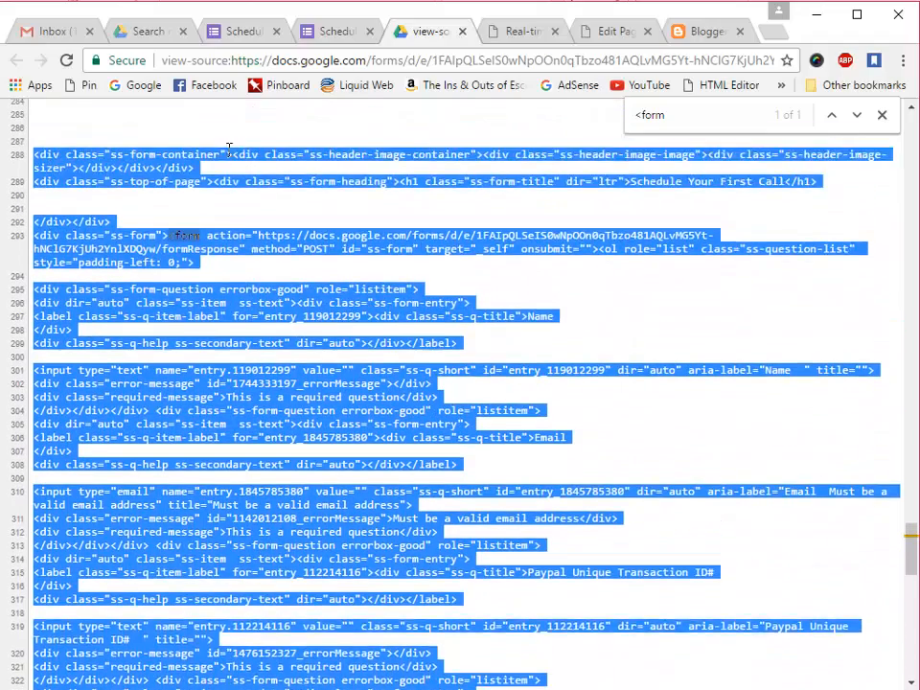
{"action": "scroll", "scroll_direction": "up", "scroll_amount": 3}
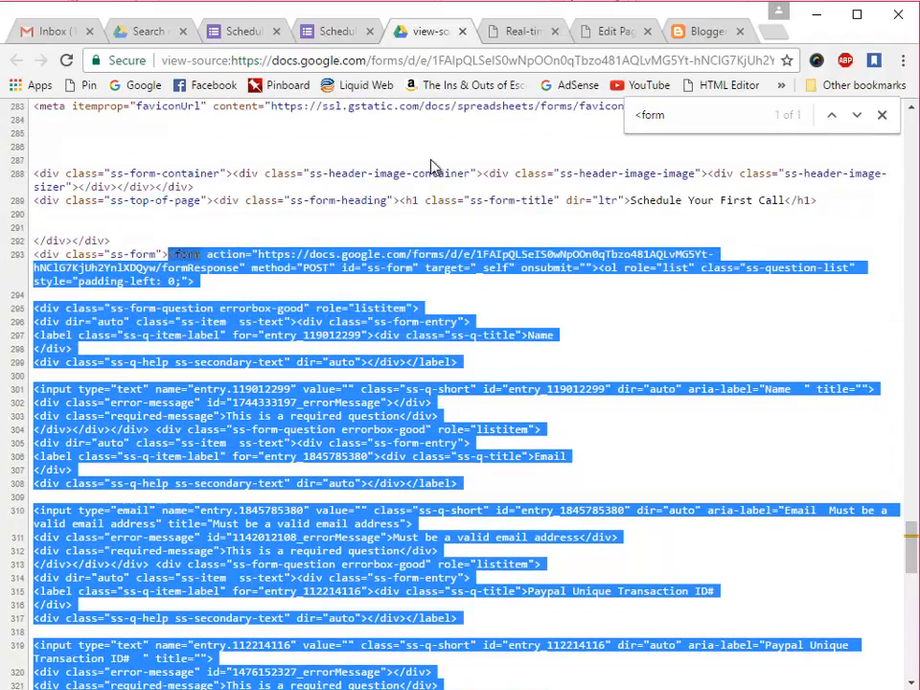
{"action": "mouse_move", "coordinate": [434, 165]}
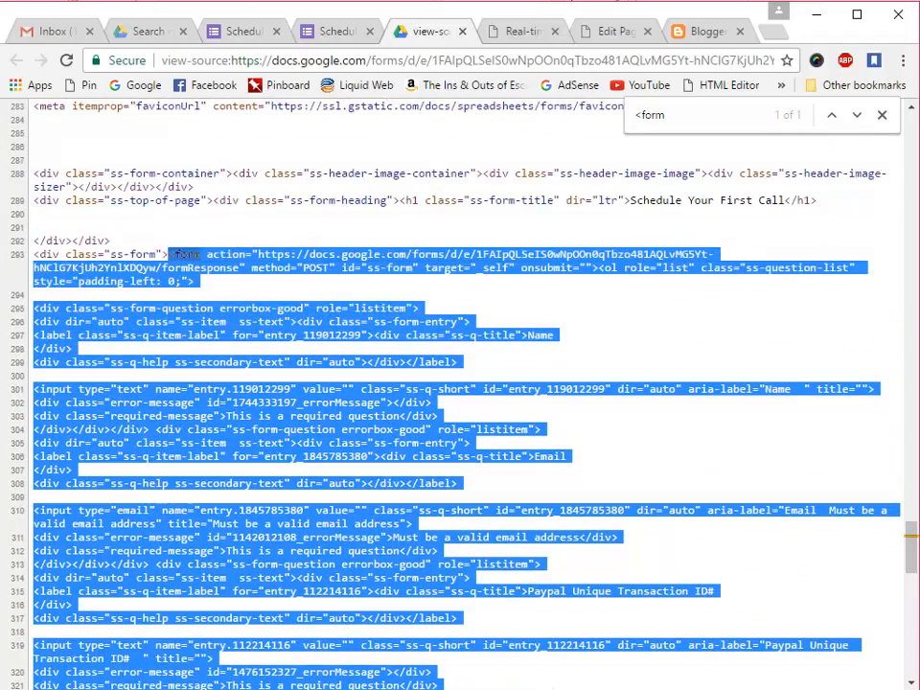
{"action": "right_click", "coordinate": [663, 387]}
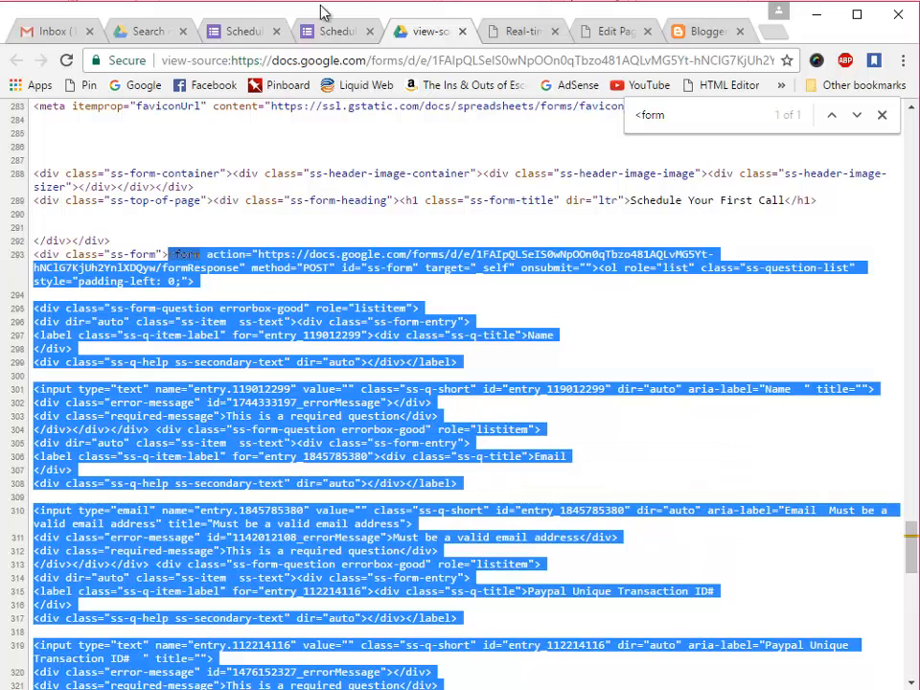
{"action": "left_click", "coordinate": [521, 31]}
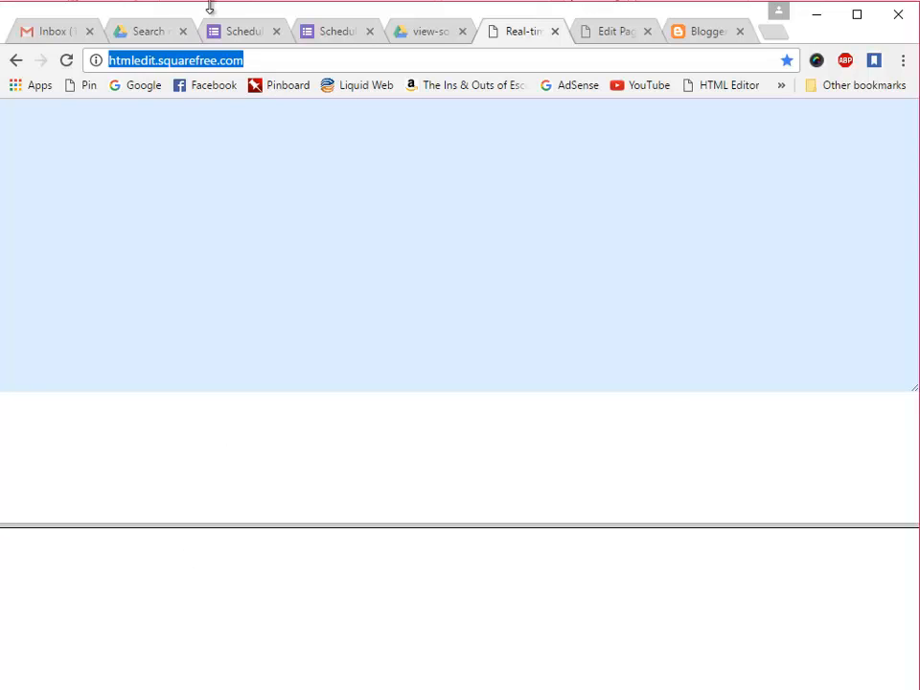
{"action": "mouse_move", "coordinate": [62, 526]}
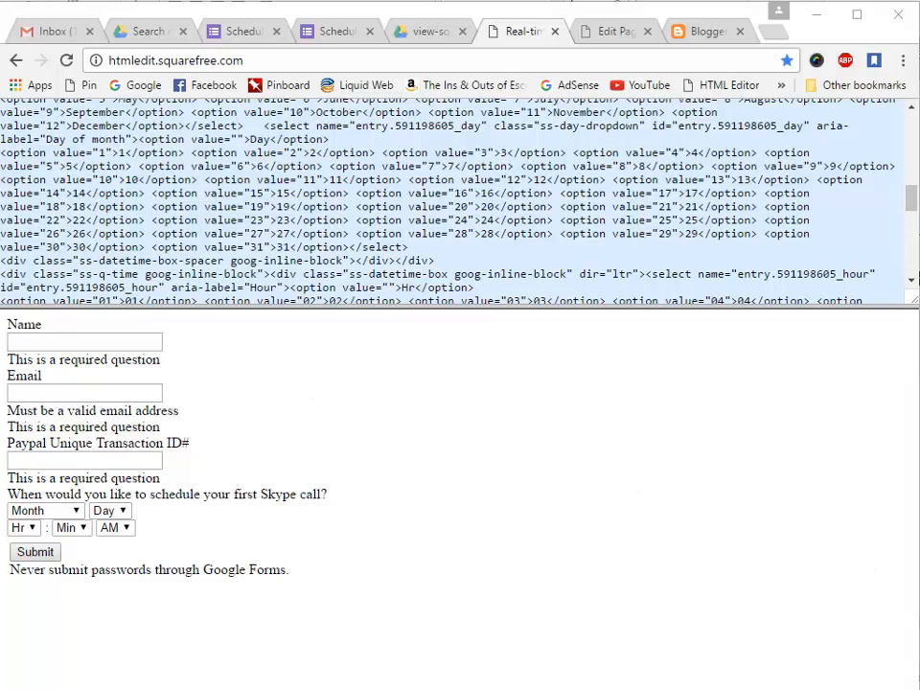
{"action": "mouse_move", "coordinate": [491, 506]}
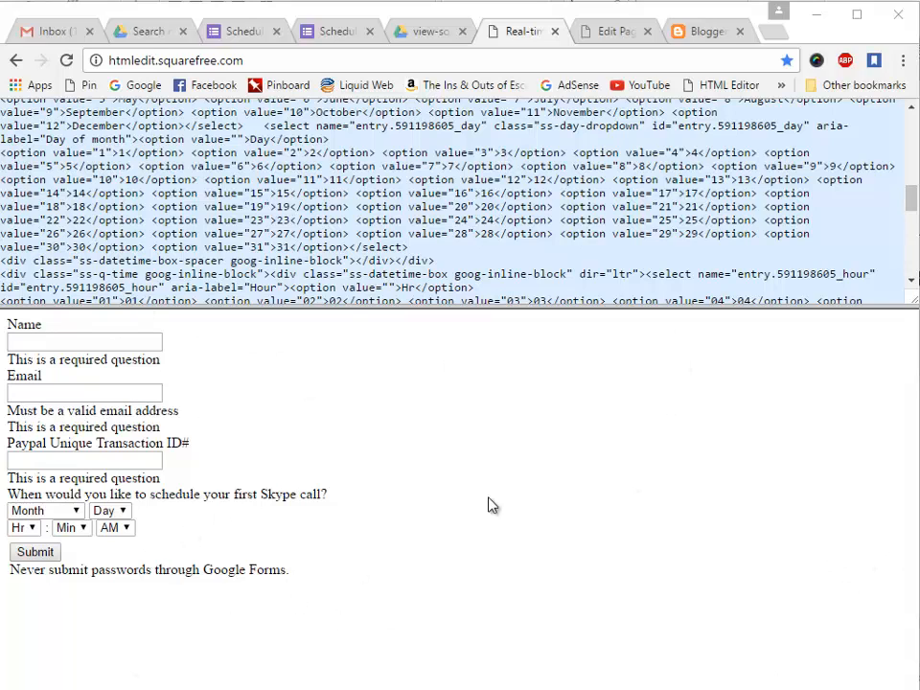
{"action": "mouse_move", "coordinate": [491, 322]}
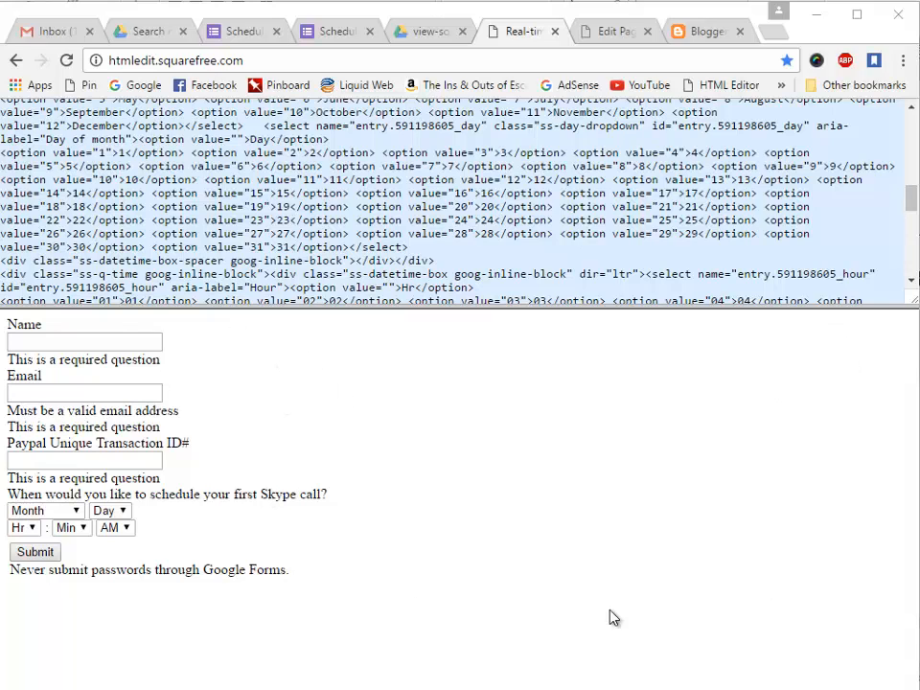
{"action": "mouse_move", "coordinate": [195, 383]}
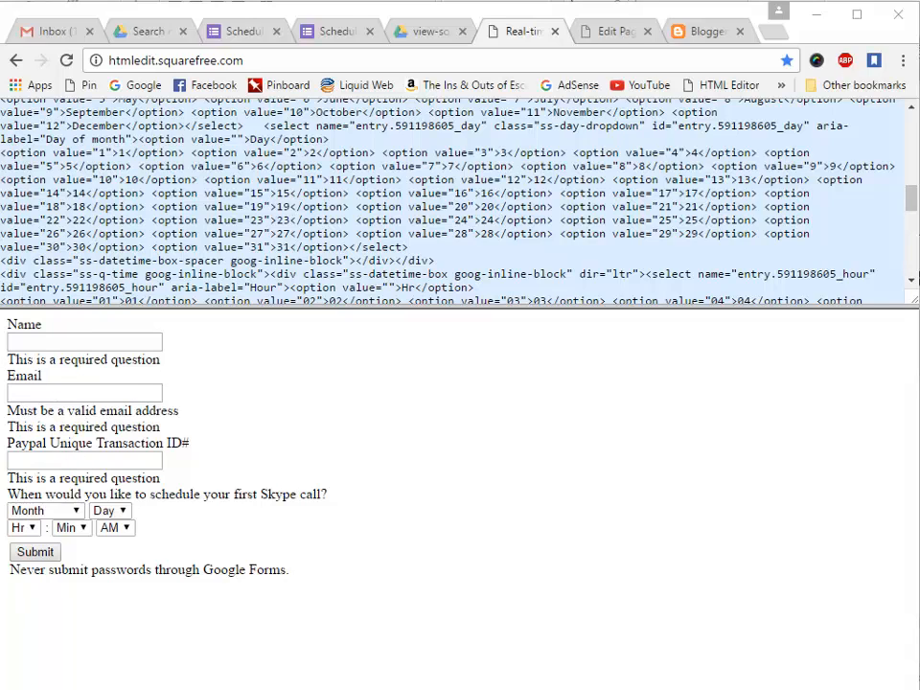
{"action": "mouse_move", "coordinate": [276, 480]}
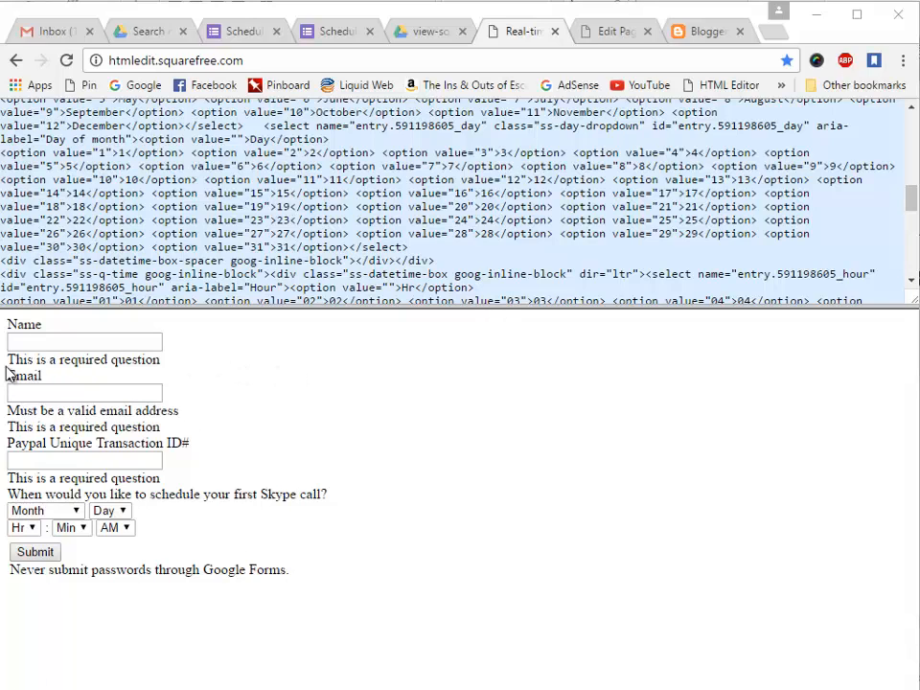
{"action": "left_click_drag", "start_coordinate": [7, 361], "coordinate": [42, 376]}
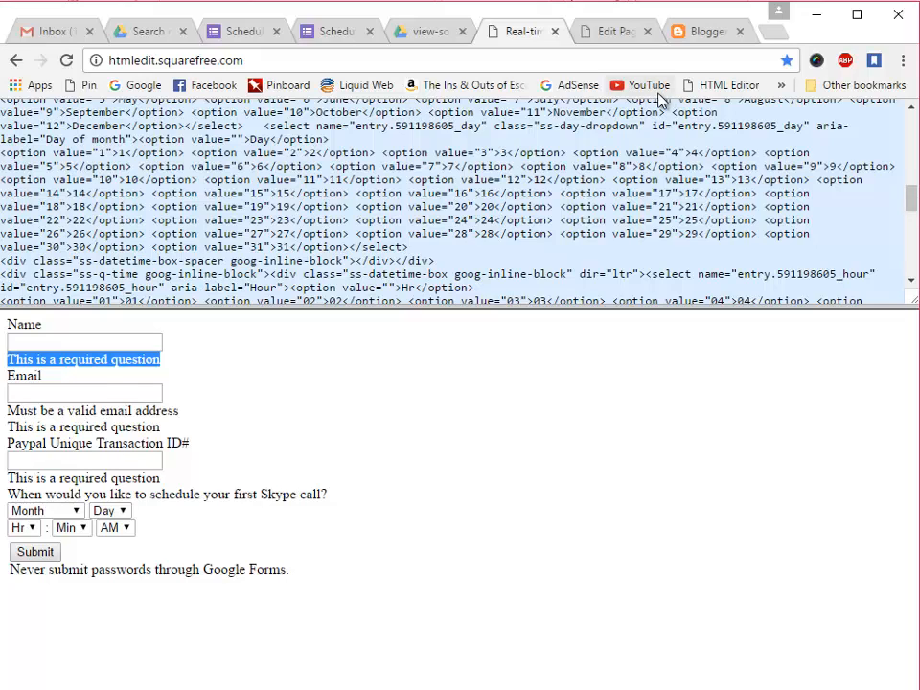
{"action": "mouse_move", "coordinate": [157, 610]}
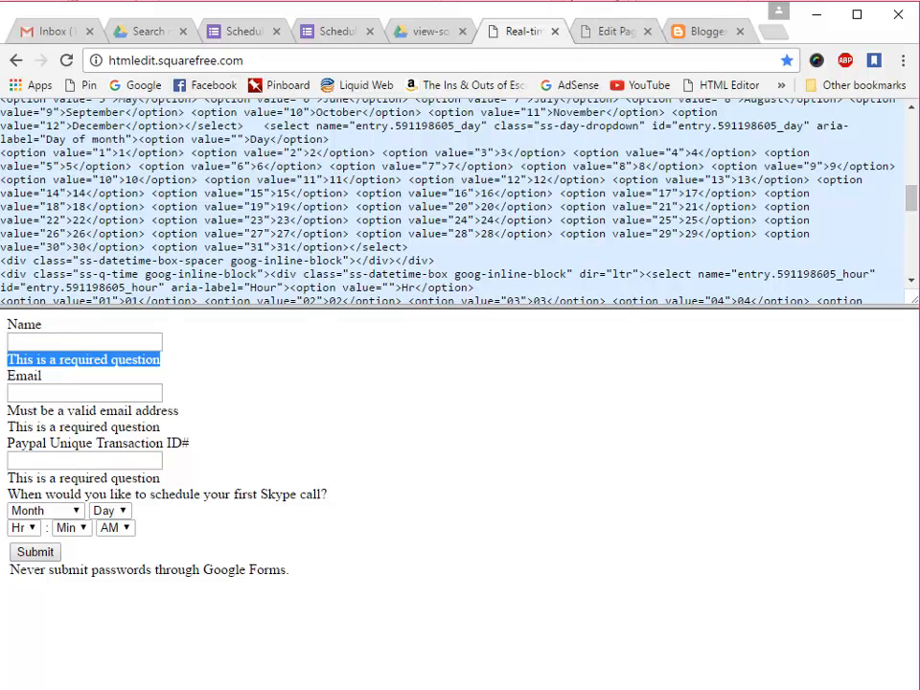
{"action": "mouse_move", "coordinate": [882, 161]}
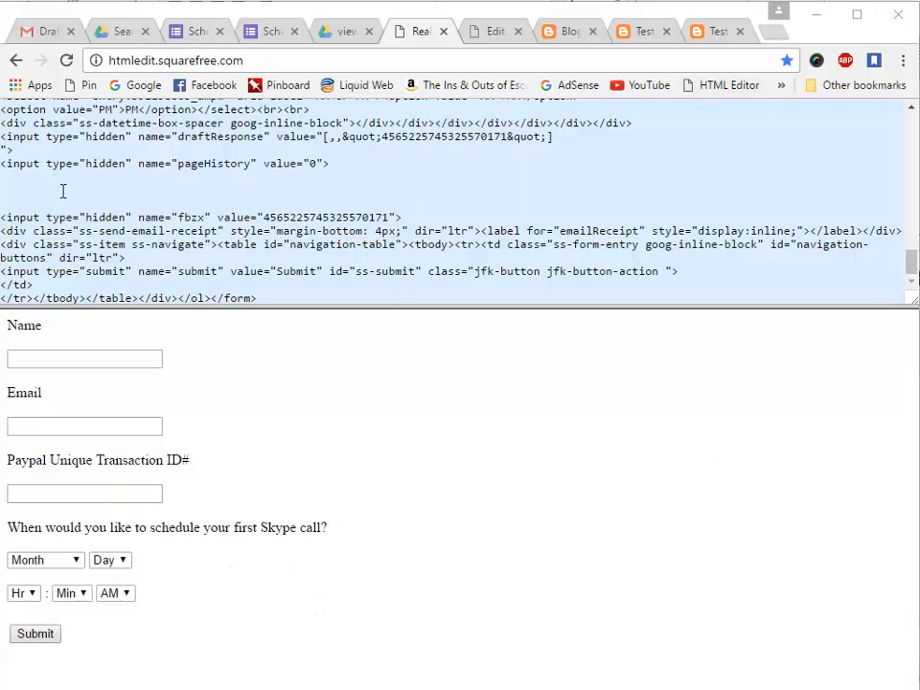
{"action": "mouse_move", "coordinate": [53, 525]}
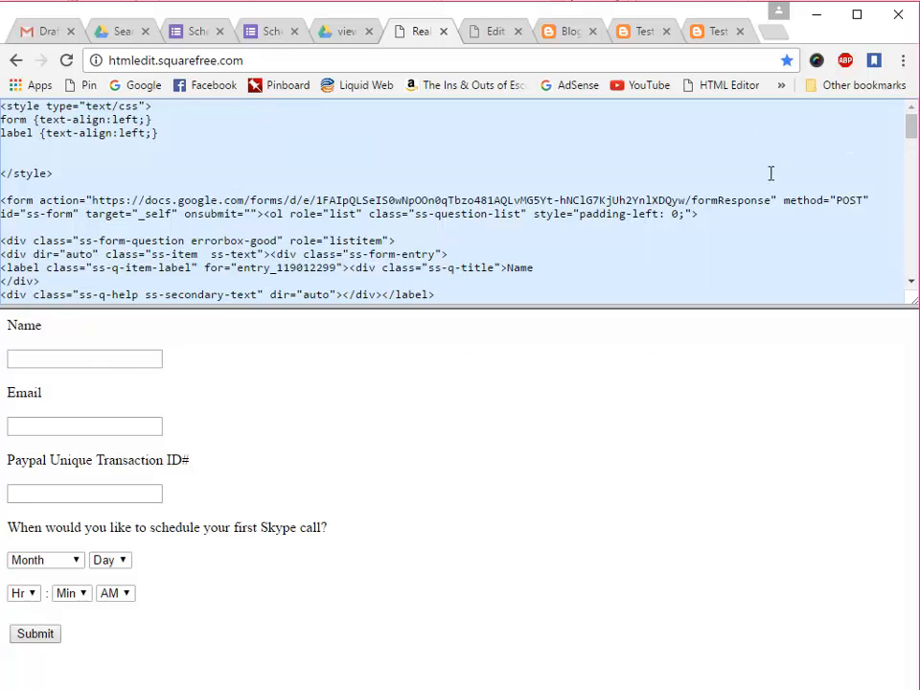
{"action": "mouse_move", "coordinate": [284, 221]}
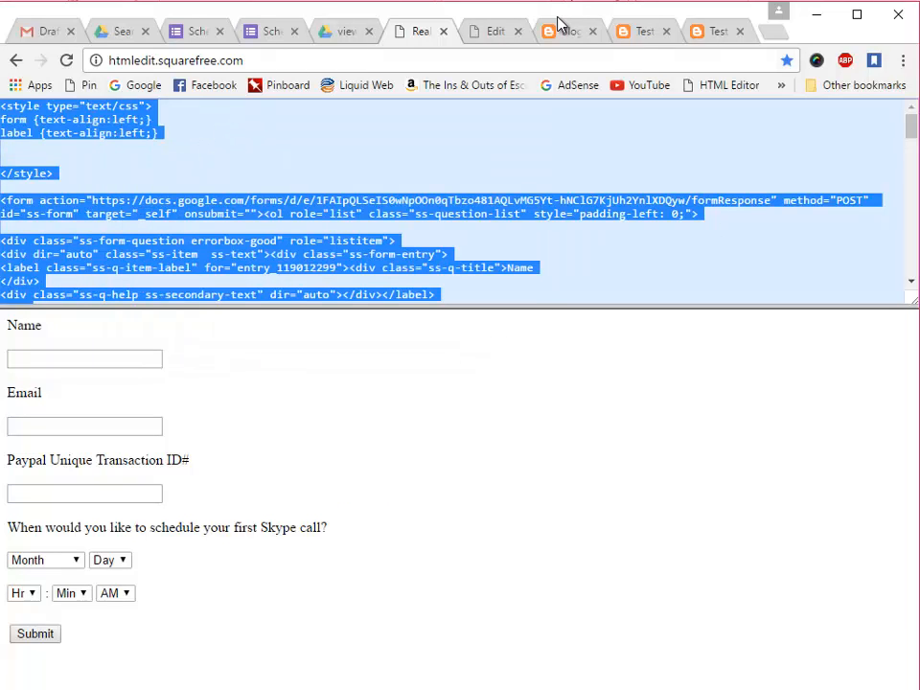
Step: Switch to the Blogger page editor holding the cleaned, styled form code
{"action": "left_click", "coordinate": [560, 30]}
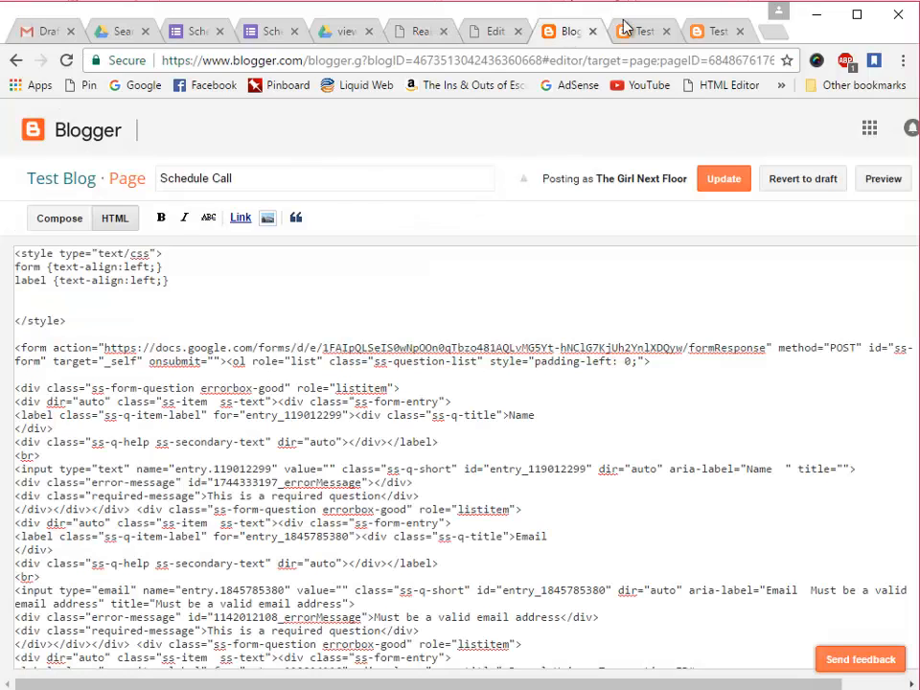
Step: Create a new Blogger page and title it 'Schedule Your First Call'
{"action": "left_click", "coordinate": [713, 31]}
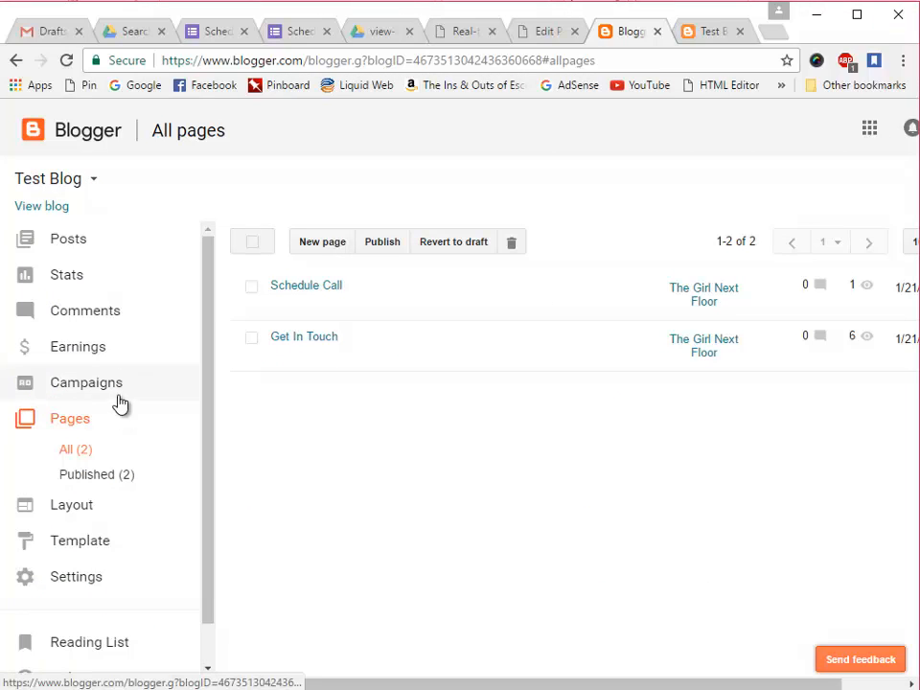
{"action": "mouse_move", "coordinate": [345, 669]}
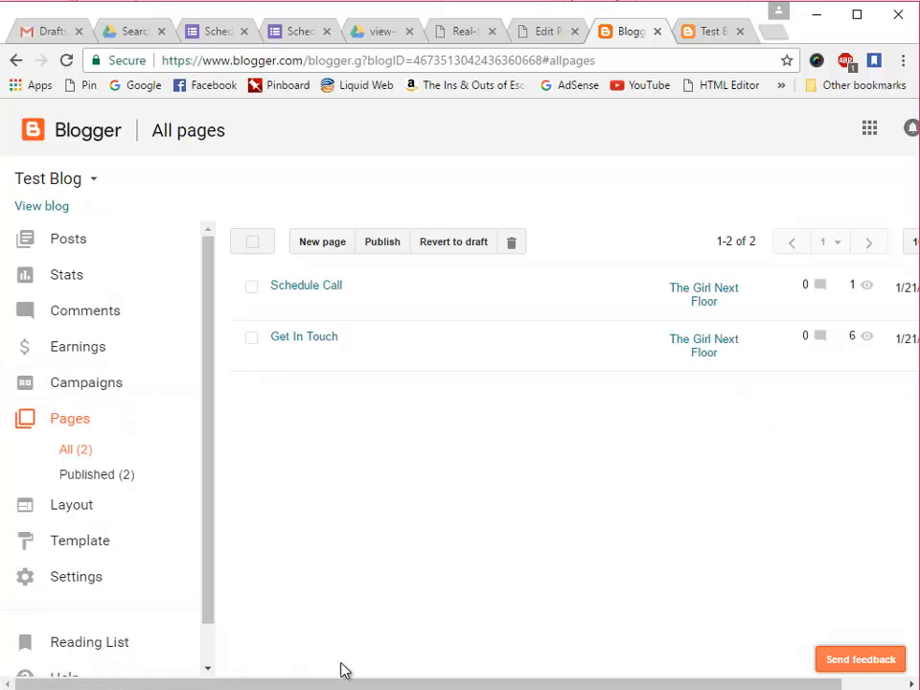
{"action": "mouse_move", "coordinate": [337, 261]}
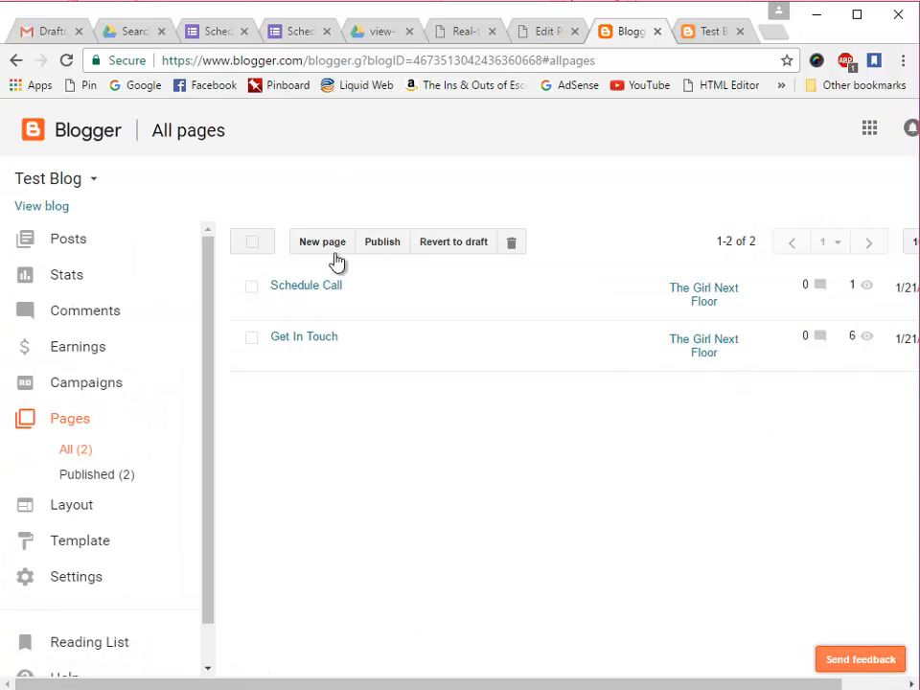
{"action": "left_click", "coordinate": [322, 242]}
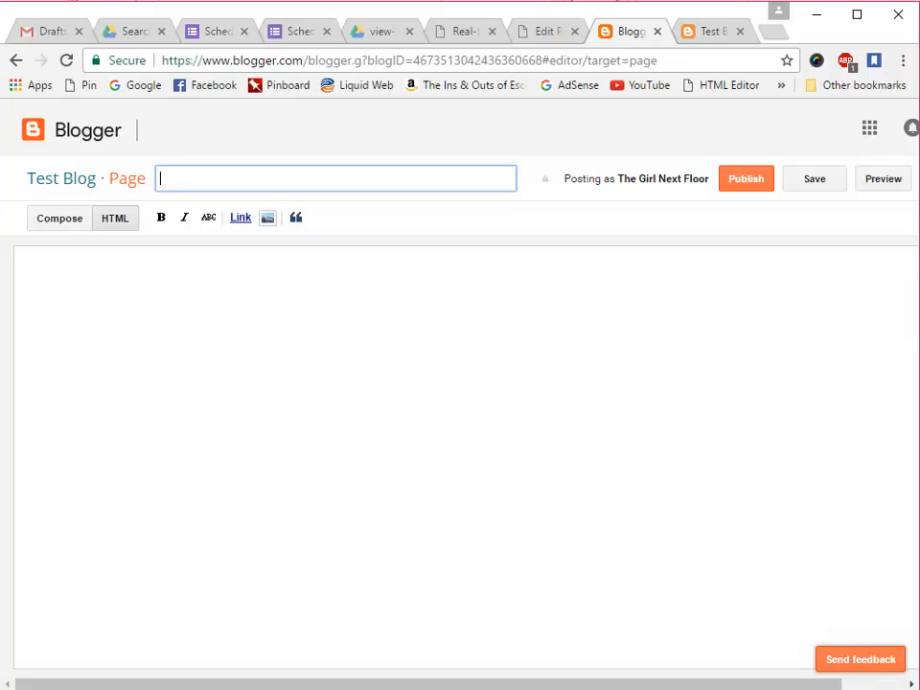
{"action": "type", "text": "Sce"}
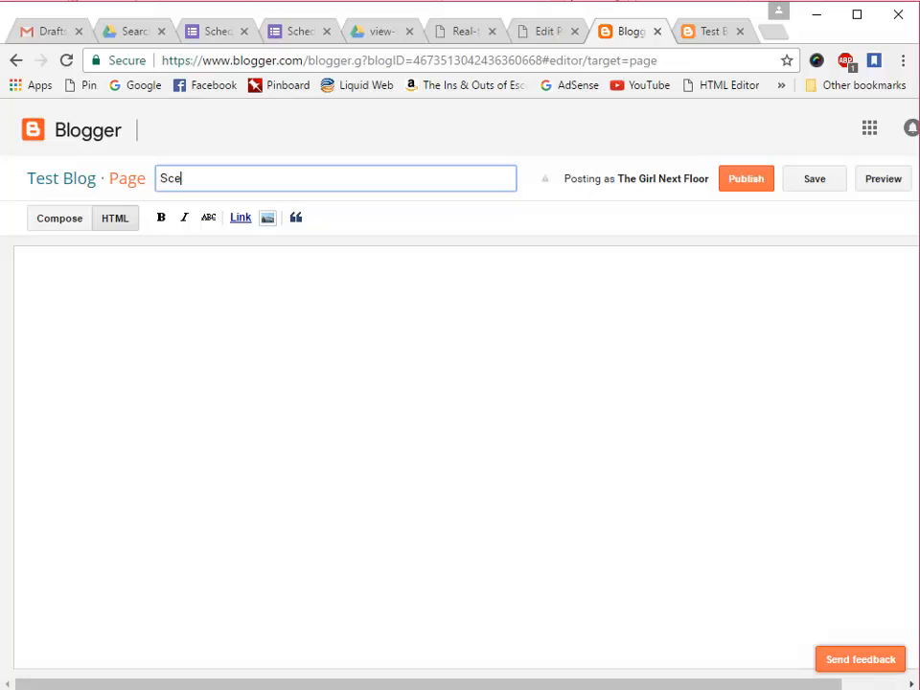
{"action": "type", "text": "Schedule Your Fi"}
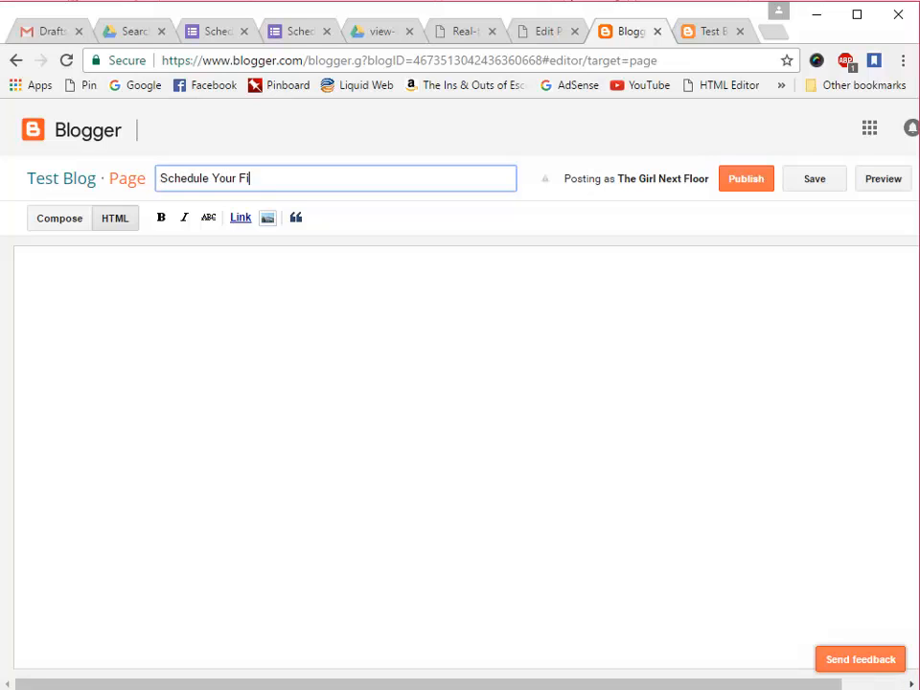
{"action": "type", "text": "rst Call"}
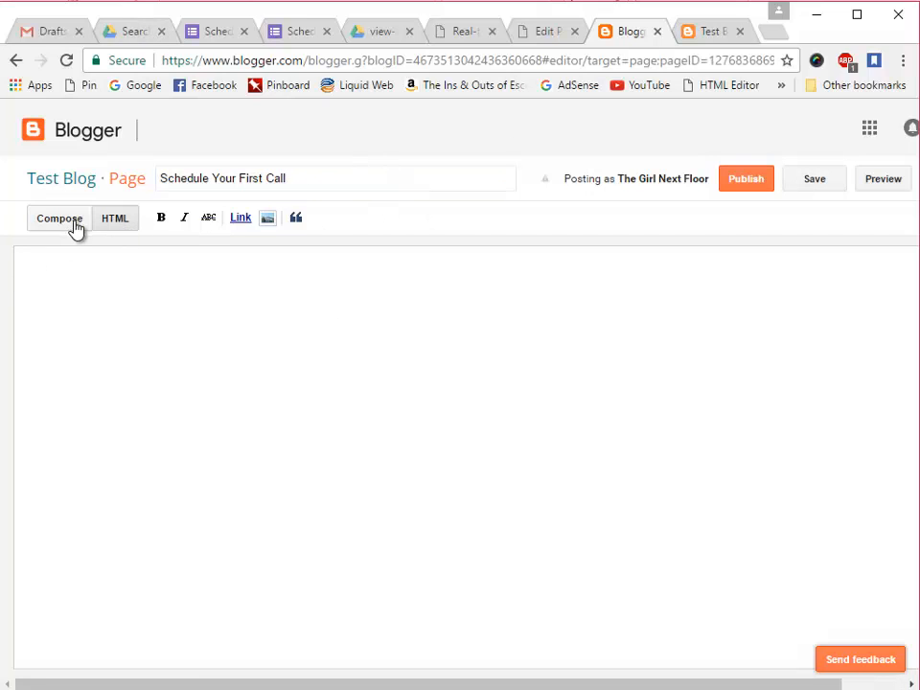
{"action": "right_click", "coordinate": [554, 284]}
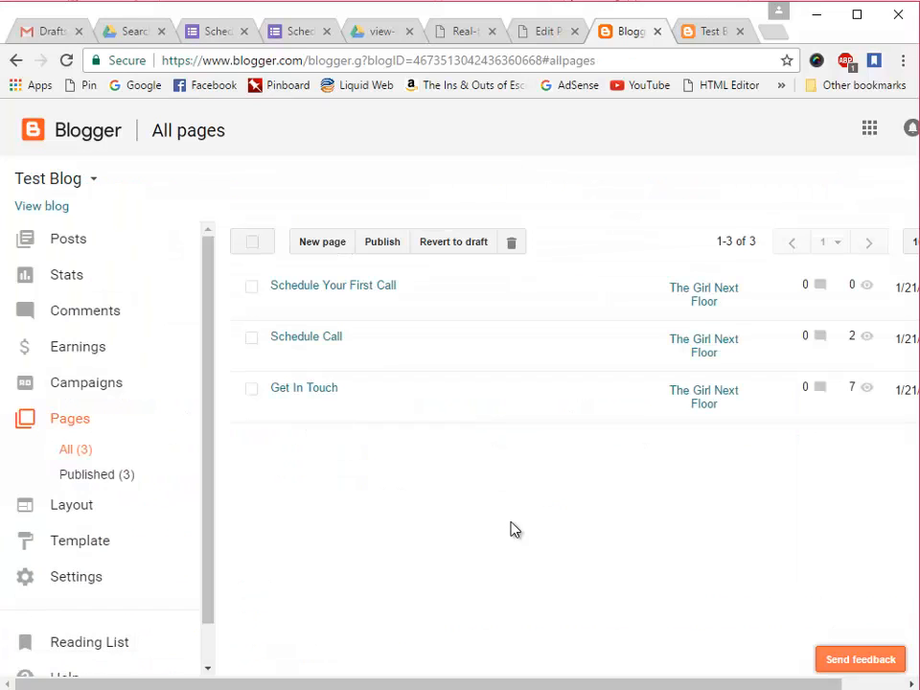
{"action": "mouse_move", "coordinate": [345, 276]}
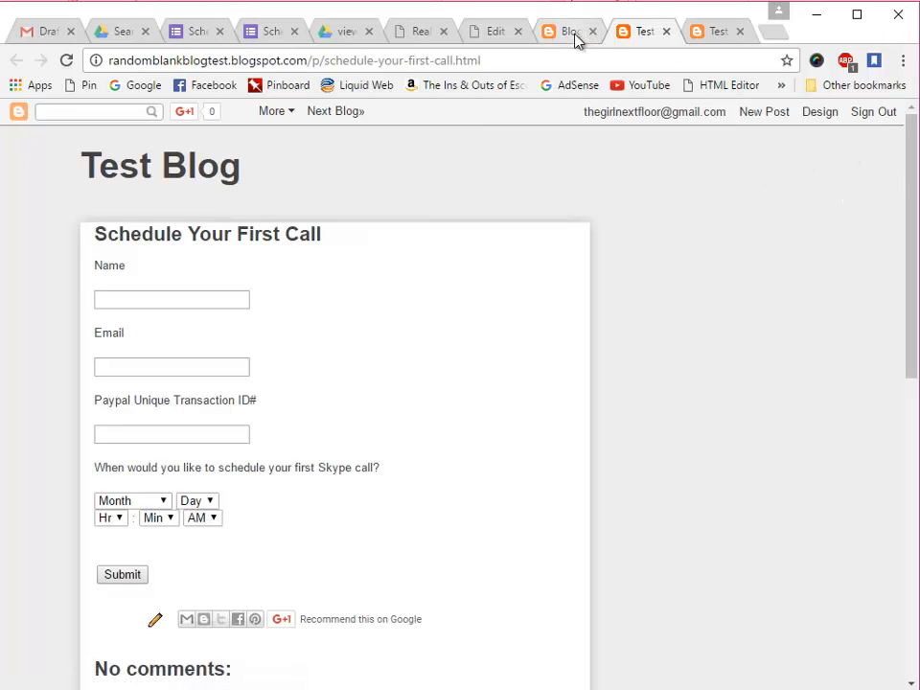
{"action": "left_click", "coordinate": [564, 31]}
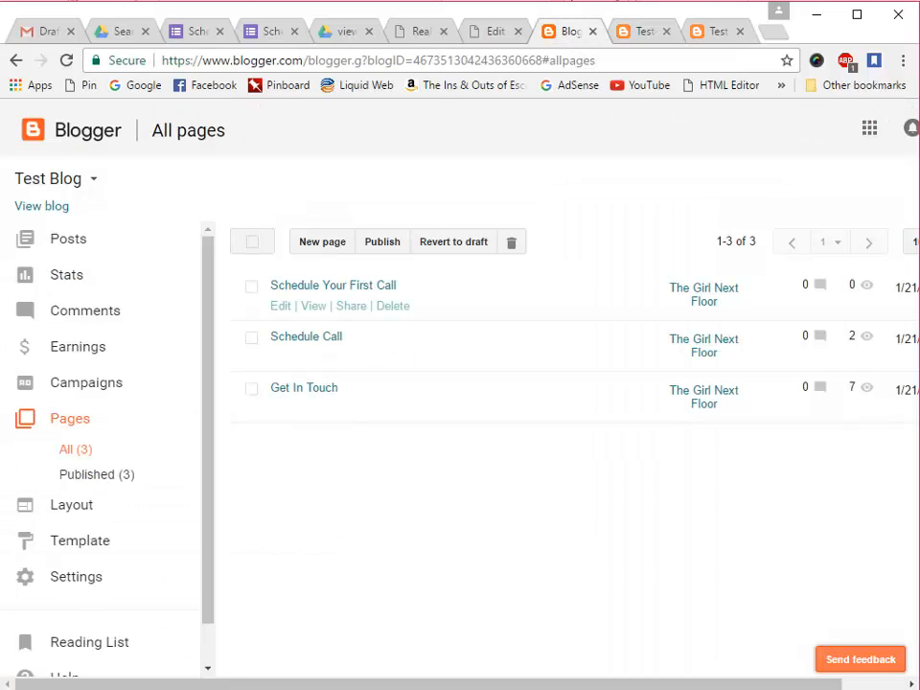
{"action": "left_click", "coordinate": [313, 305]}
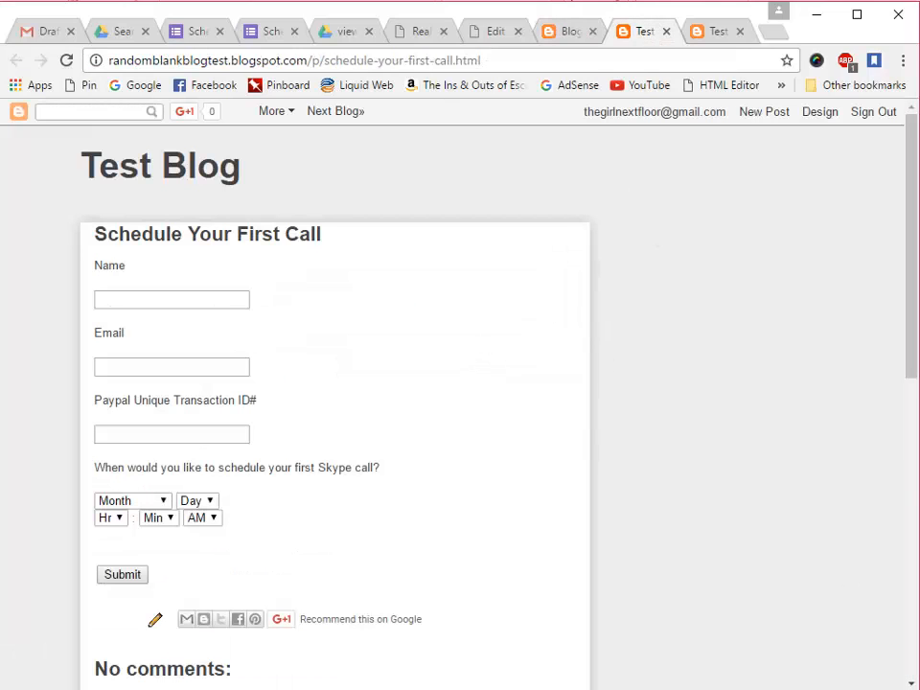
{"action": "mouse_move", "coordinate": [725, 255]}
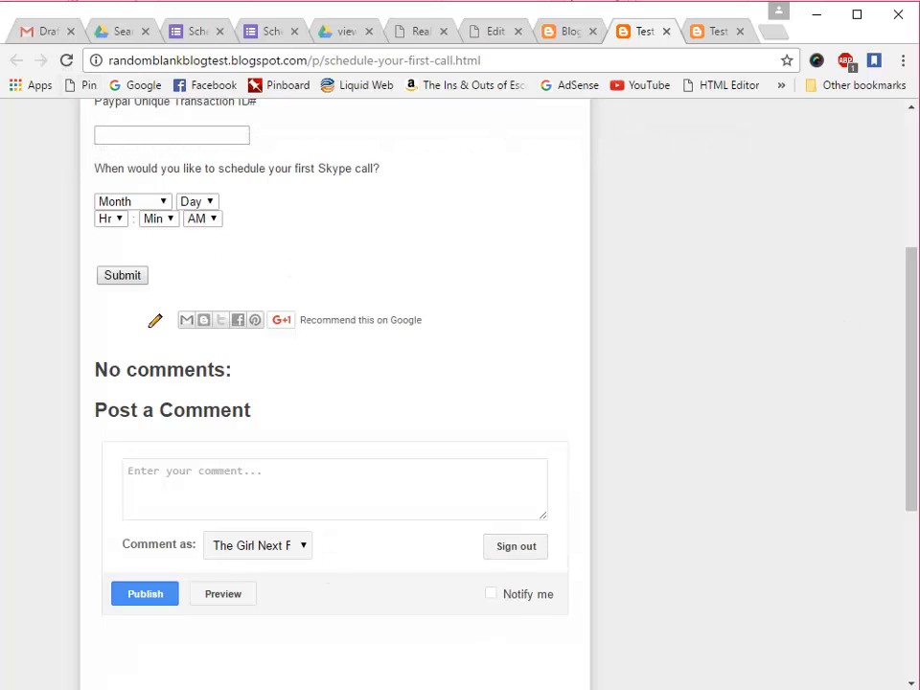
{"action": "left_click", "coordinate": [568, 31]}
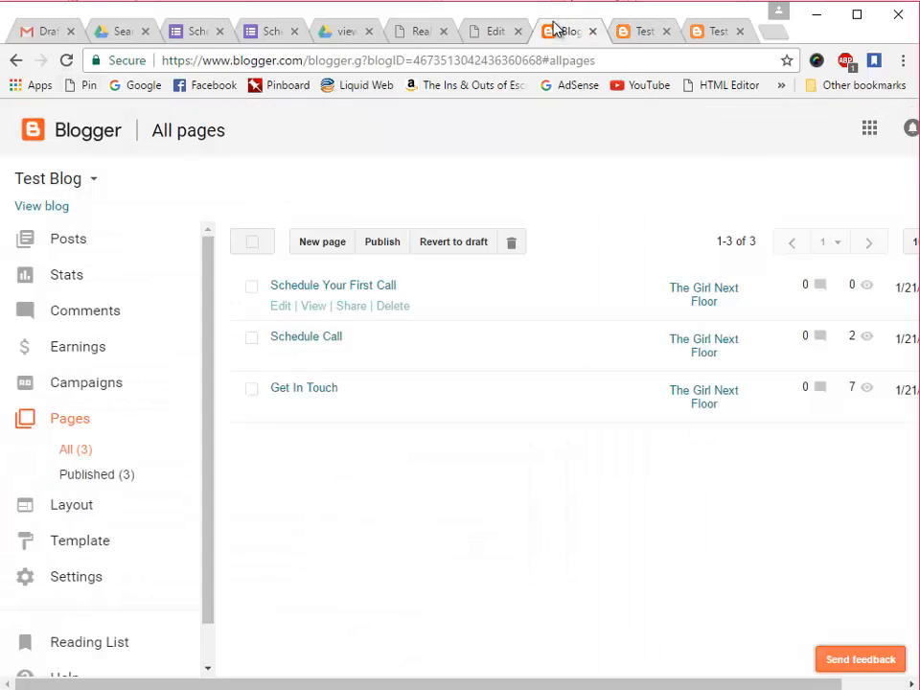
Step: In Template Designer's Layout, apply the first single-column body layout and return to Blogger
{"action": "left_click", "coordinate": [81, 491]}
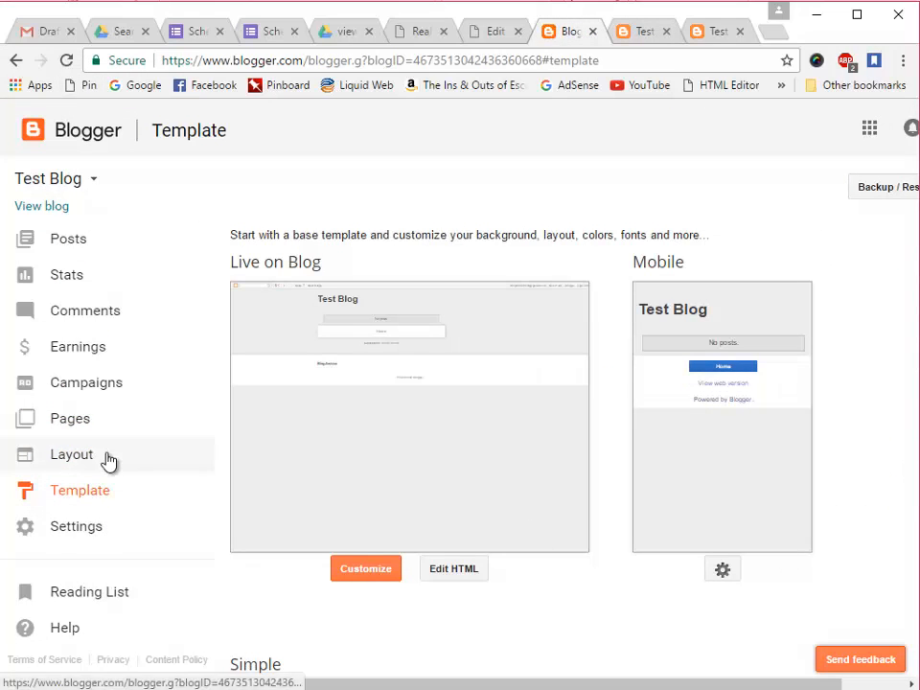
{"action": "mouse_move", "coordinate": [391, 594]}
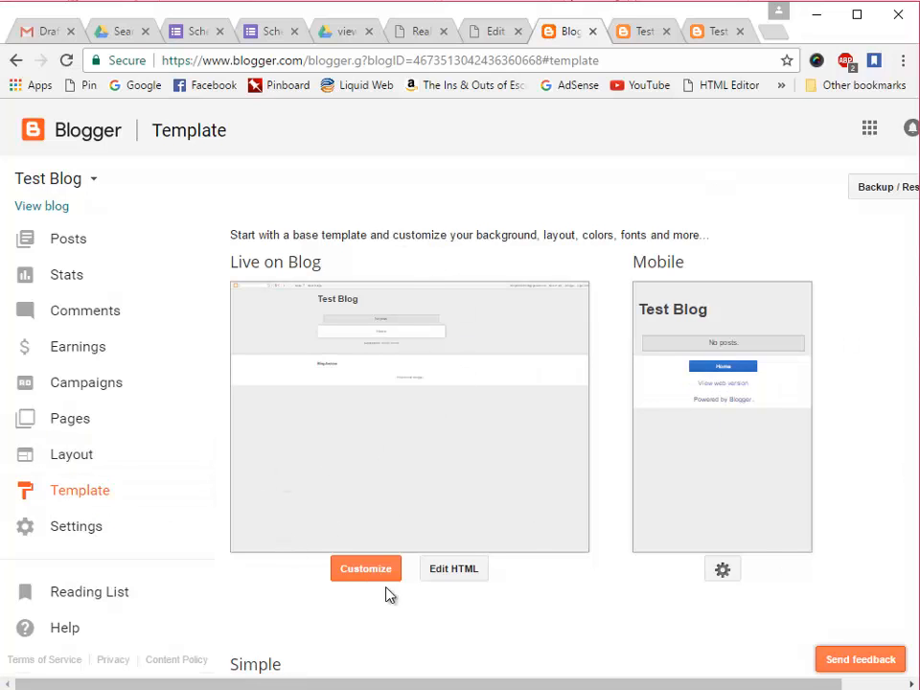
{"action": "left_click", "coordinate": [364, 568]}
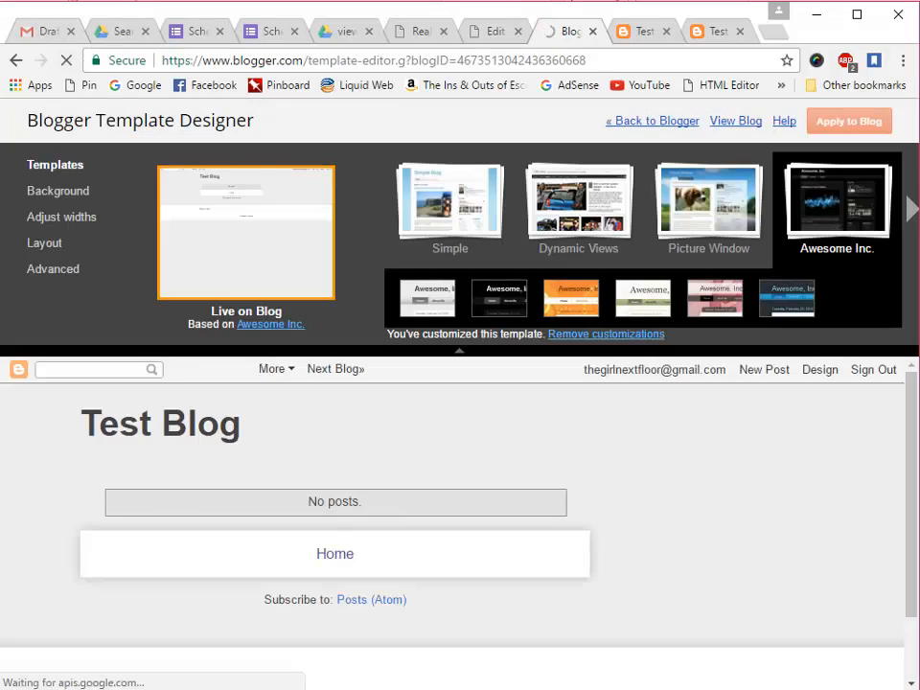
{"action": "left_click", "coordinate": [44, 242]}
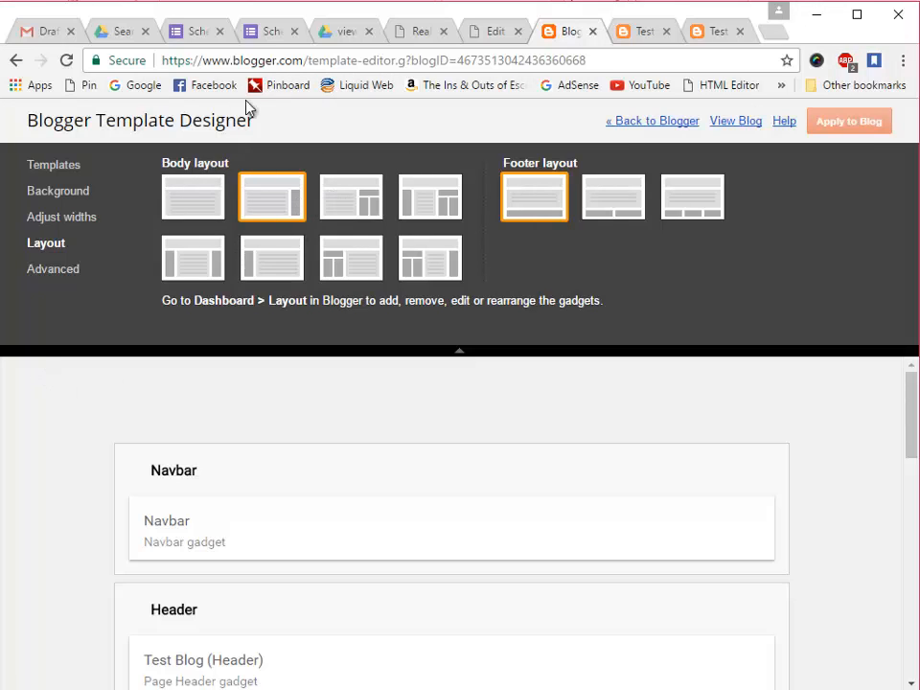
{"action": "left_click", "coordinate": [192, 195]}
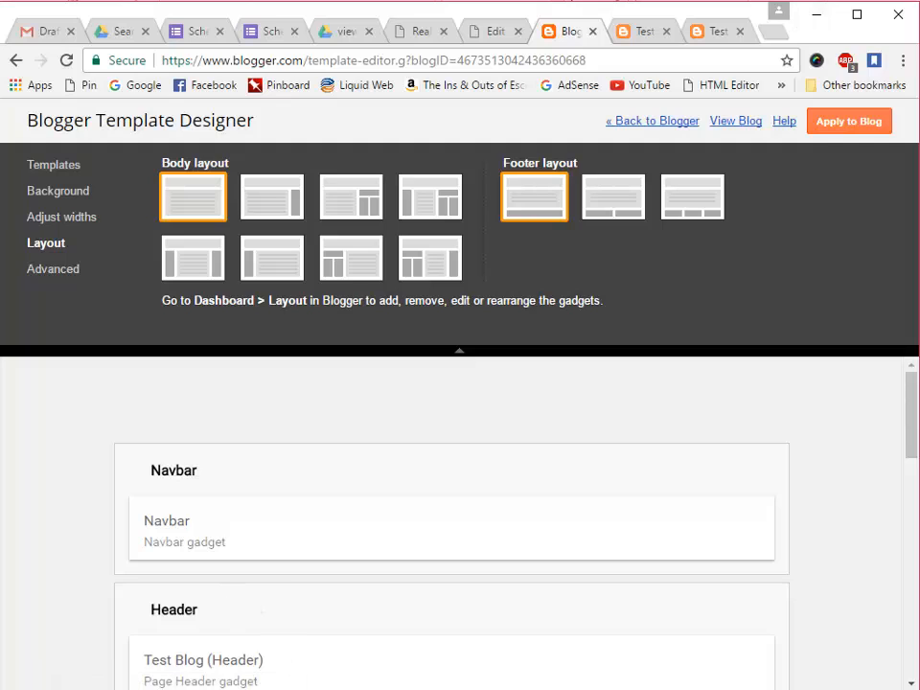
{"action": "left_click", "coordinate": [847, 121]}
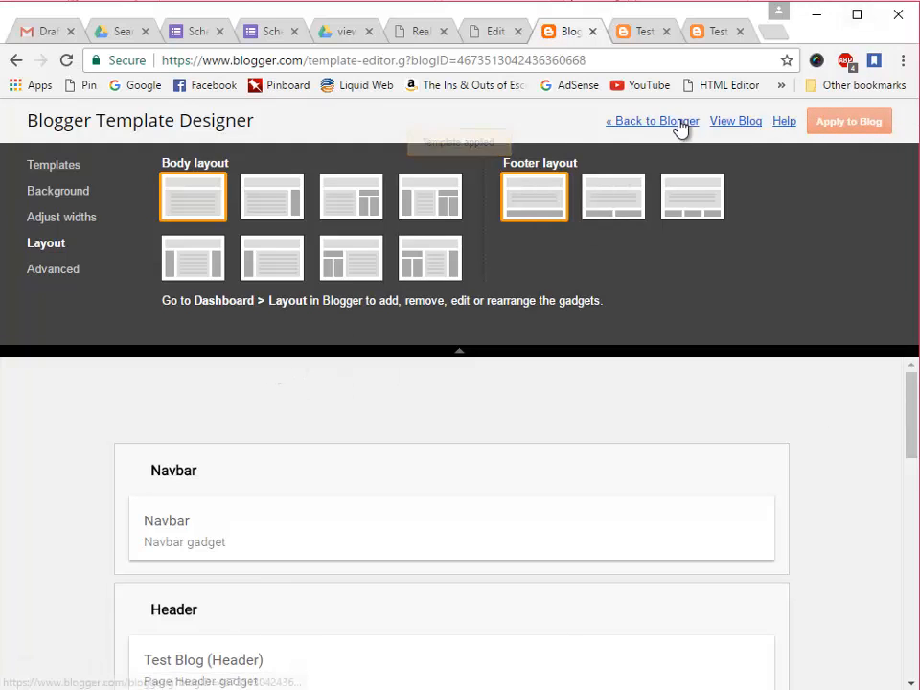
{"action": "left_click", "coordinate": [652, 121]}
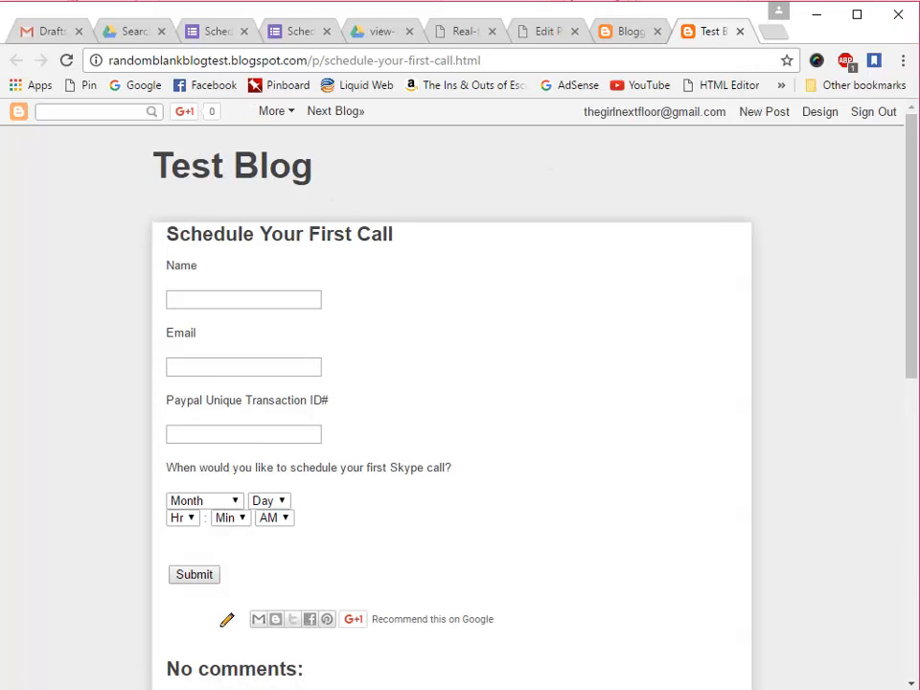
{"action": "mouse_move", "coordinate": [55, 440]}
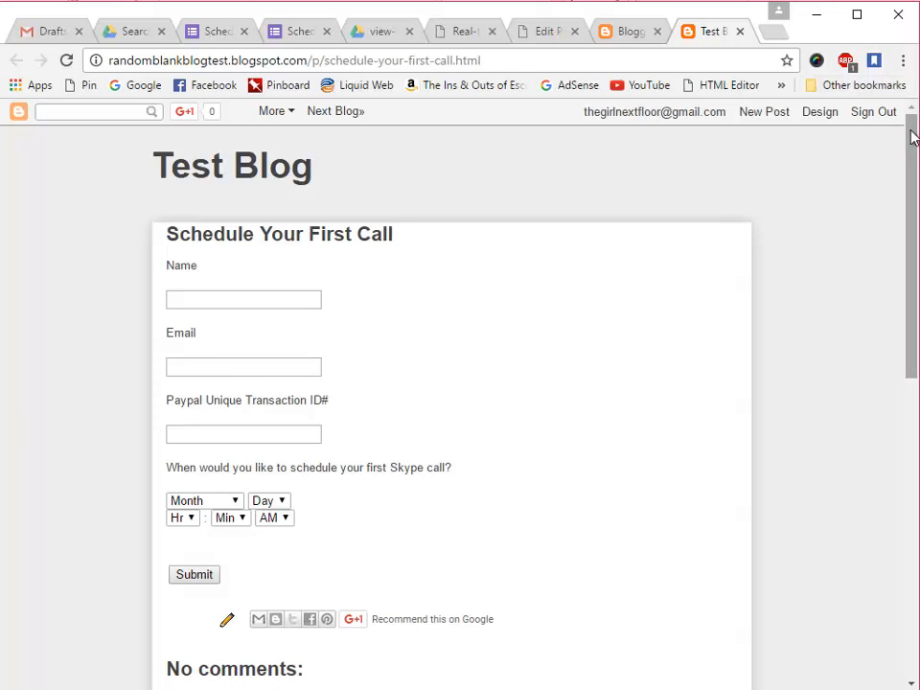
Step: Scroll through the live page to check the form in the single-column layout
{"action": "scroll", "scroll_direction": "down", "scroll_amount": 3}
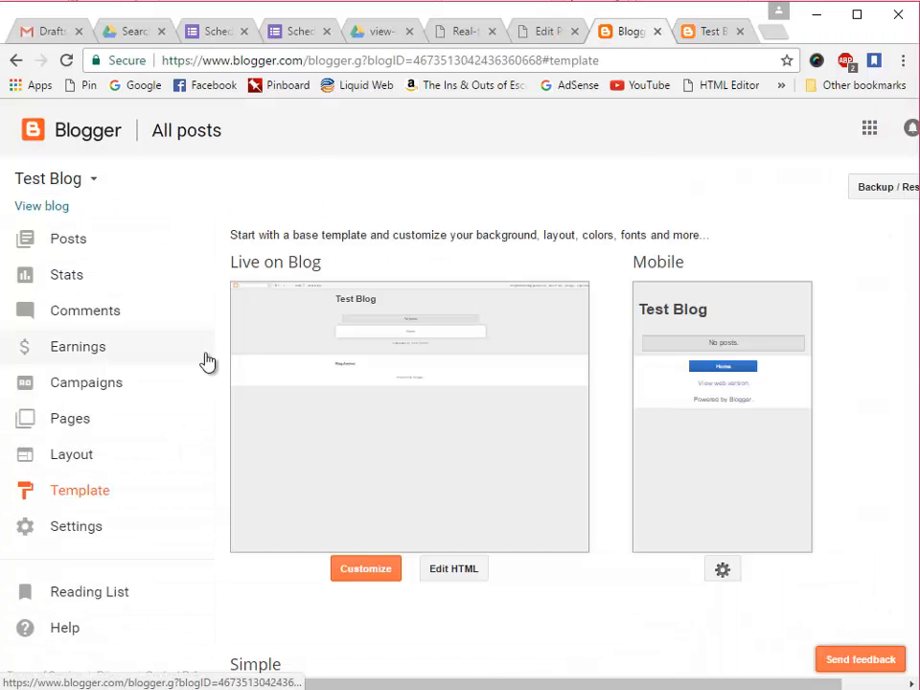
Step: Set the page's reader comments to 'Don't allow, hide existing' under Page settings > Options and update
{"action": "left_click", "coordinate": [69, 418]}
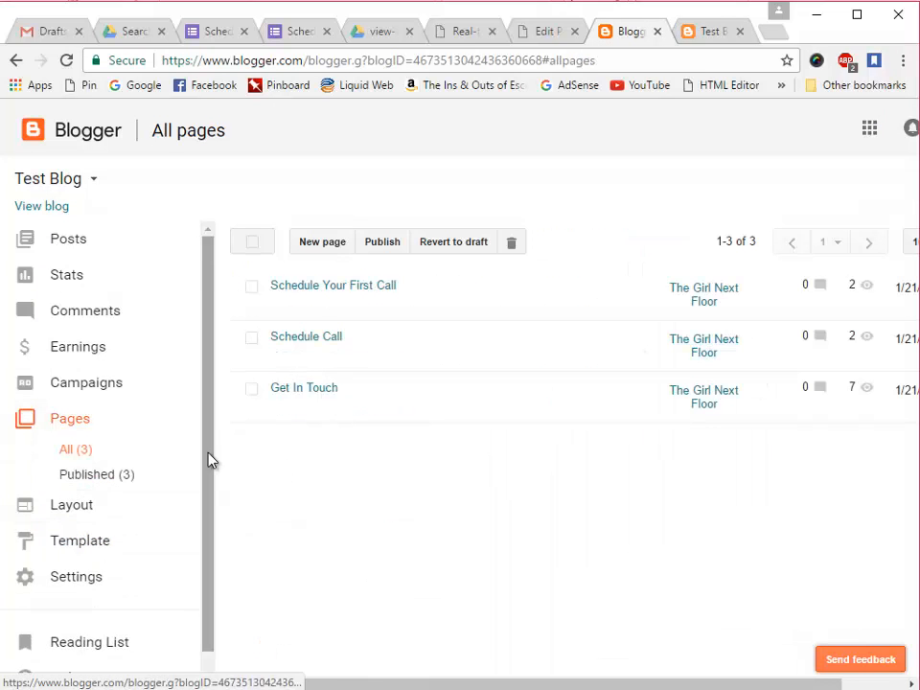
{"action": "left_click", "coordinate": [334, 284]}
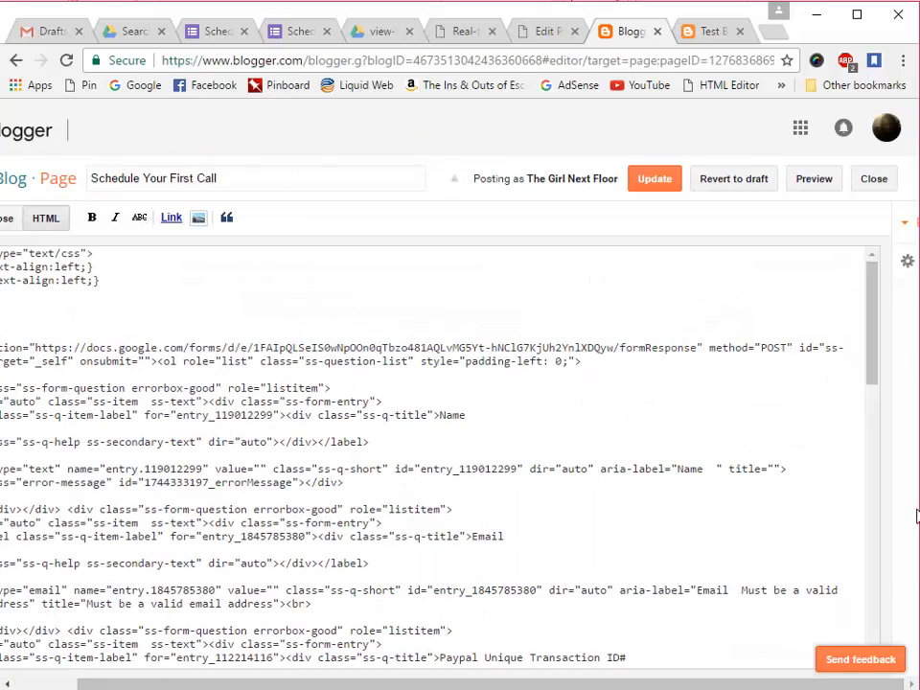
{"action": "left_click", "coordinate": [905, 261]}
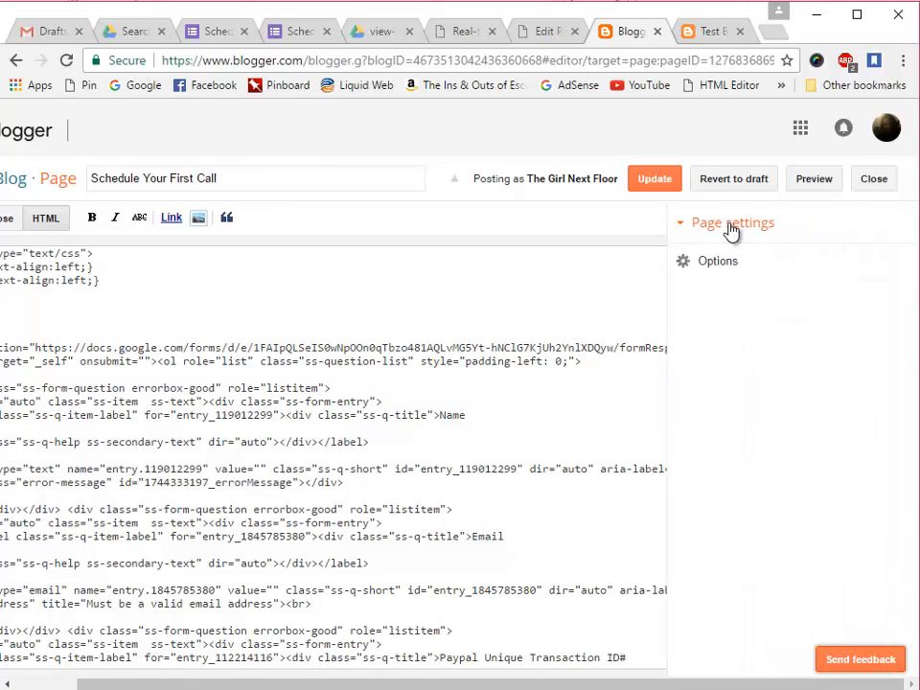
{"action": "left_click", "coordinate": [717, 260]}
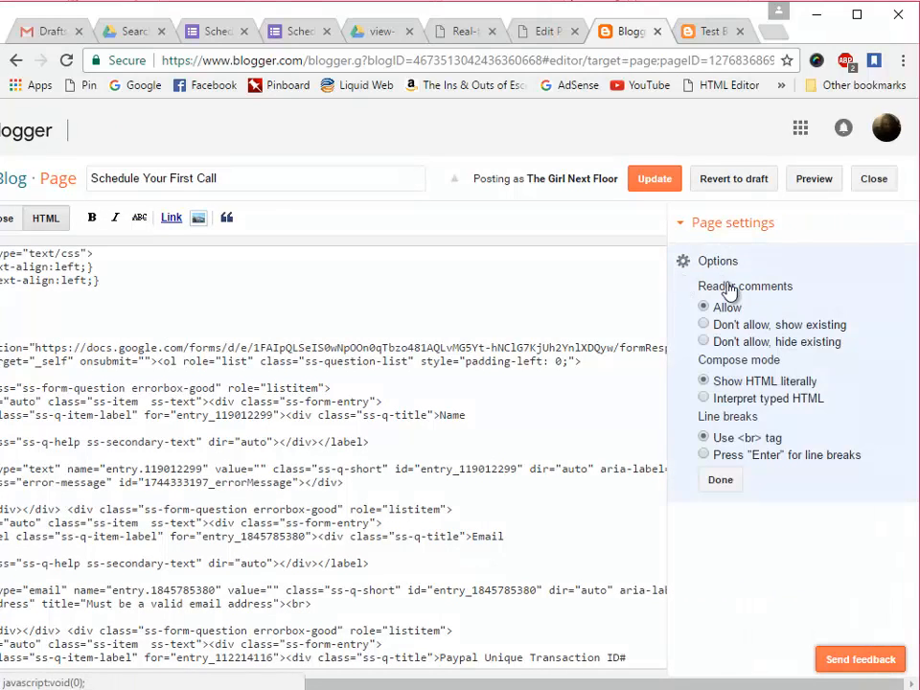
{"action": "left_click", "coordinate": [706, 324]}
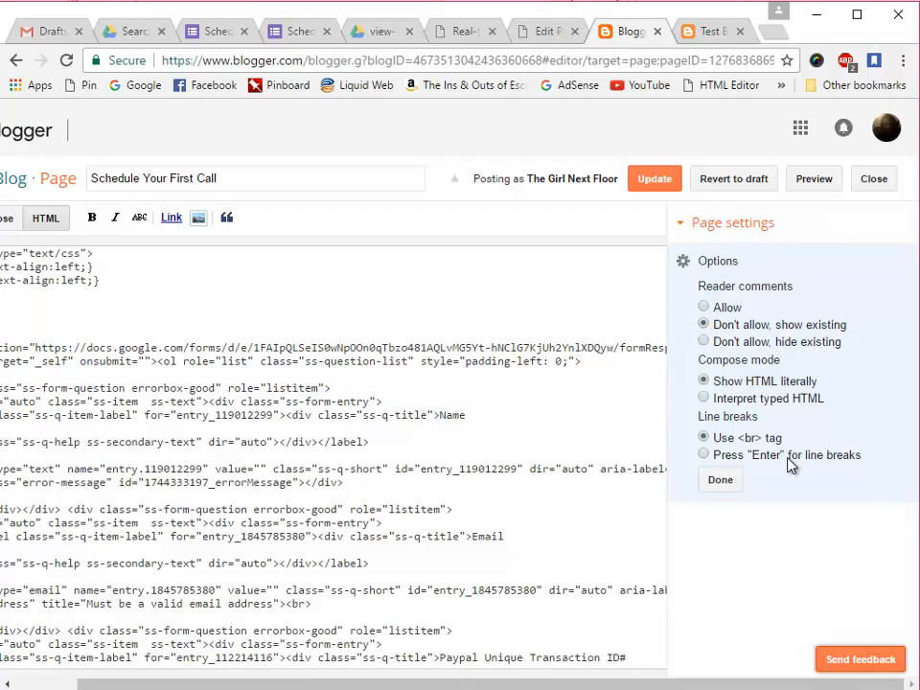
{"action": "left_click", "coordinate": [721, 479]}
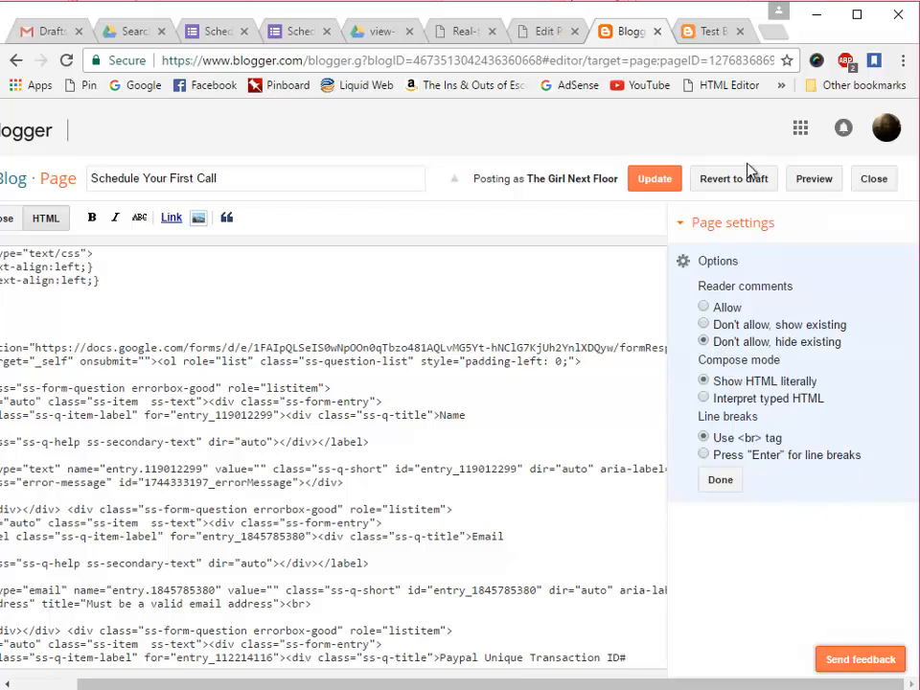
{"action": "left_click", "coordinate": [875, 178]}
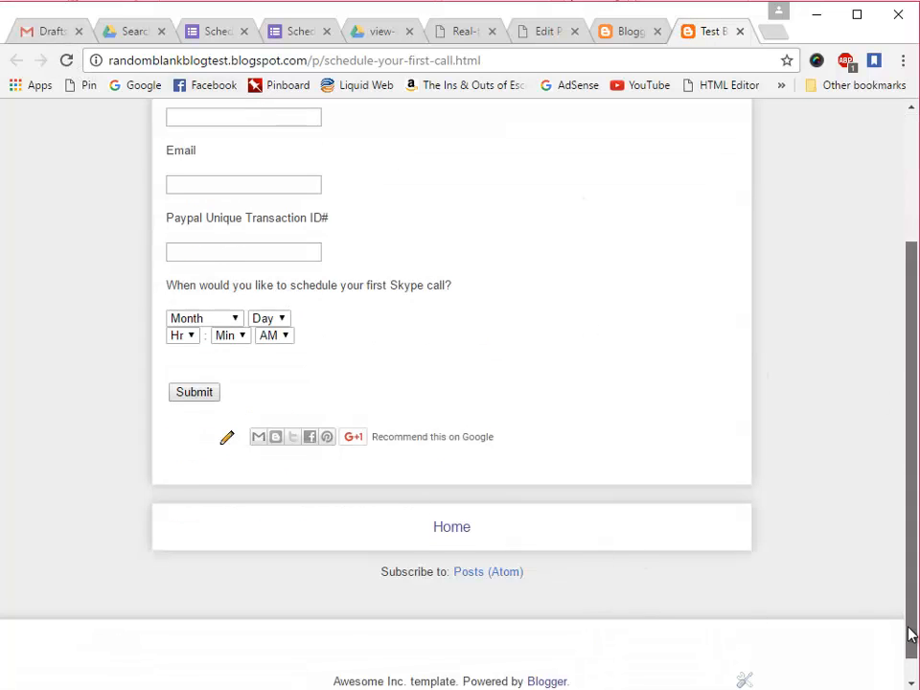
Step: Check the live page has no comments, glance at Template, then switch to the WordPress Edit Page
{"action": "scroll", "scroll_direction": "up", "scroll_amount": 3}
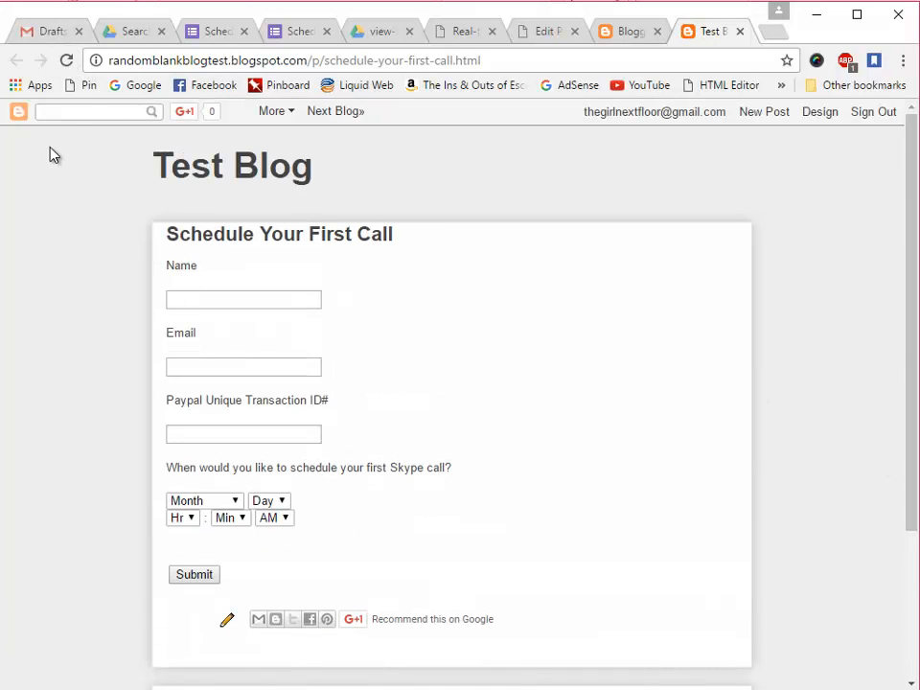
{"action": "mouse_move", "coordinate": [843, 173]}
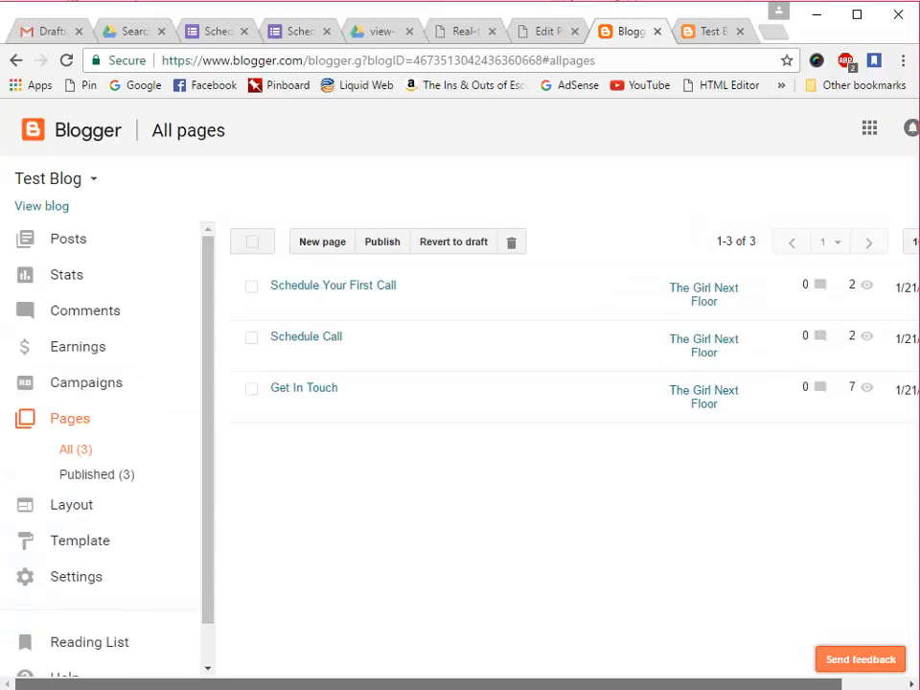
{"action": "left_click", "coordinate": [81, 491]}
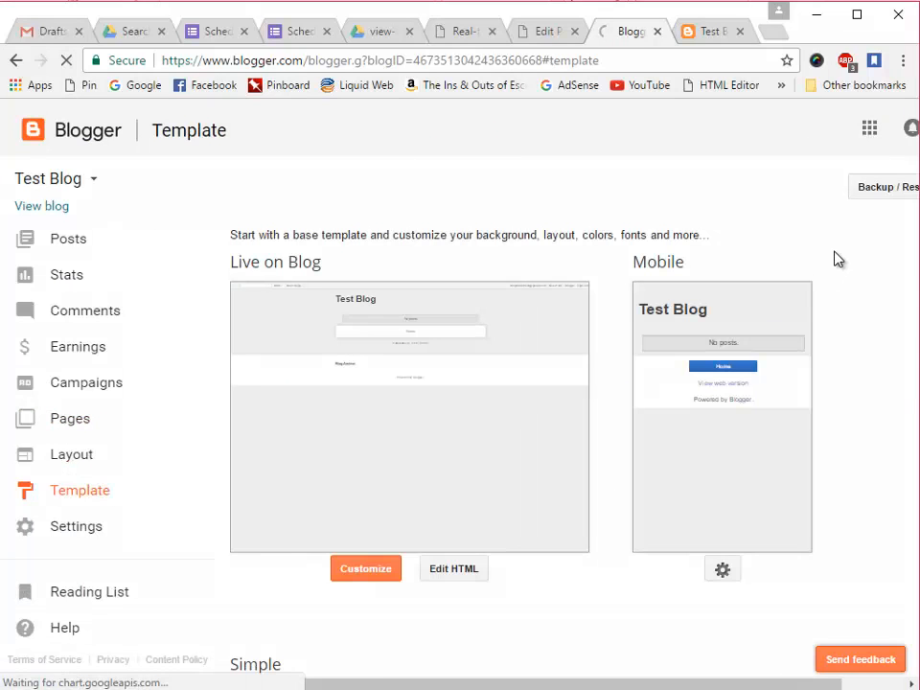
{"action": "scroll", "scroll_direction": "down", "scroll_amount": 3}
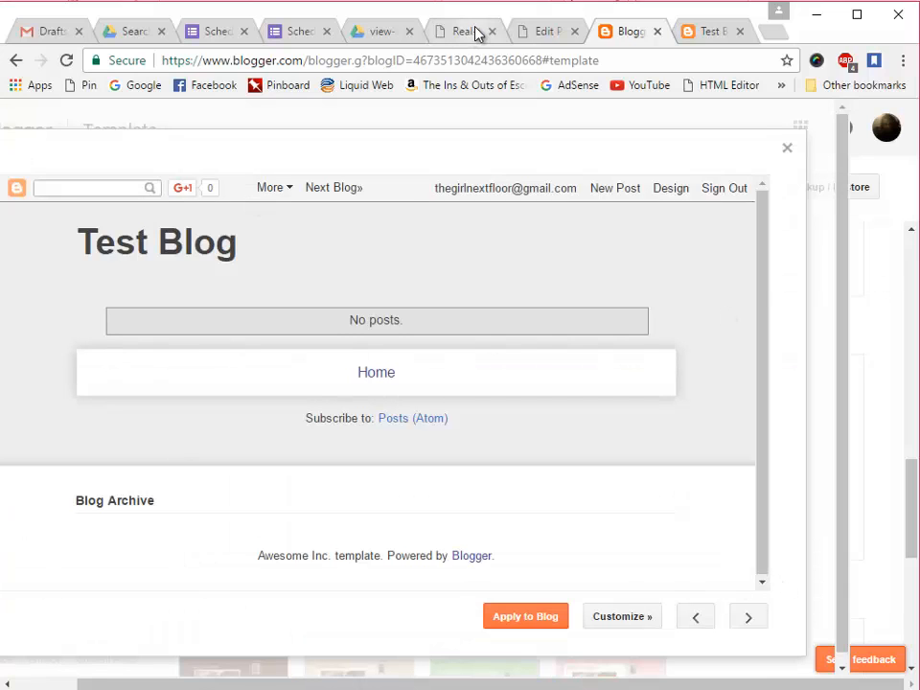
{"action": "left_click", "coordinate": [544, 31]}
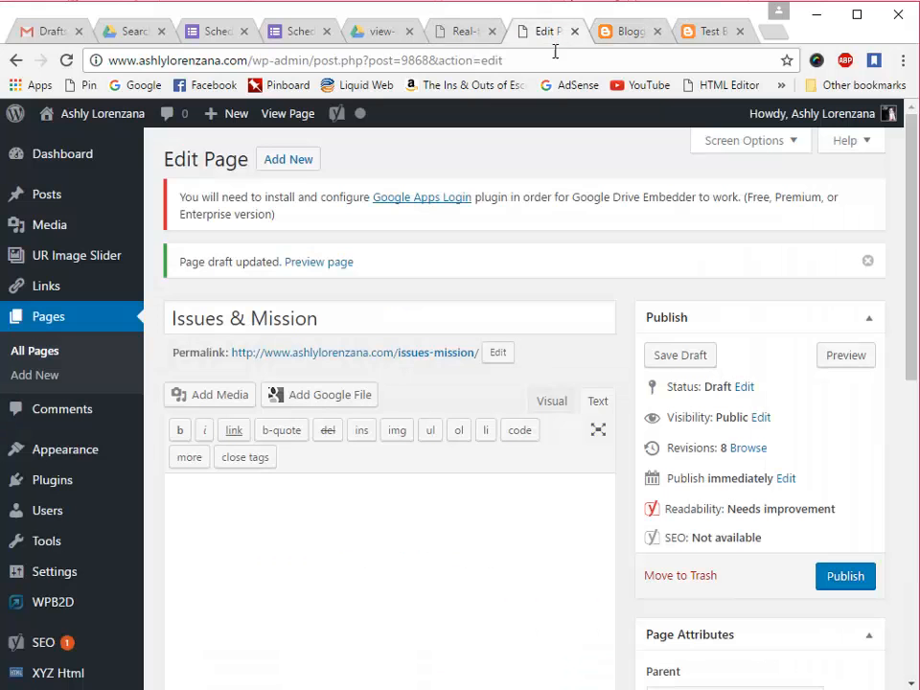
Step: Check the form code in the HTMLedit tab, then return to the WordPress page editor
{"action": "left_click", "coordinate": [710, 30]}
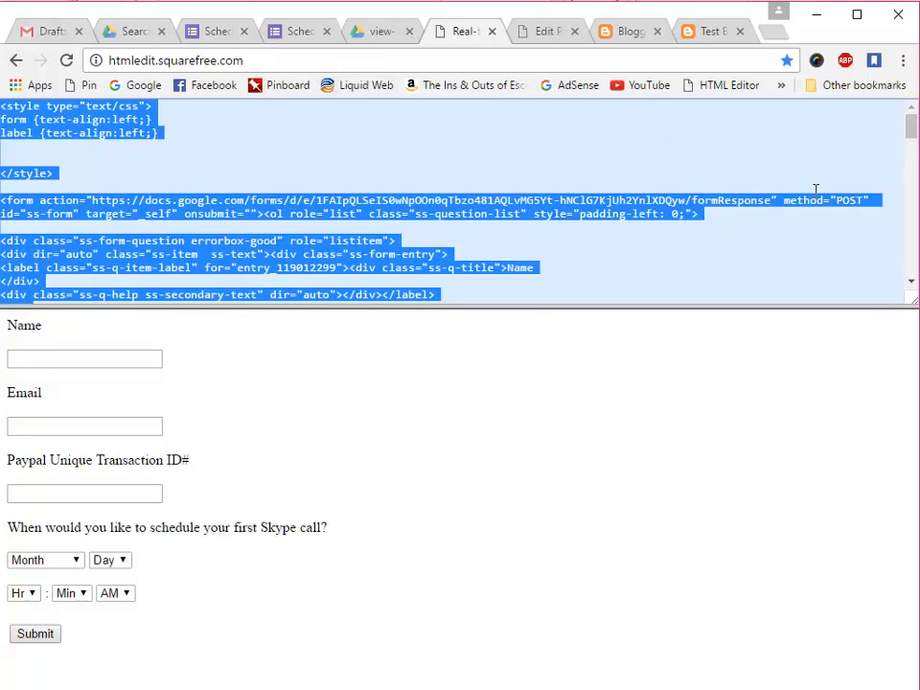
{"action": "left_click", "coordinate": [547, 31]}
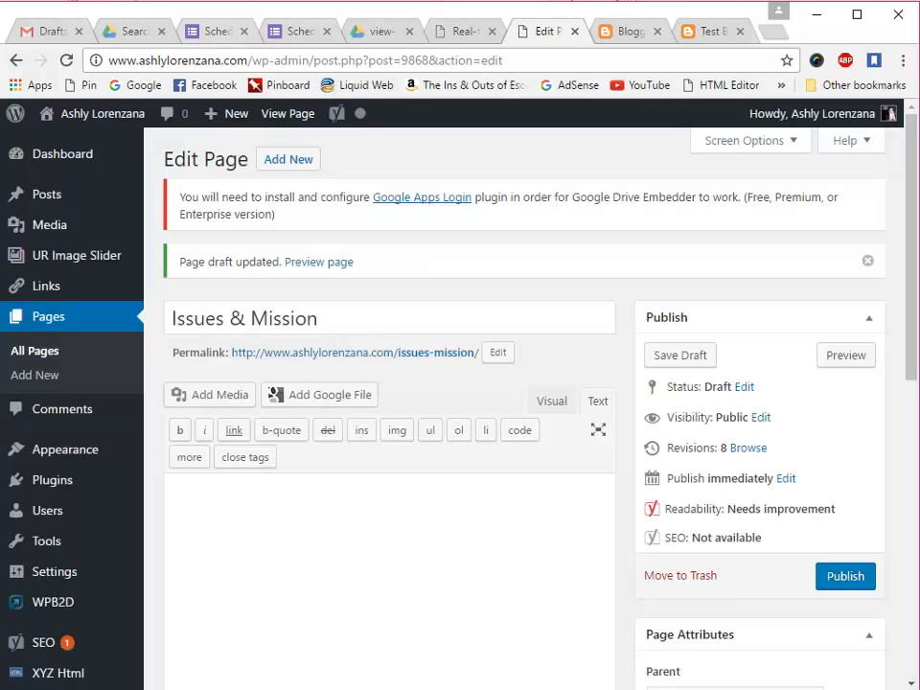
{"action": "mouse_move", "coordinate": [61, 410]}
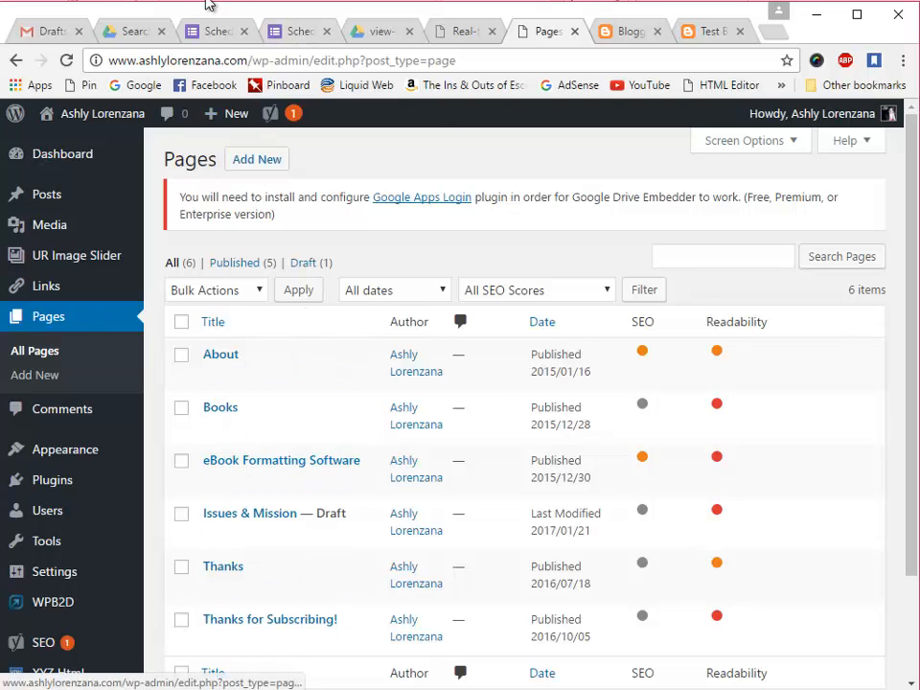
Step: Bring the Issues & Mission draft into the editor in raw HTML (Text) view
{"action": "left_click", "coordinate": [249, 514]}
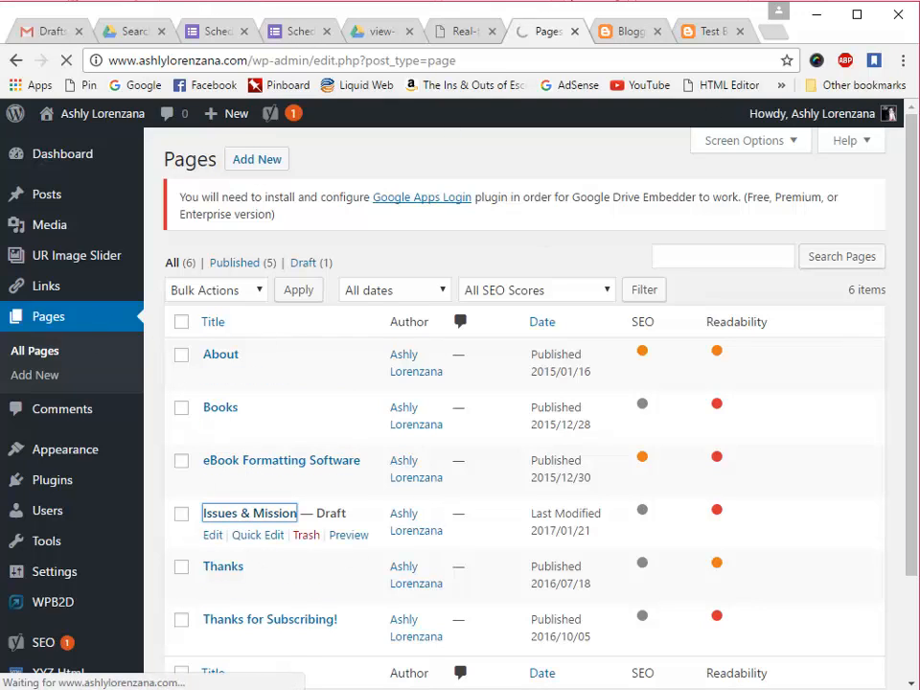
{"action": "left_click", "coordinate": [249, 514]}
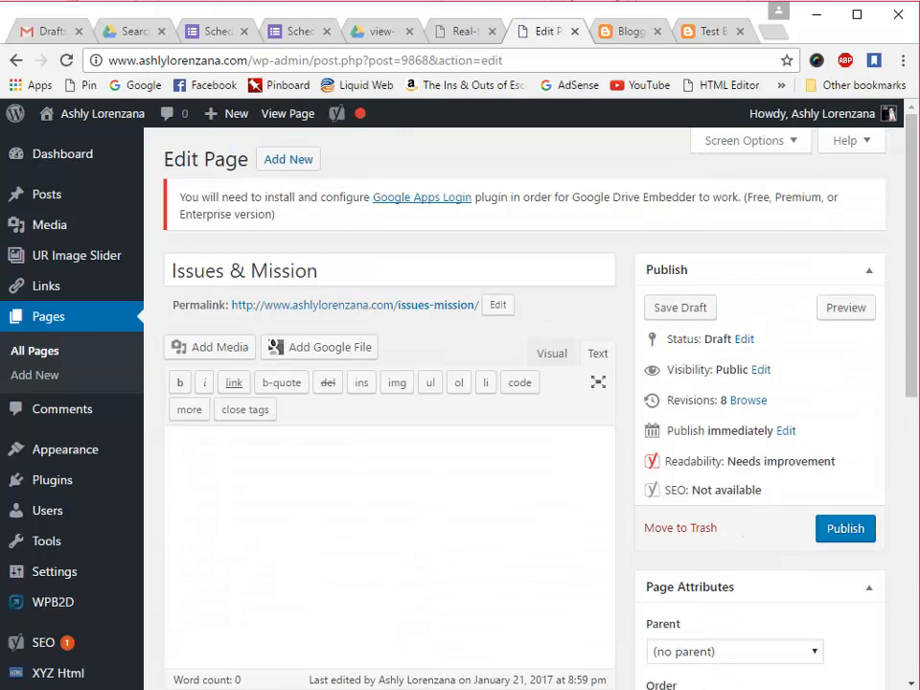
{"action": "mouse_move", "coordinate": [412, 316]}
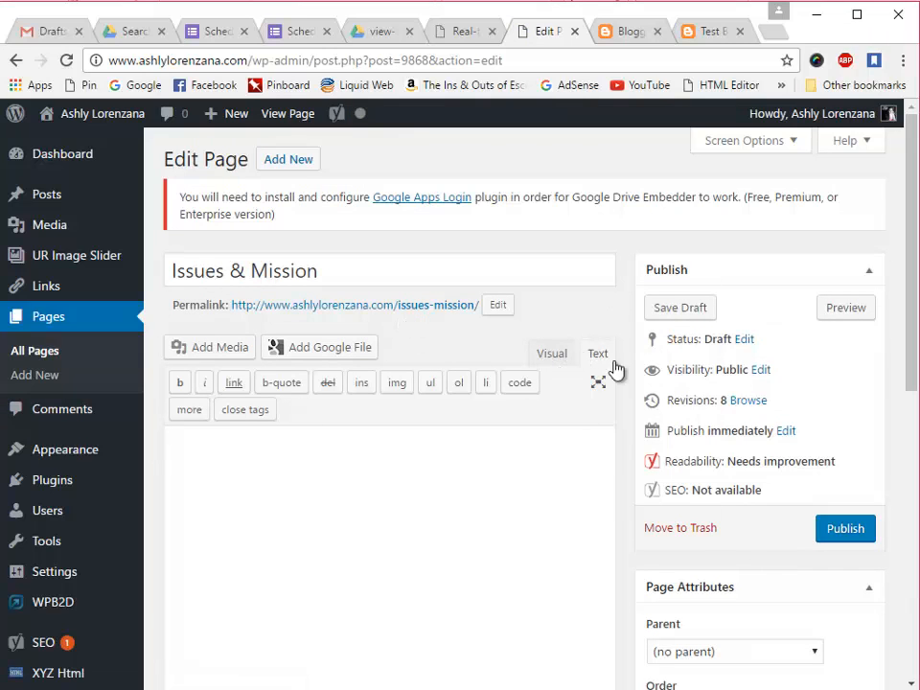
{"action": "left_click", "coordinate": [552, 353]}
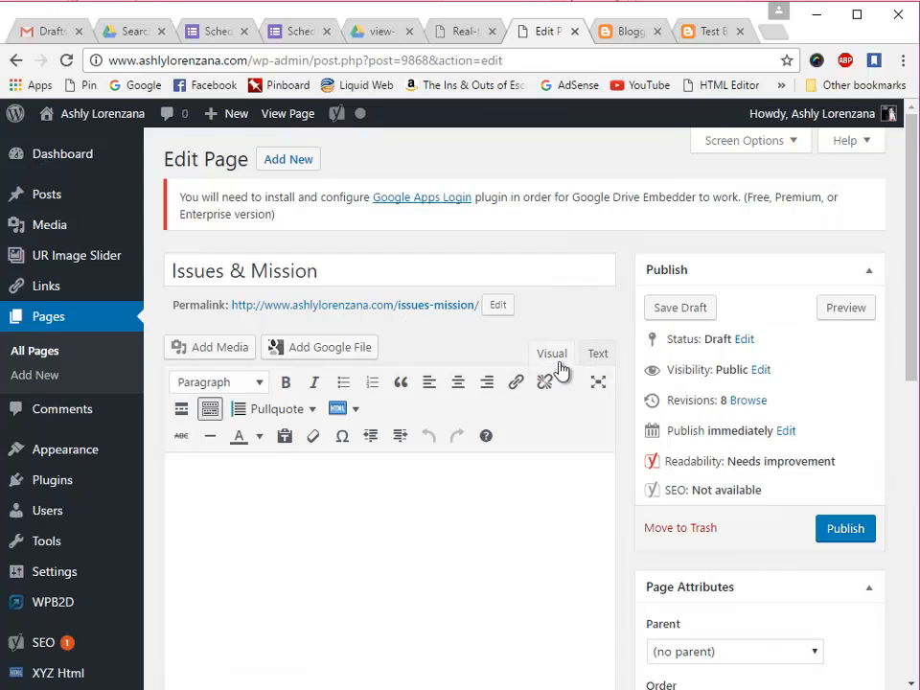
{"action": "left_click", "coordinate": [598, 353]}
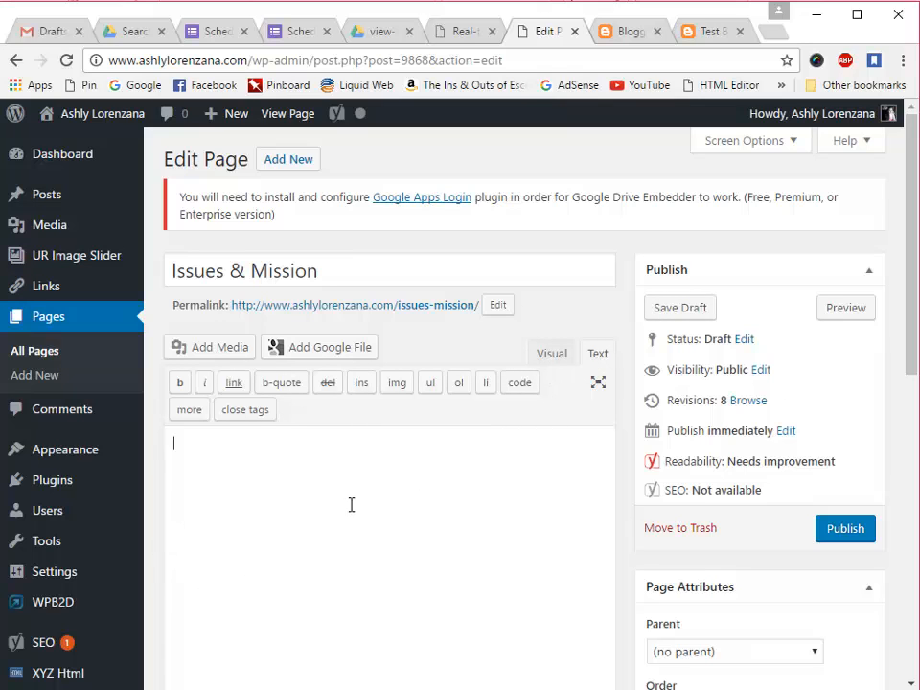
Step: Paste the Google Form HTML into the page content and save the draft
{"action": "right_click", "coordinate": [351, 504]}
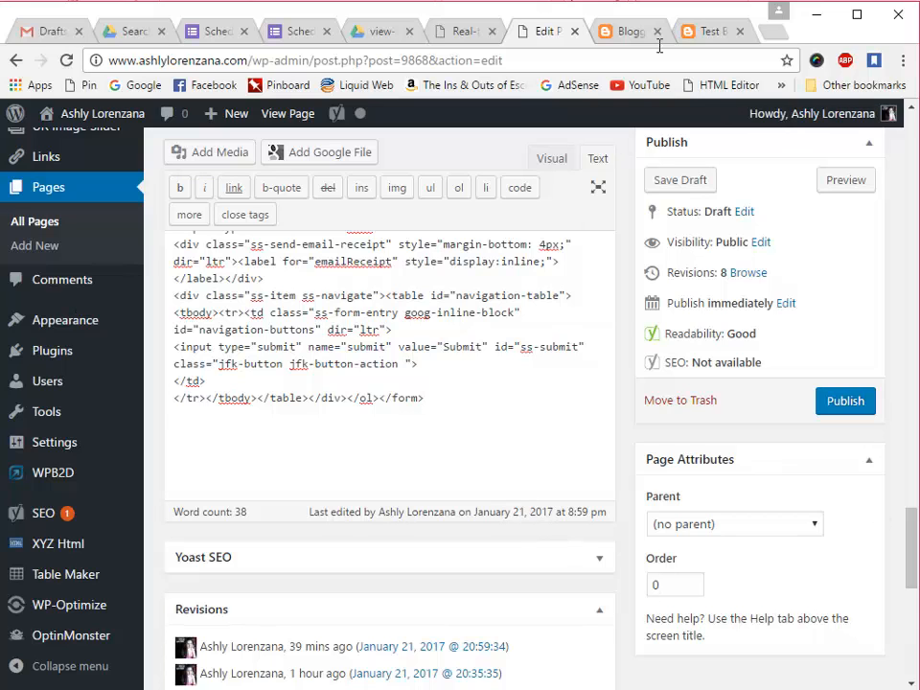
{"action": "left_click", "coordinate": [844, 400]}
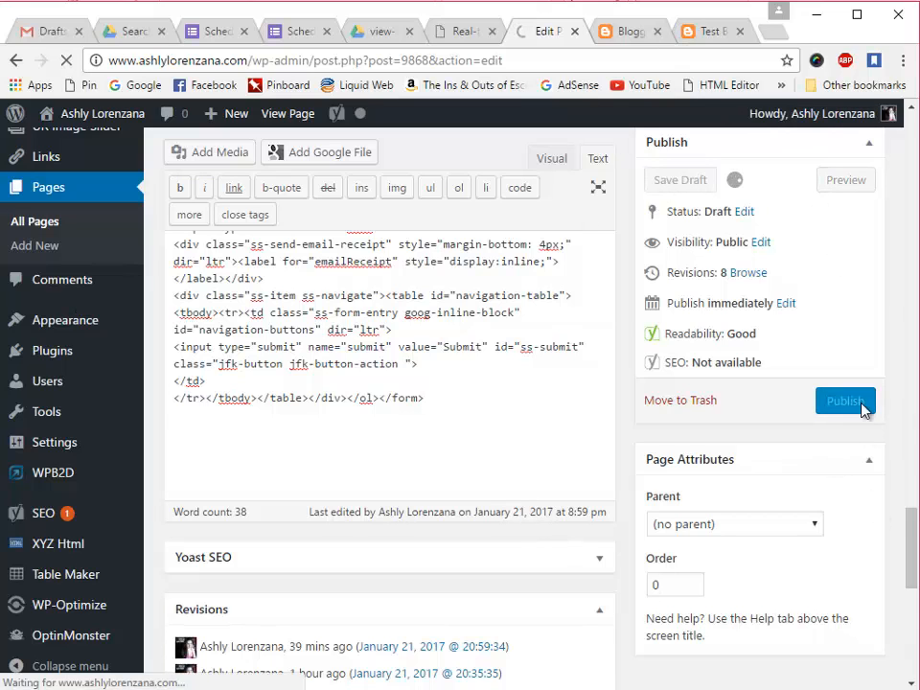
{"action": "left_click", "coordinate": [844, 400]}
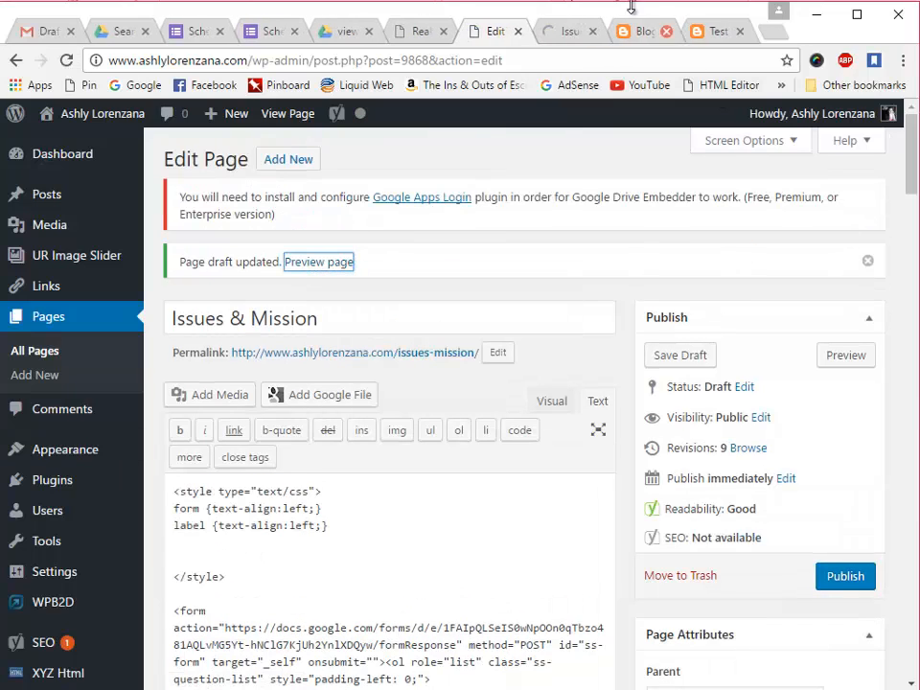
Step: Preview the Issues & Mission draft and scroll through the embedded form's fields and Submit button
{"action": "left_click", "coordinate": [318, 261]}
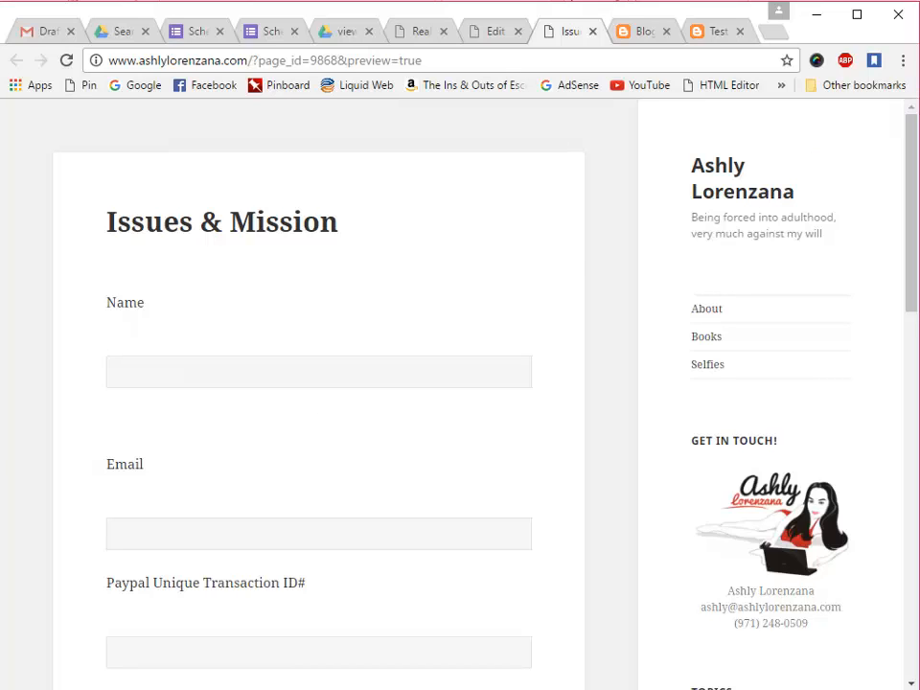
{"action": "mouse_move", "coordinate": [4, 138]}
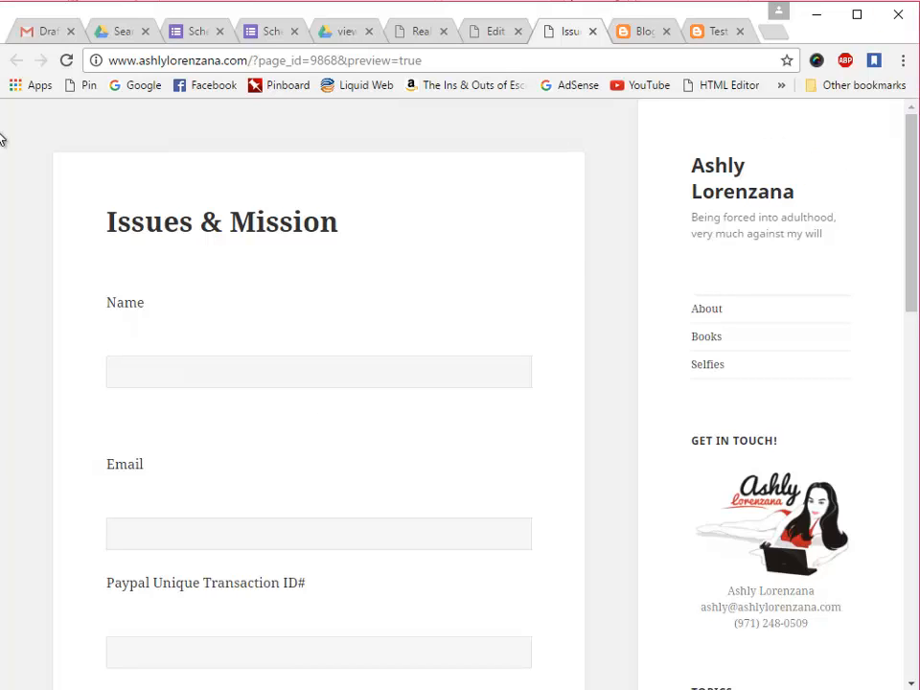
{"action": "mouse_move", "coordinate": [445, 222]}
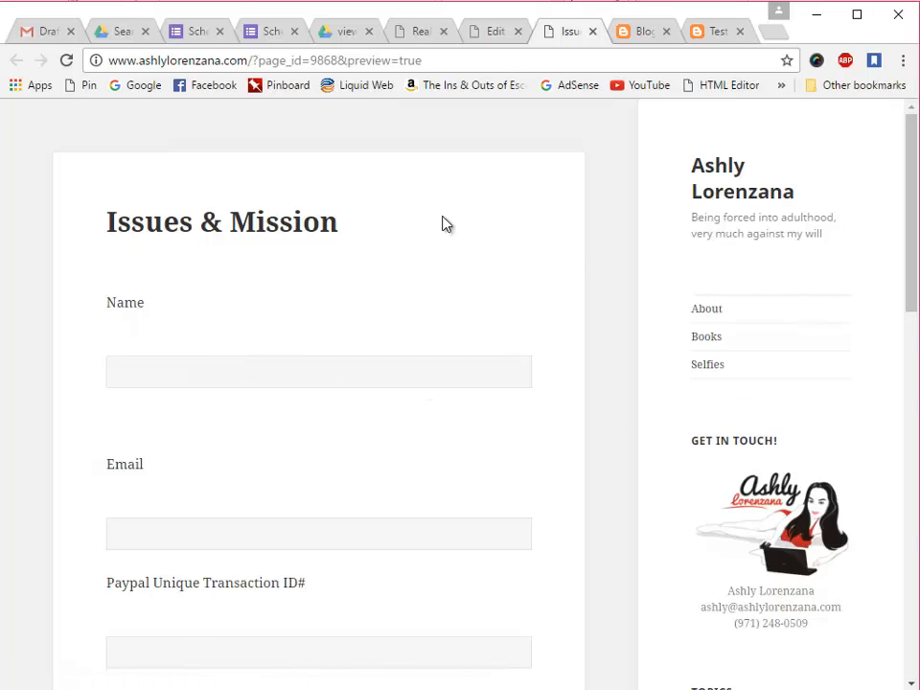
{"action": "scroll", "scroll_direction": "down", "scroll_amount": 3}
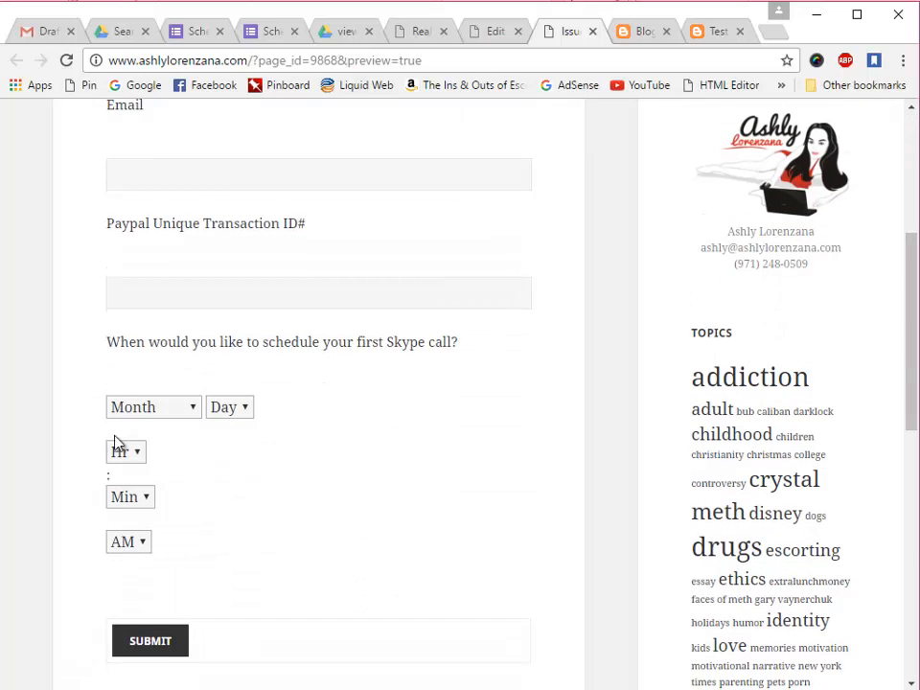
{"action": "mouse_move", "coordinate": [58, 451]}
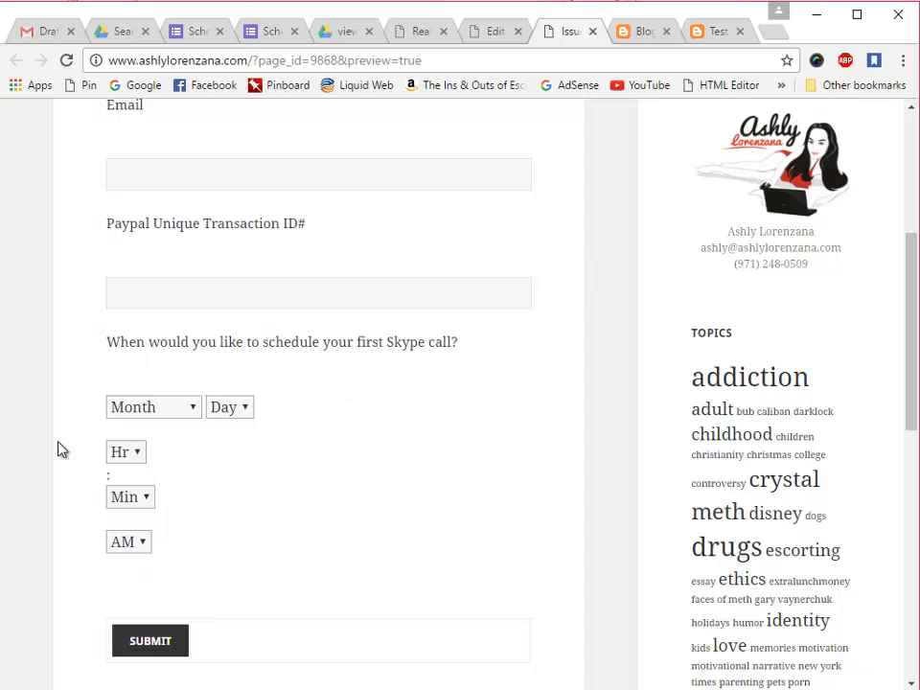
{"action": "mouse_move", "coordinate": [326, 539]}
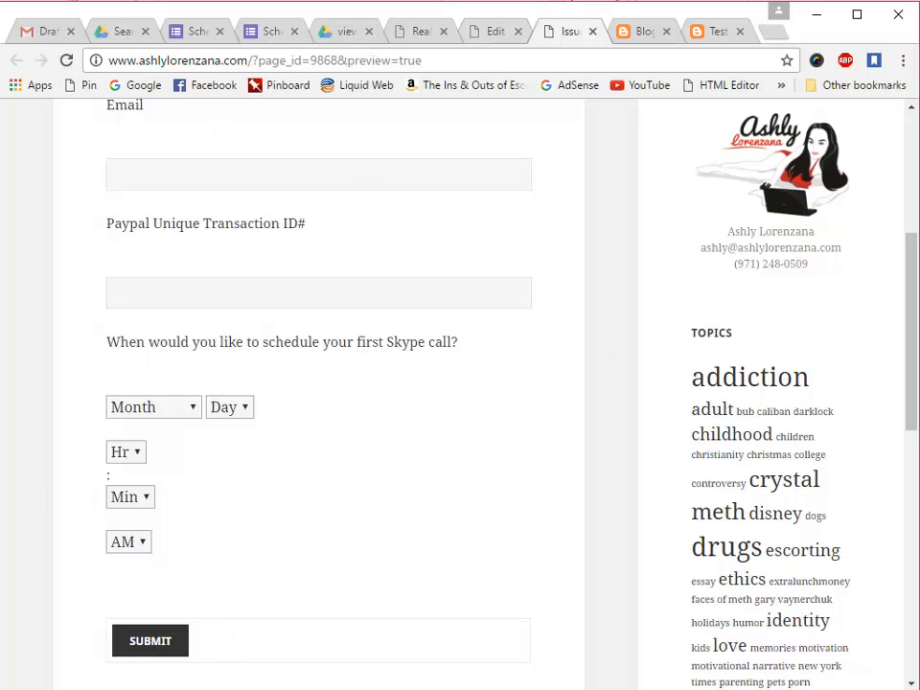
{"action": "scroll", "scroll_direction": "down", "scroll_amount": 3}
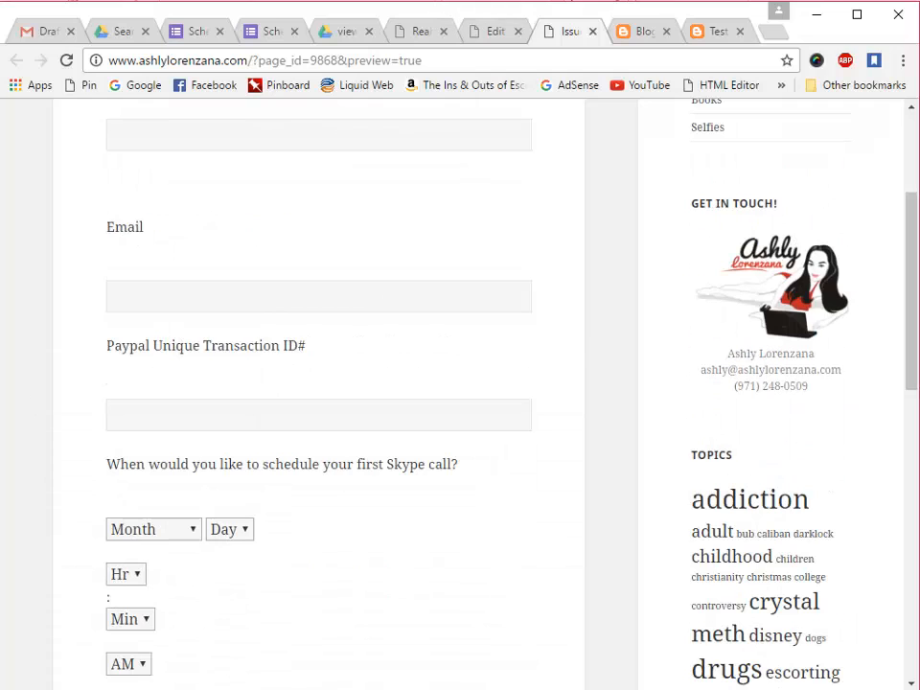
{"action": "left_click", "coordinate": [495, 31]}
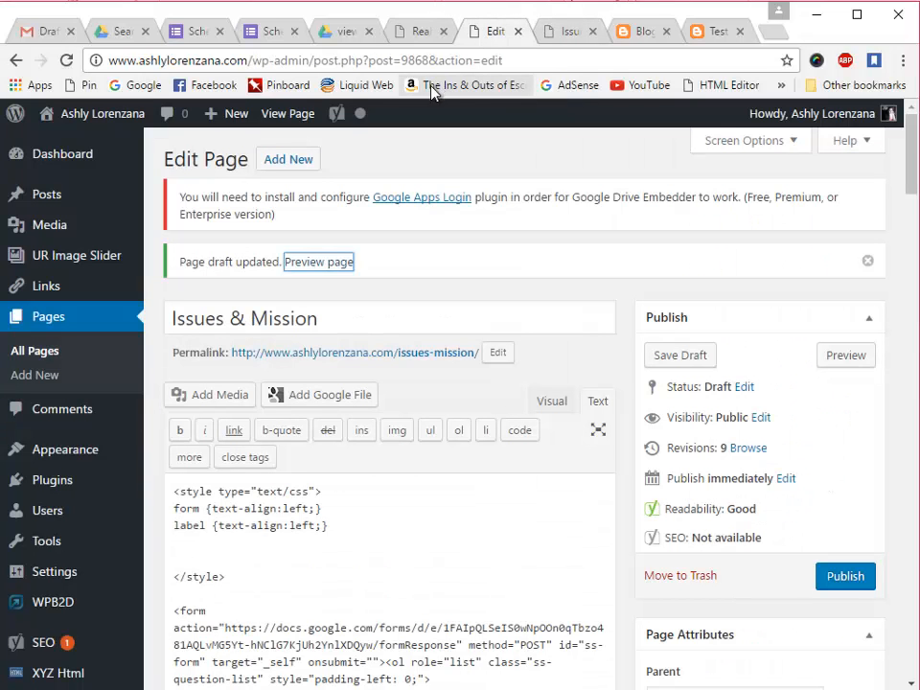
{"action": "left_click", "coordinate": [318, 260]}
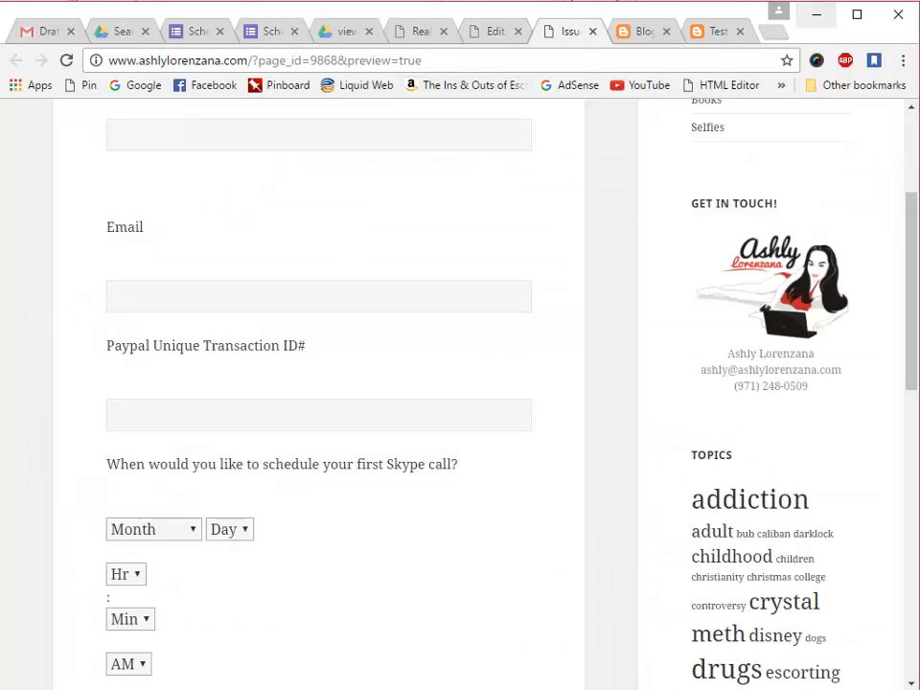
{"action": "mouse_move", "coordinate": [518, 184]}
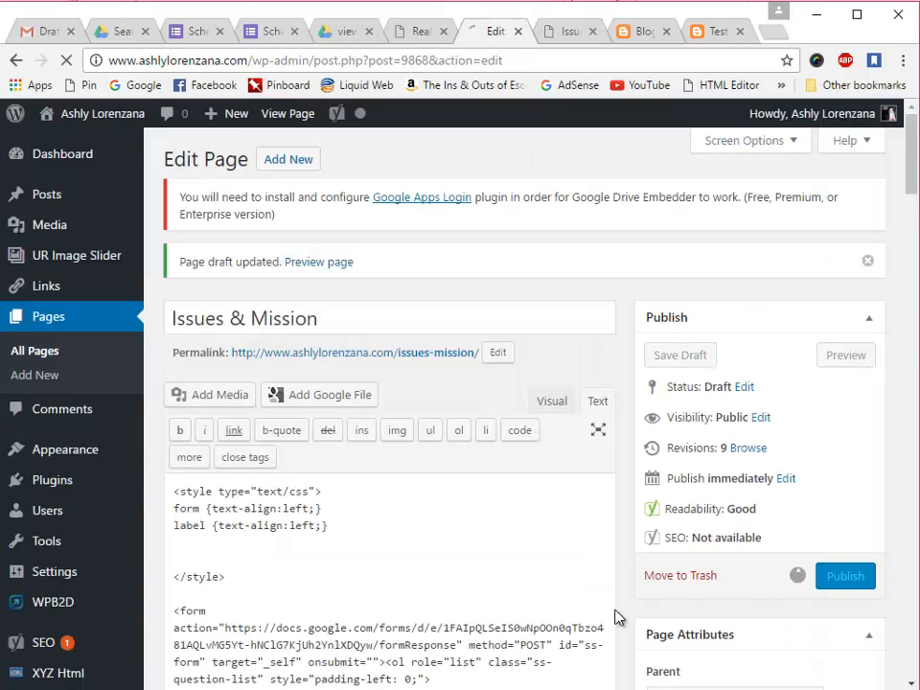
{"action": "left_click", "coordinate": [843, 575]}
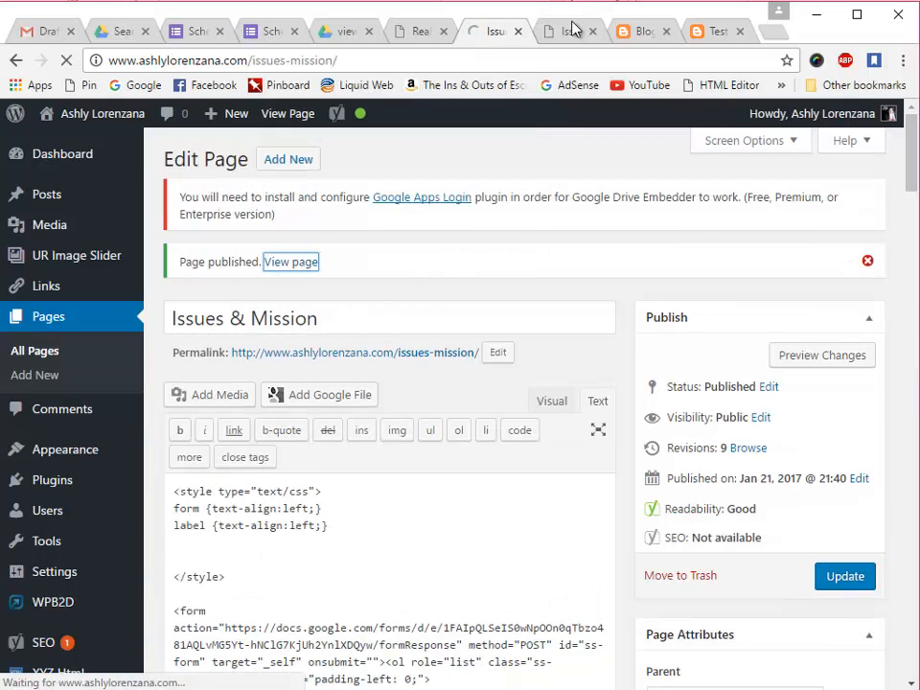
{"action": "left_click", "coordinate": [292, 261]}
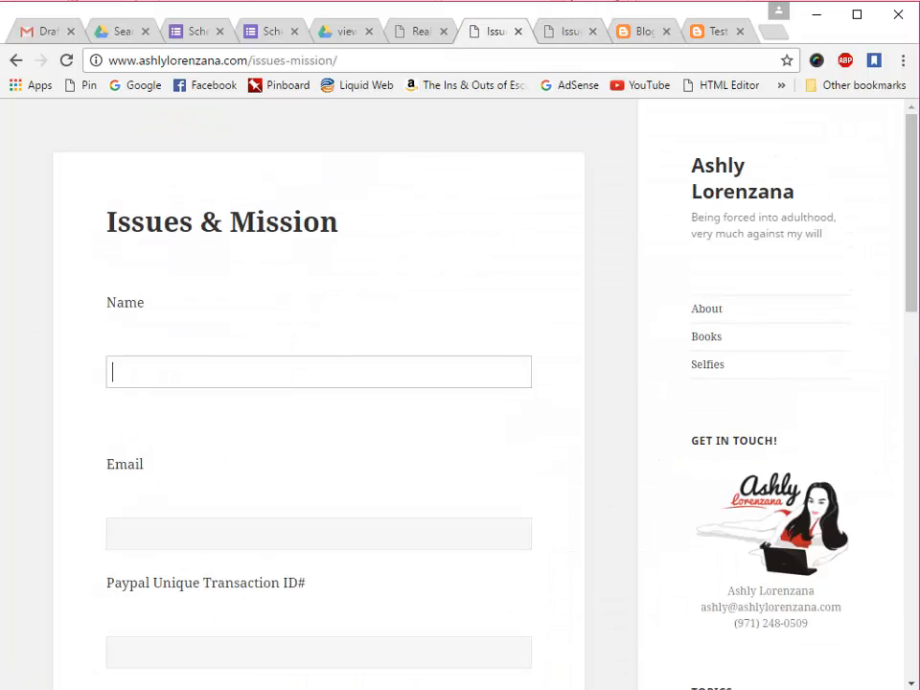
{"action": "type", "text": "Tes"}
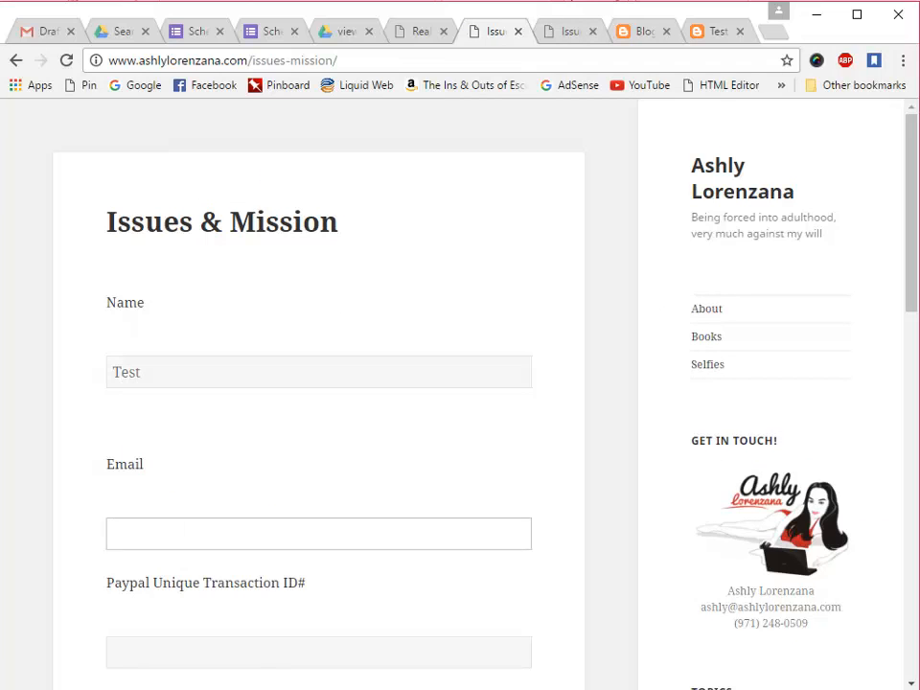
{"action": "type", "text": "test@"}
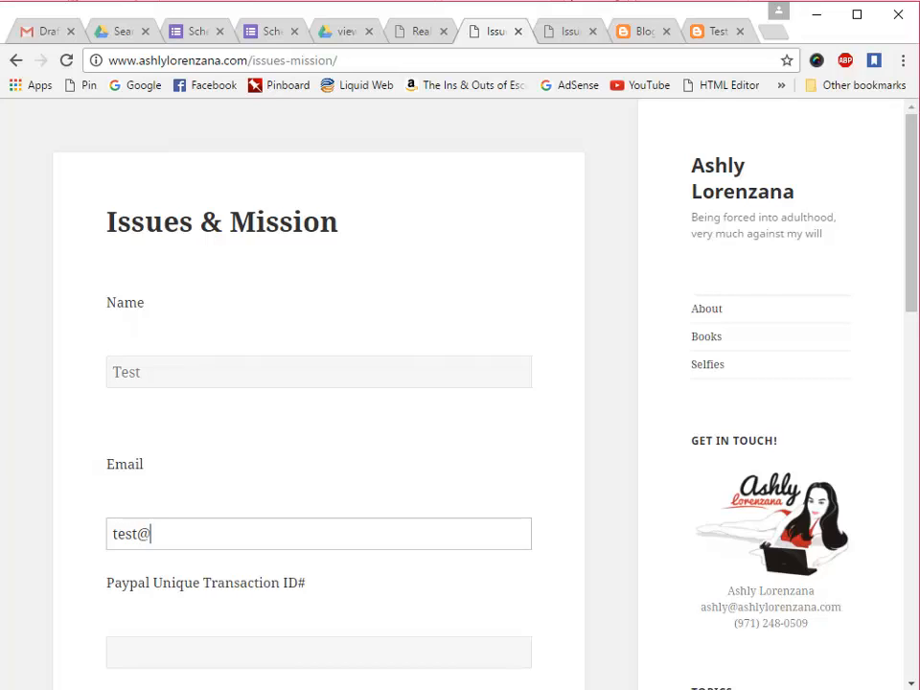
{"action": "type", "text": "testing.com"}
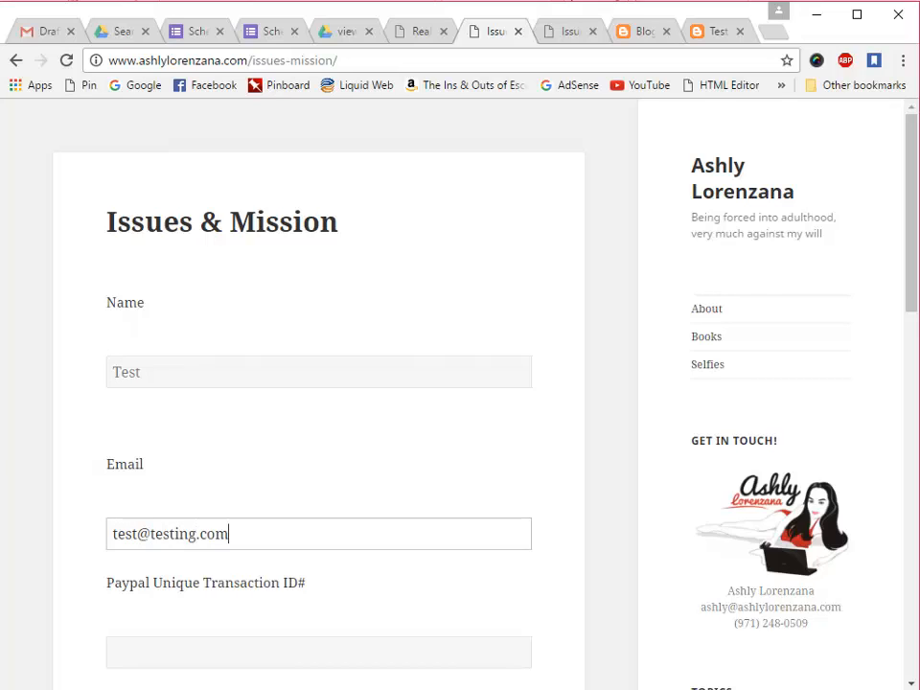
Step: Enter transaction ID 781635, choose the Skype call month, and submit the test response
{"action": "left_click", "coordinate": [319, 652]}
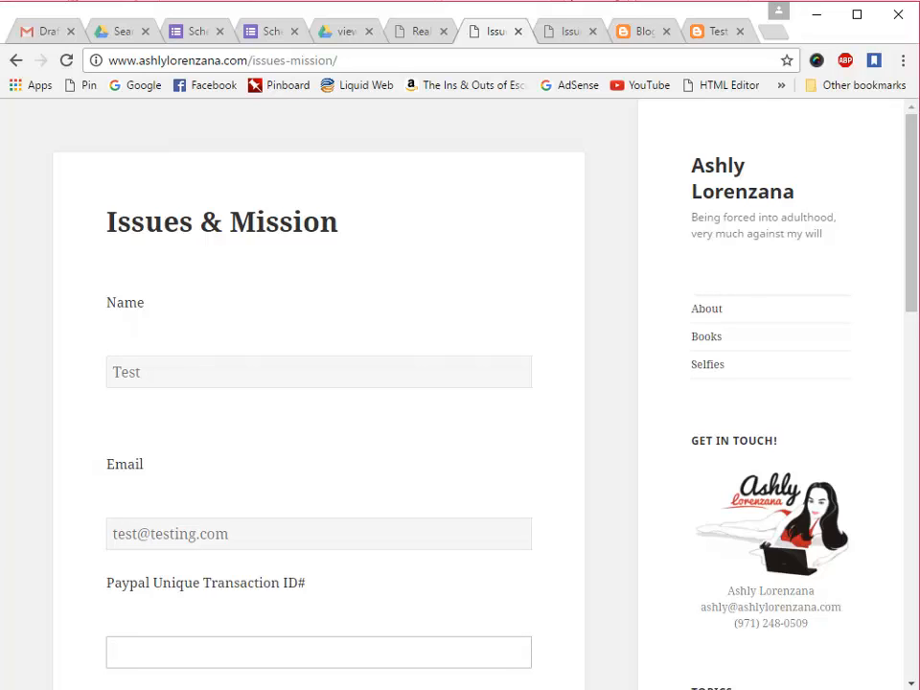
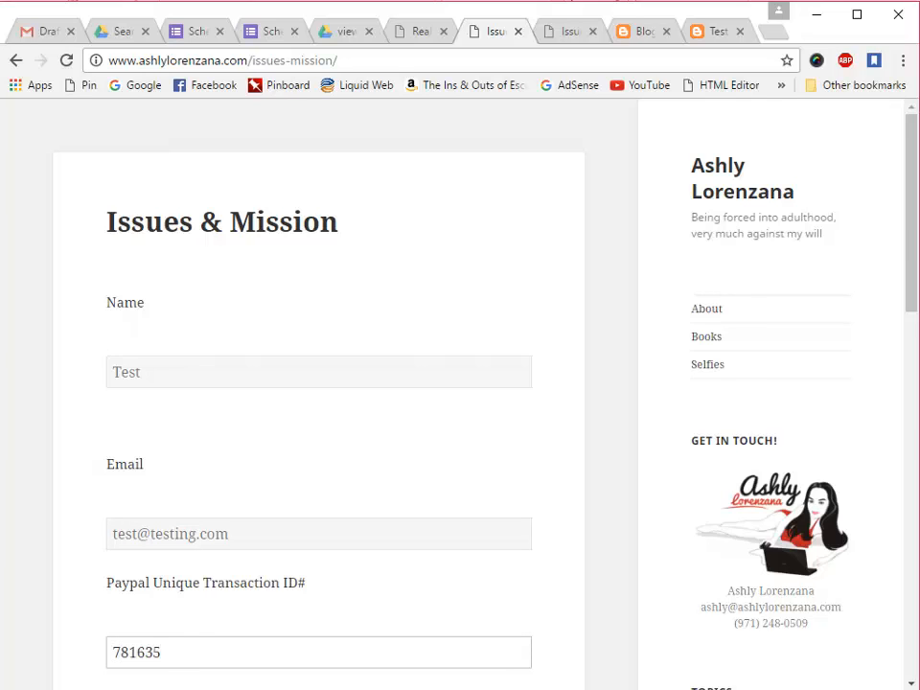
{"action": "scroll", "scroll_direction": "down", "scroll_amount": 3}
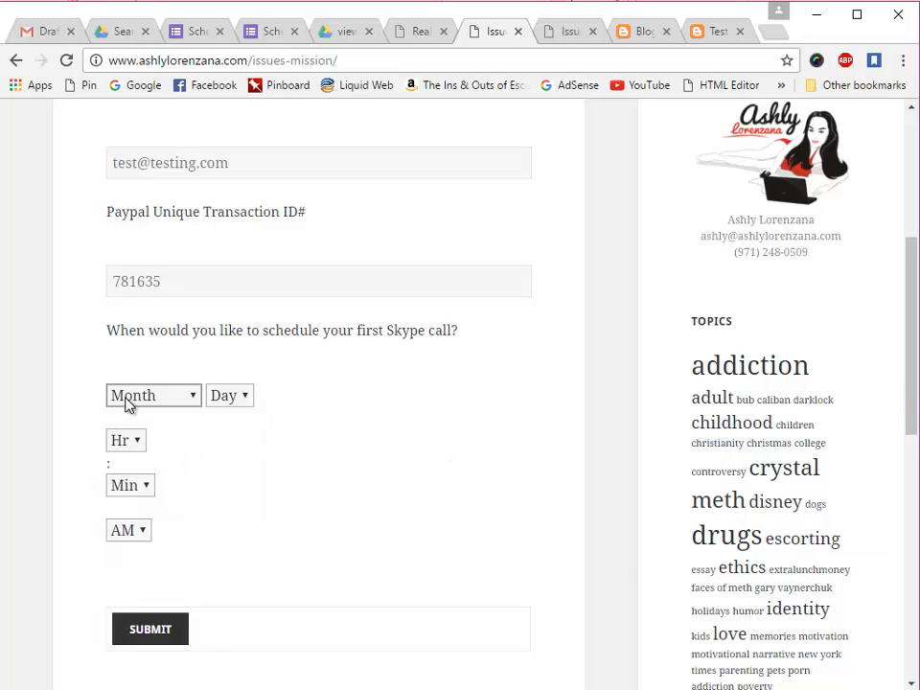
{"action": "left_click", "coordinate": [154, 395]}
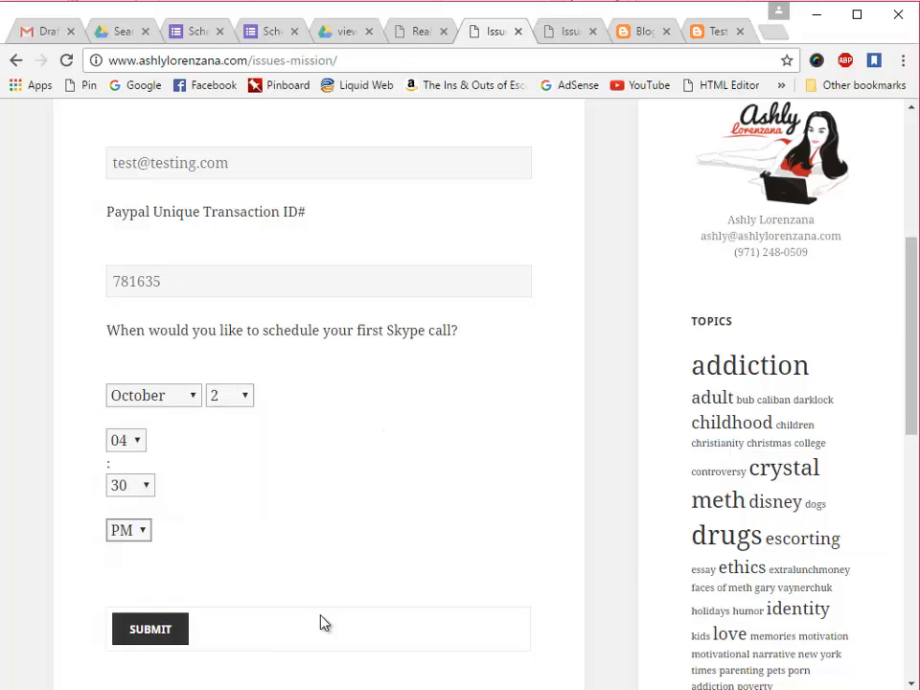
{"action": "left_click", "coordinate": [150, 629]}
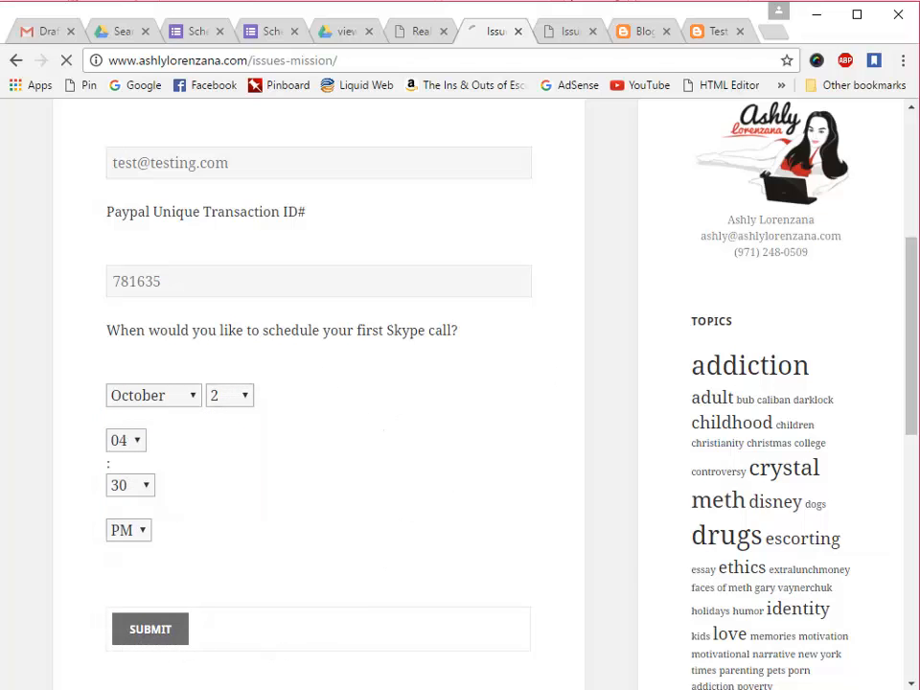
{"action": "left_click", "coordinate": [149, 629]}
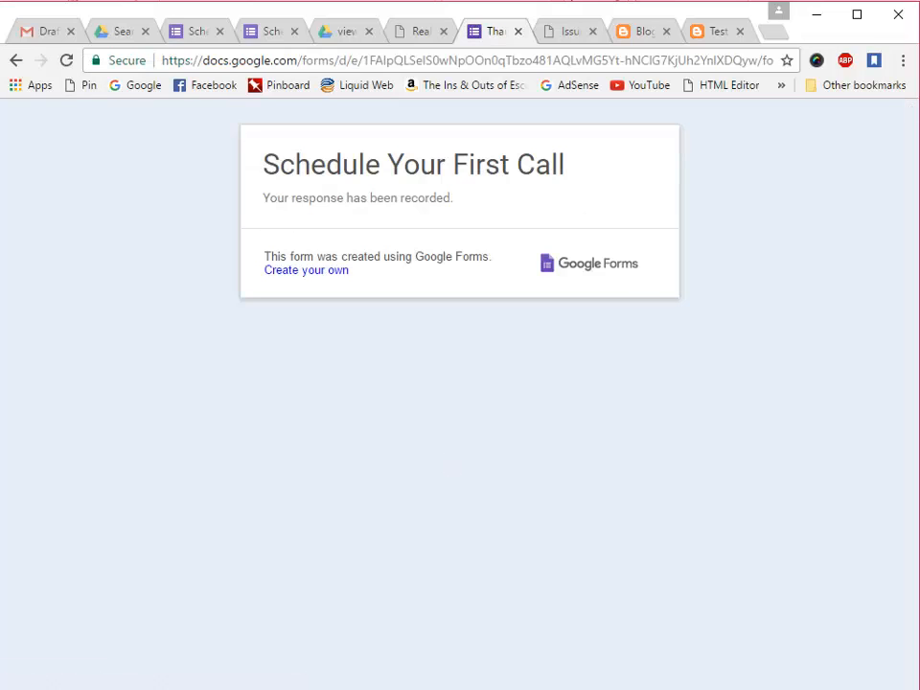
{"action": "mouse_move", "coordinate": [610, 475]}
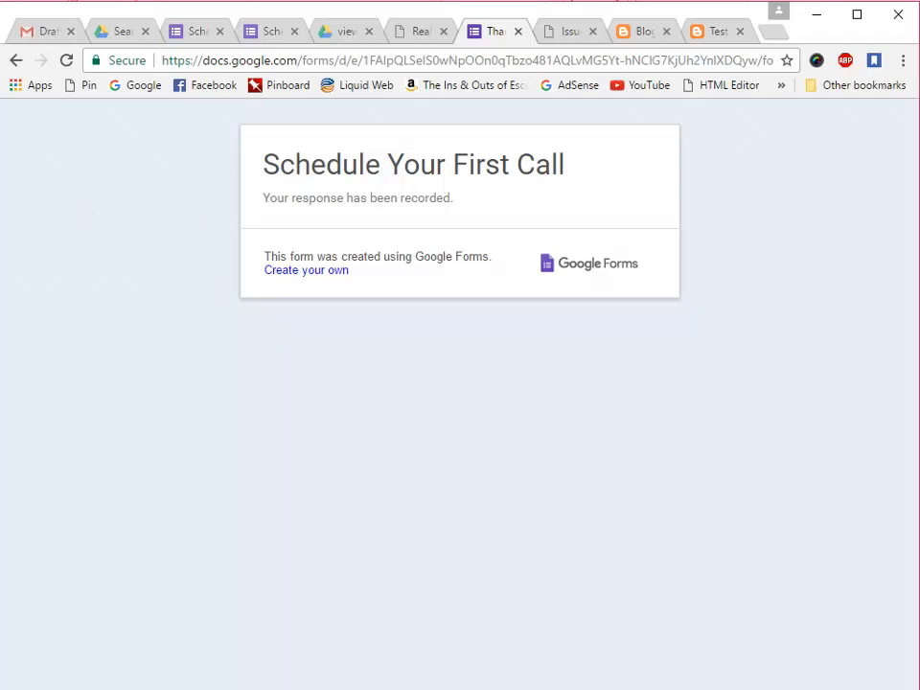
{"action": "mouse_move", "coordinate": [747, 50]}
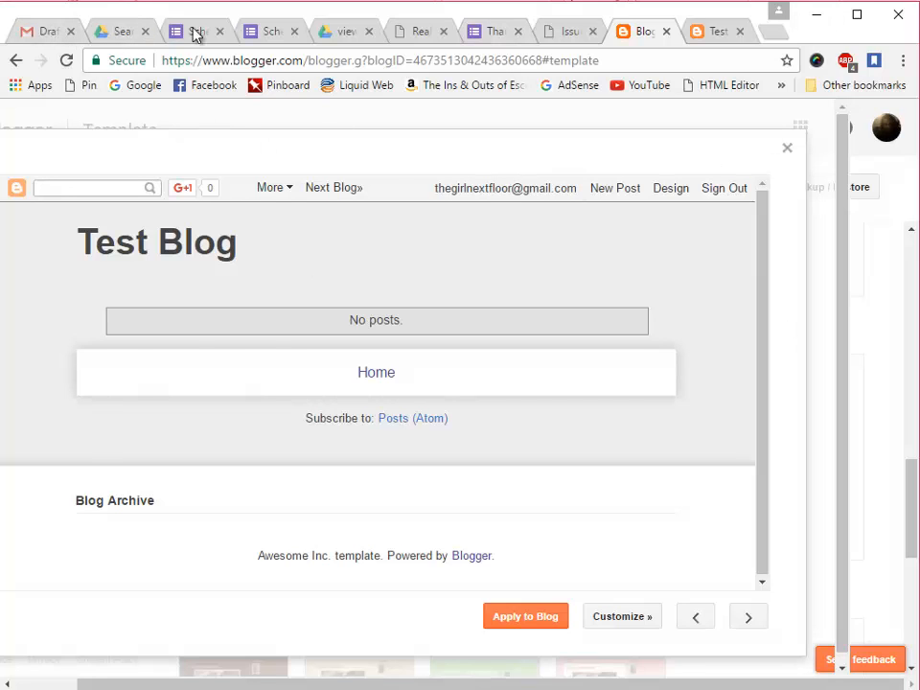
Step: Switch from the response-recorded confirmation to the live Schedule Your First Call form
{"action": "left_click", "coordinate": [270, 31]}
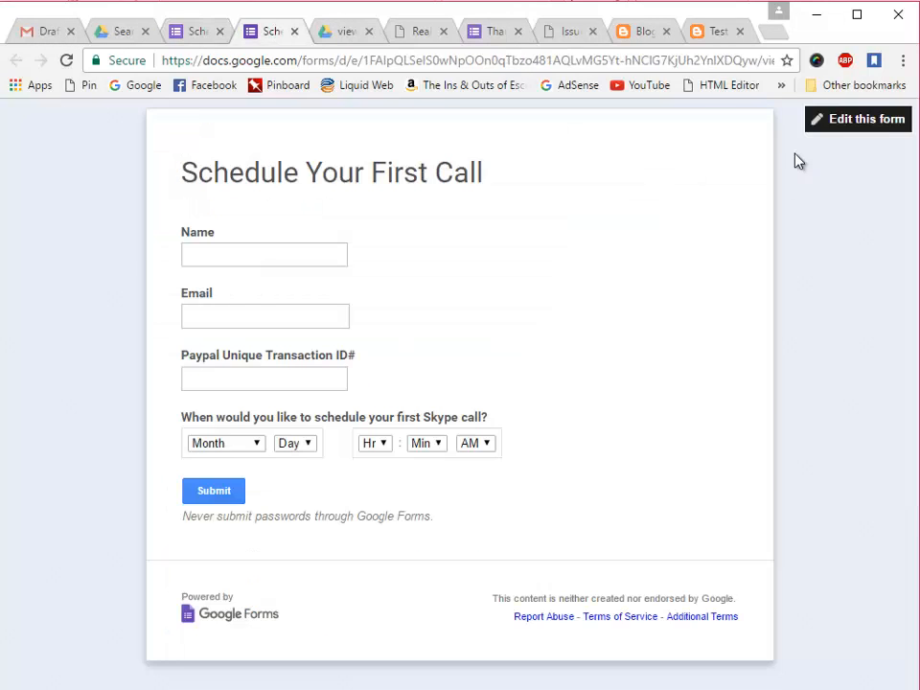
{"action": "mouse_move", "coordinate": [395, 88]}
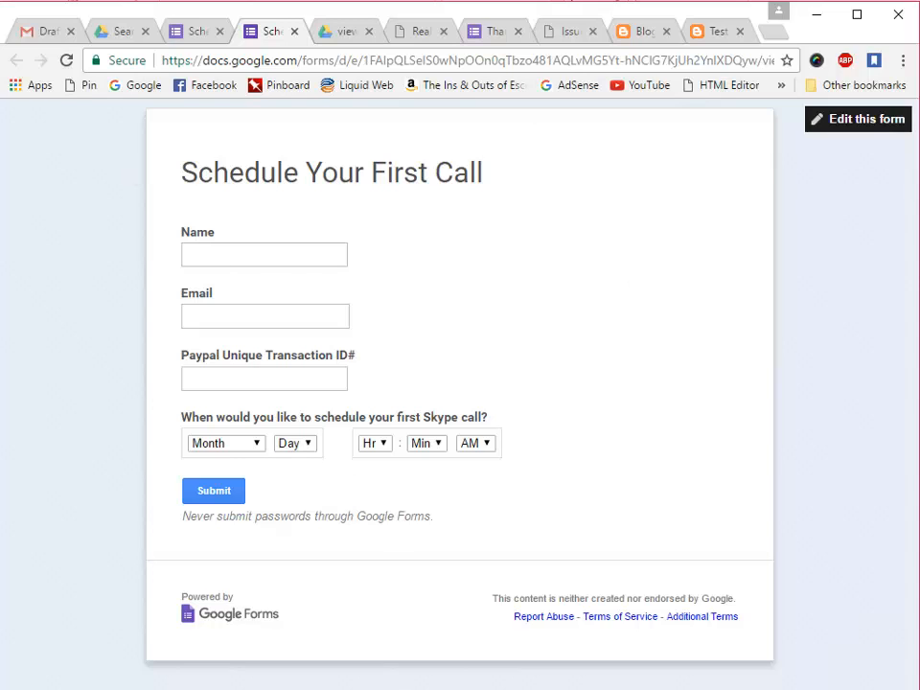
{"action": "mouse_move", "coordinate": [780, 364]}
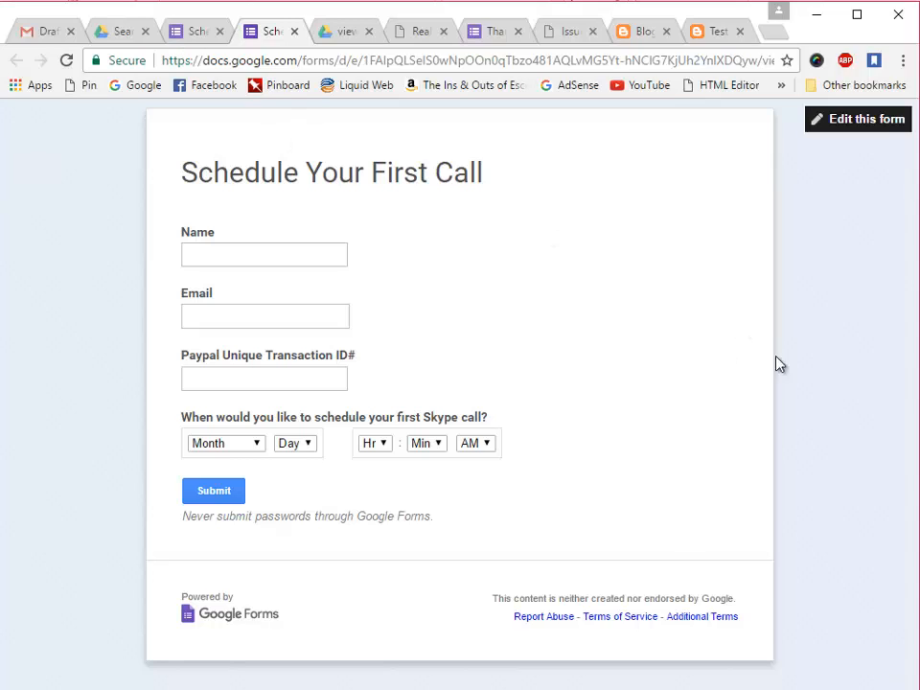